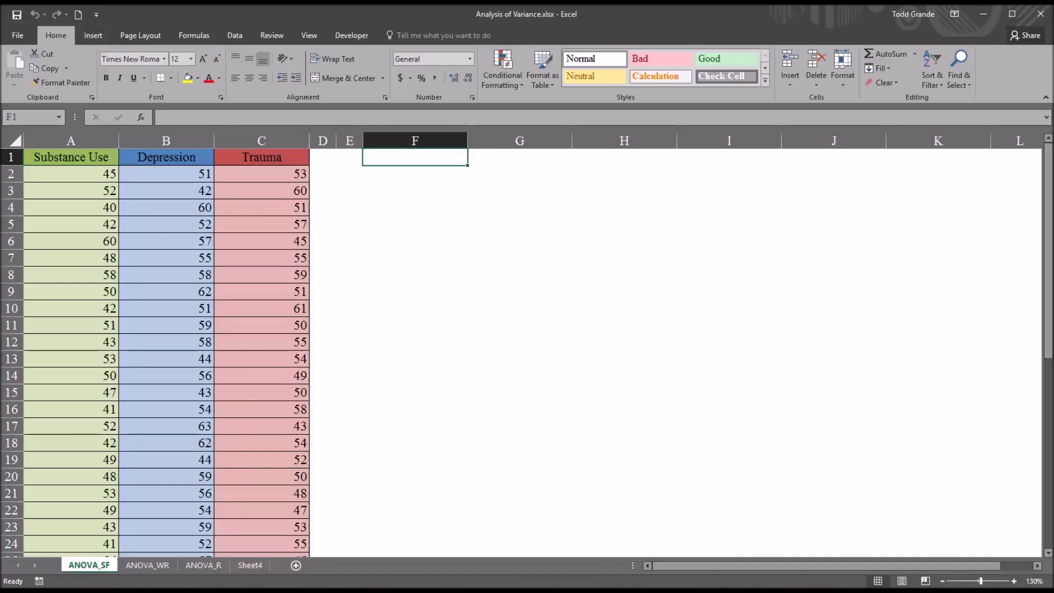
pyautogui.moveTo(582, 320)
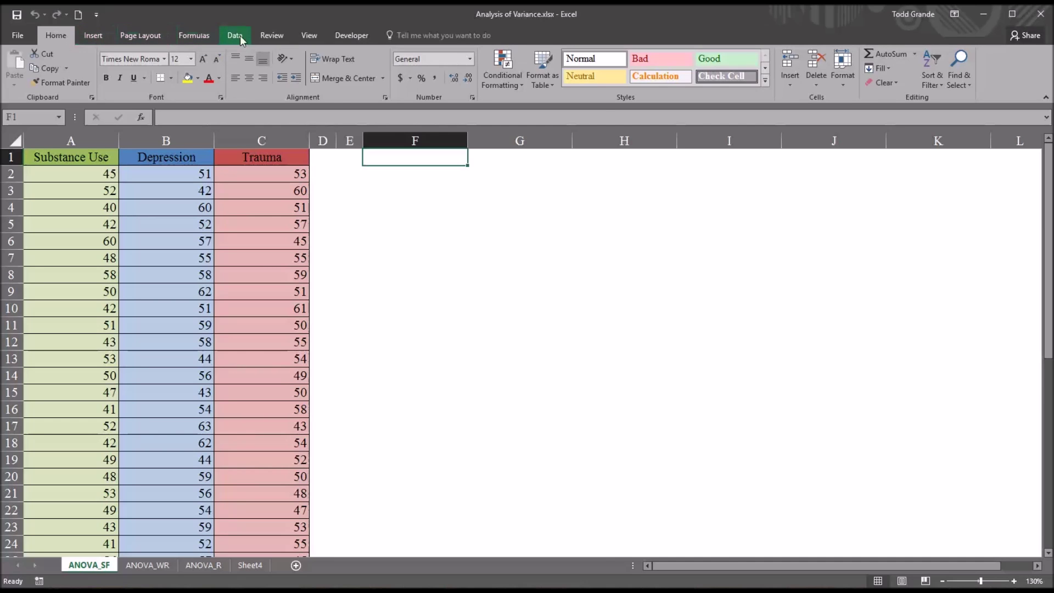
# Show the Data tools and bring up the Data Analysis tool list
pyautogui.click(234, 35)
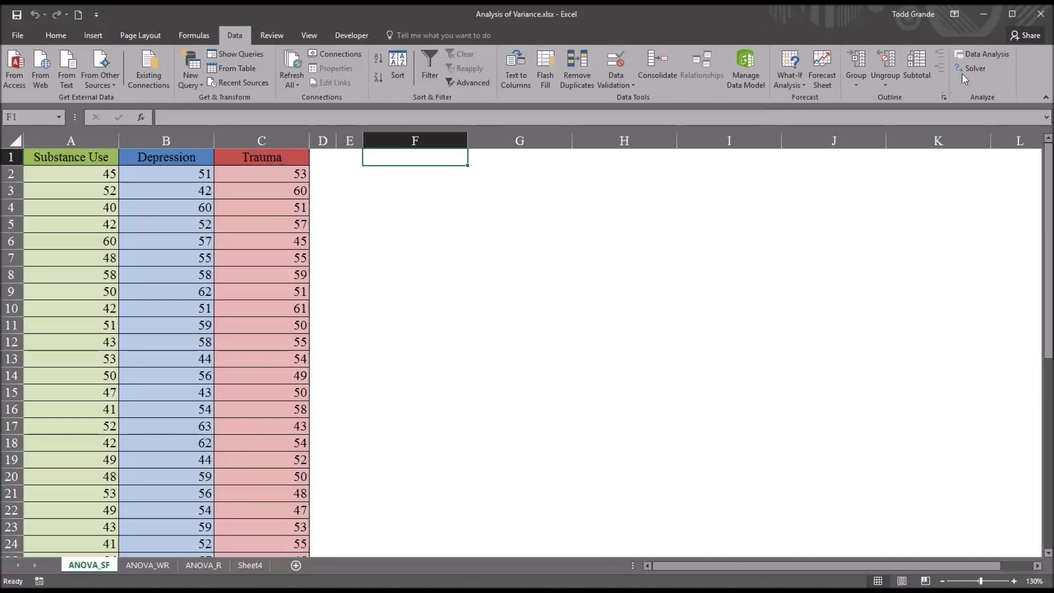
pyautogui.moveTo(986, 54)
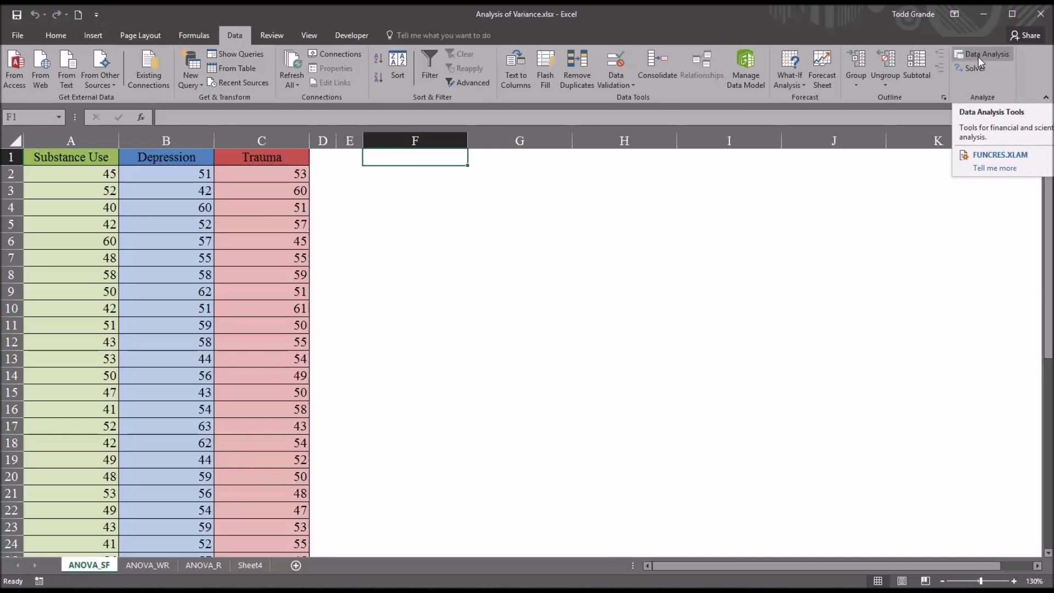
pyautogui.moveTo(981, 60)
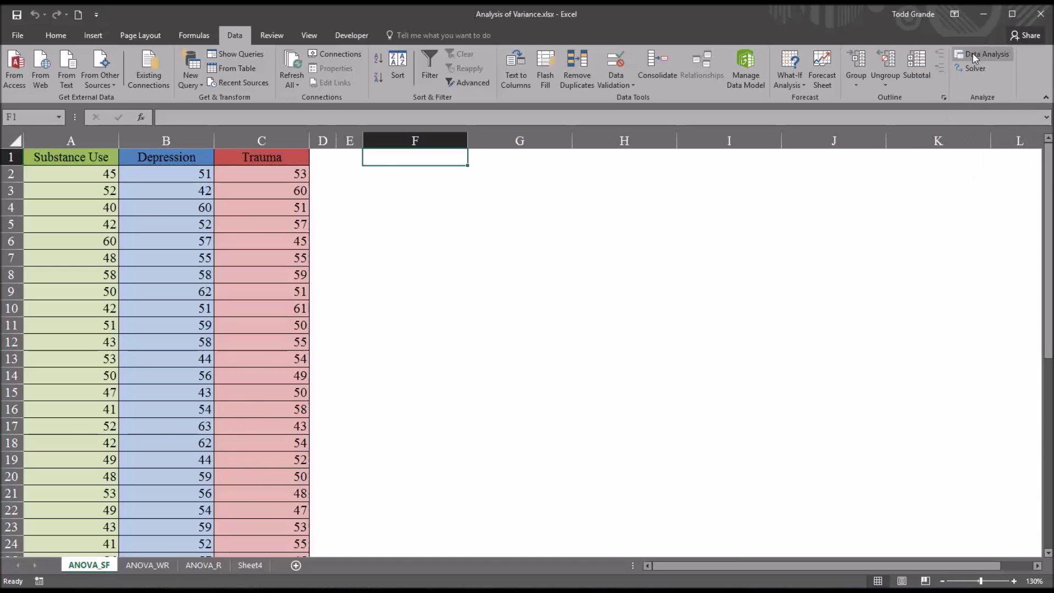
pyautogui.click(986, 53)
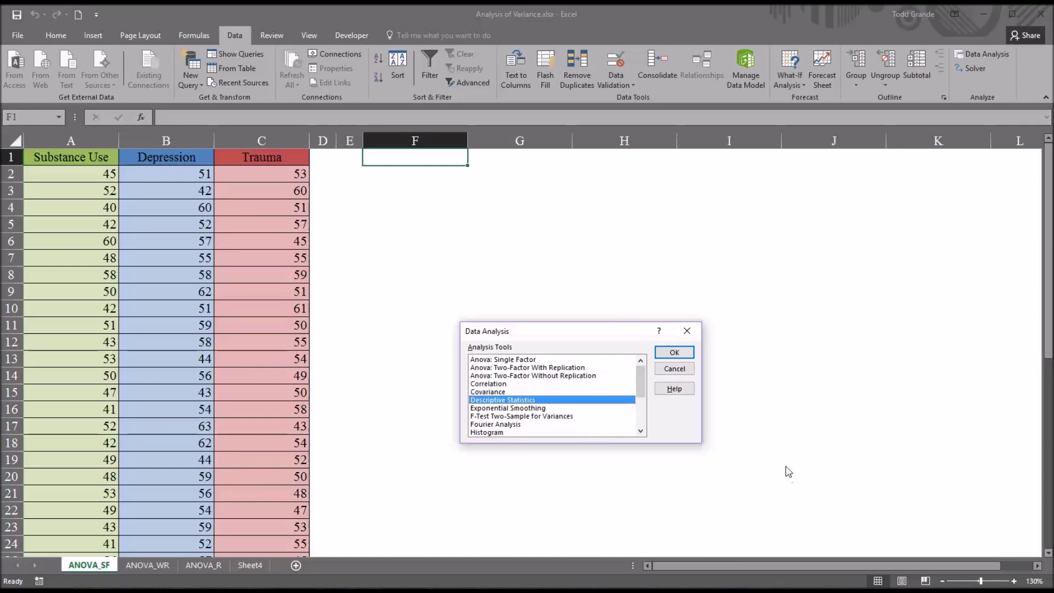
pyautogui.moveTo(604, 336)
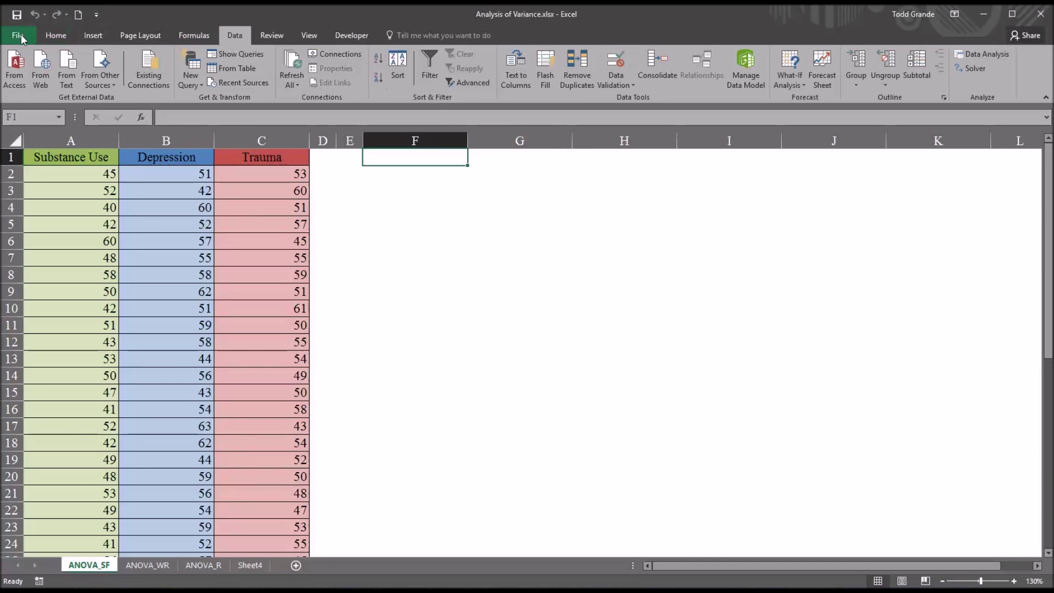
pyautogui.click(19, 35)
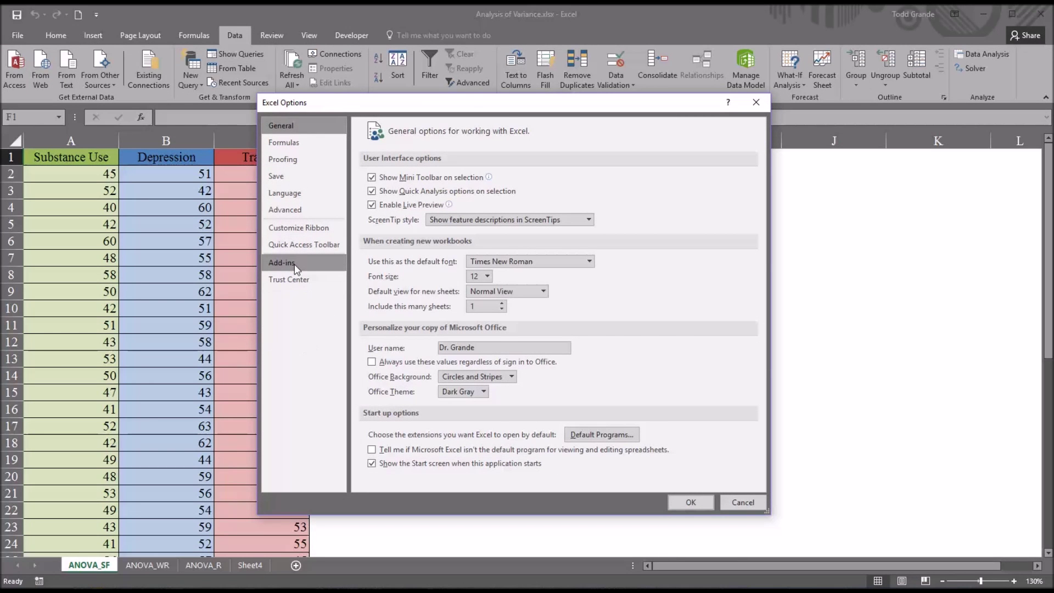
pyautogui.click(281, 263)
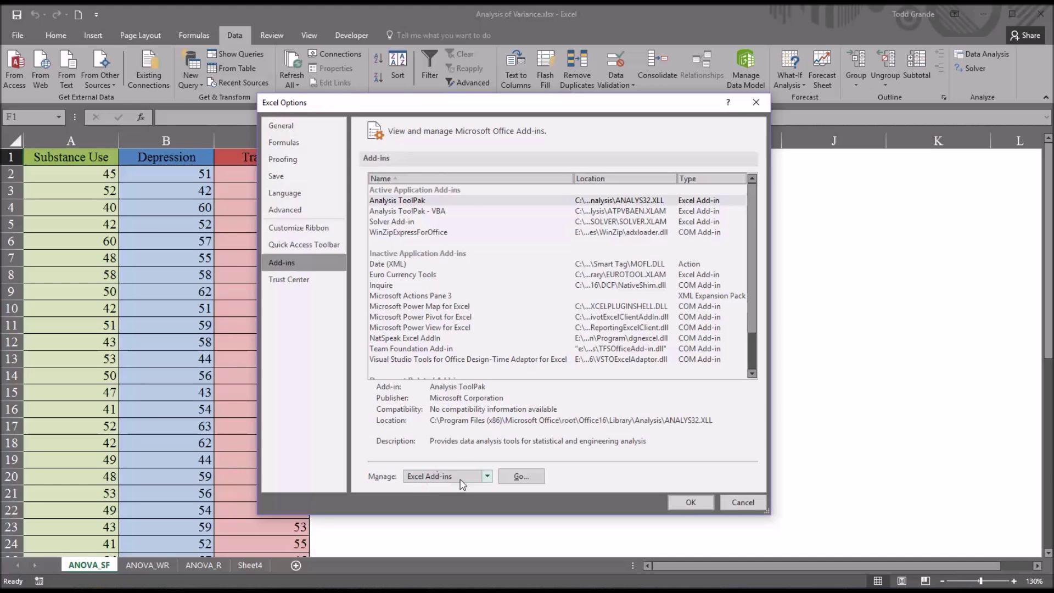
pyautogui.click(520, 475)
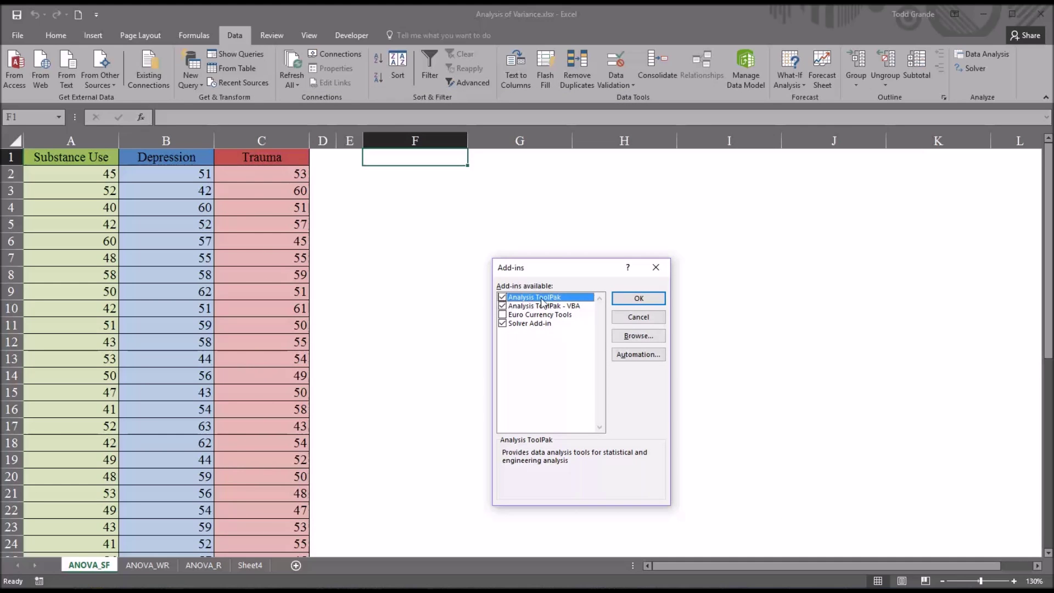
pyautogui.moveTo(656, 266)
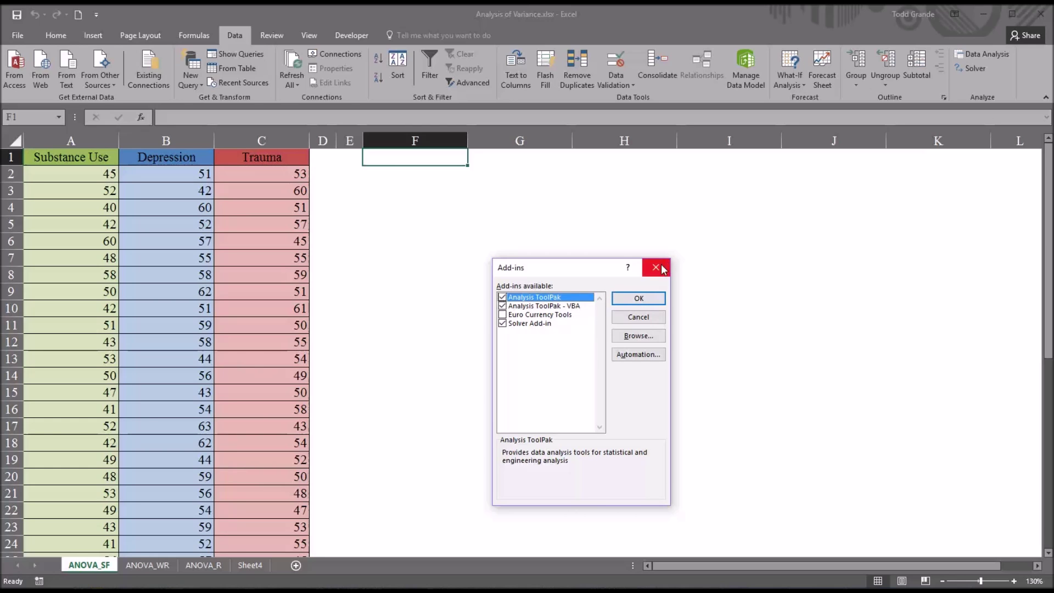
pyautogui.click(657, 268)
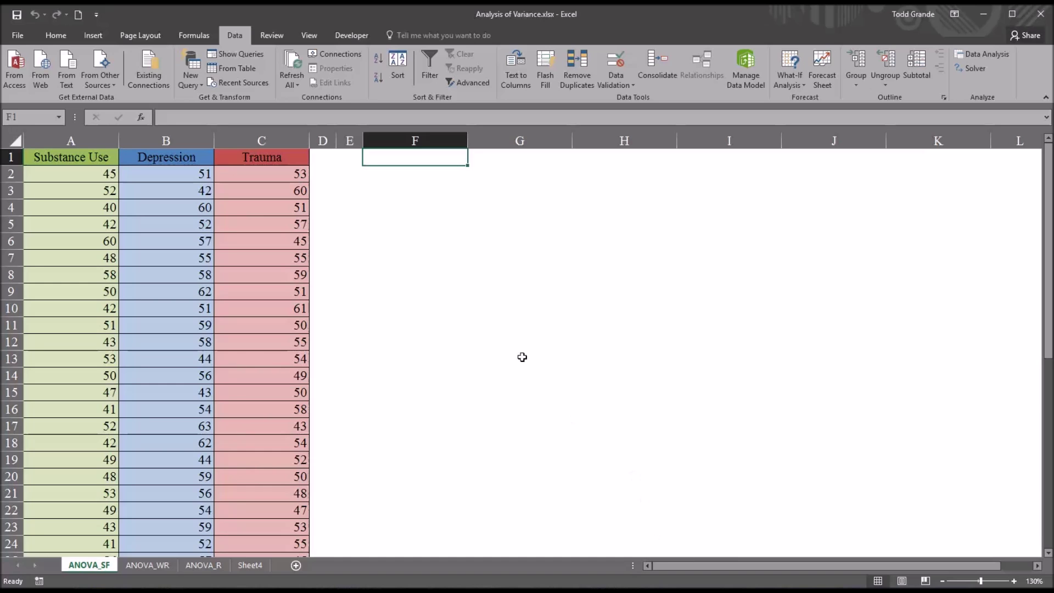
pyautogui.moveTo(183, 203)
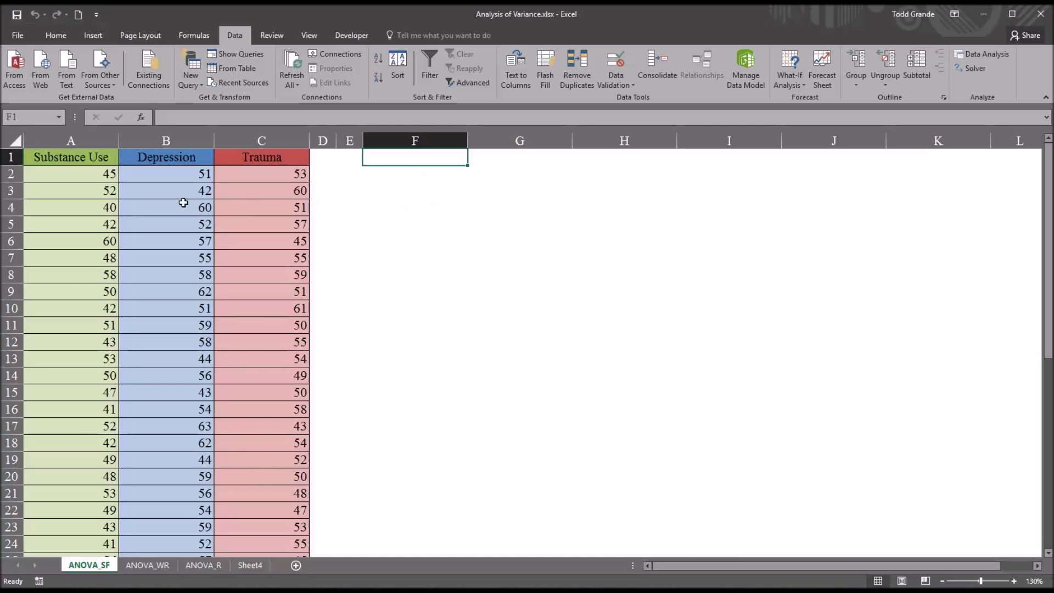
pyautogui.moveTo(355, 247)
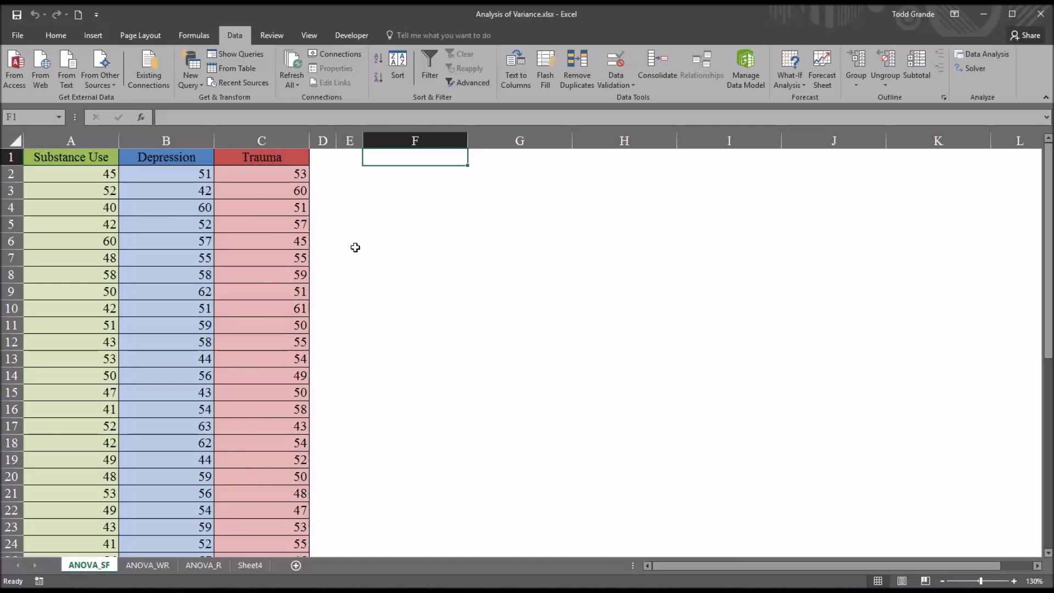
pyautogui.moveTo(111, 181)
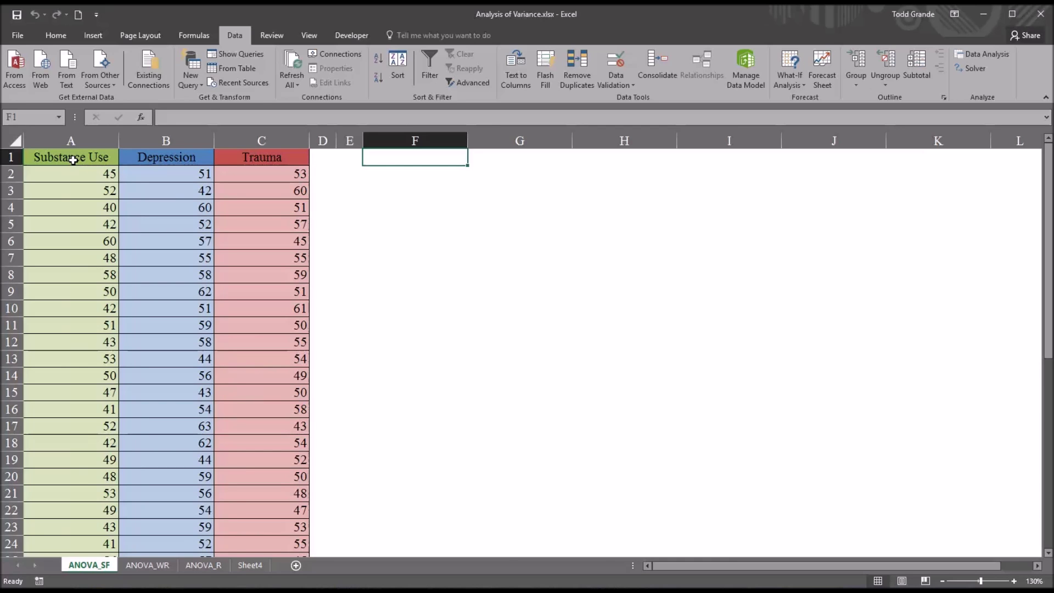
pyautogui.click(166, 157)
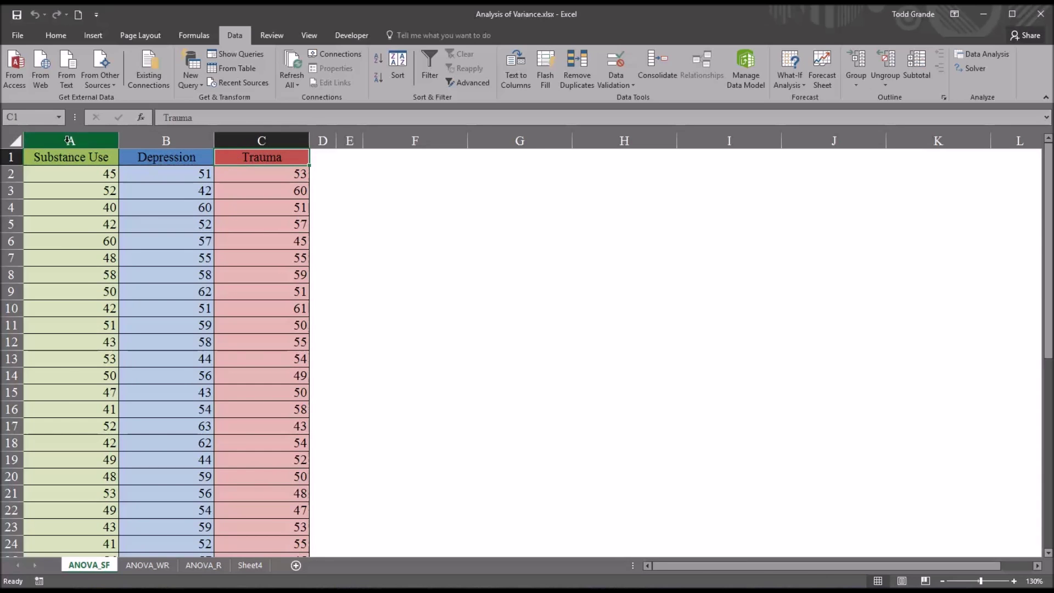
pyautogui.click(262, 140)
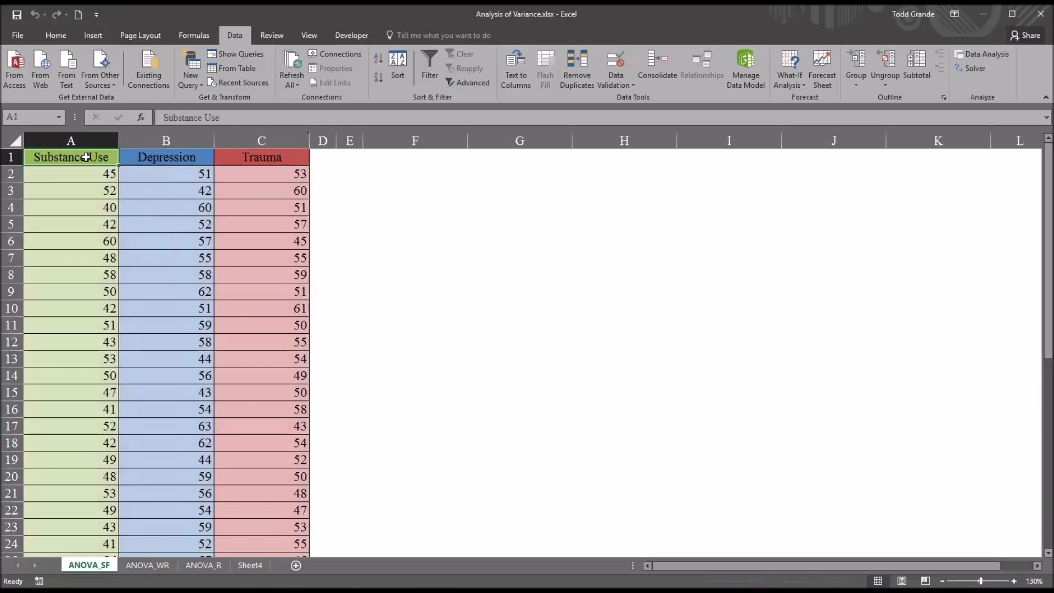
pyautogui.click(166, 157)
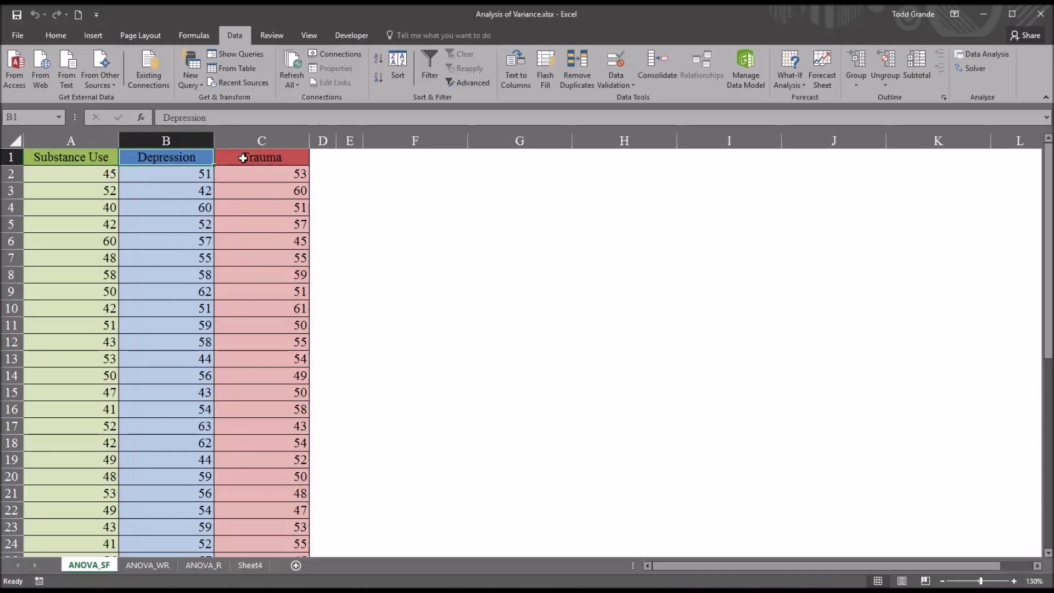
pyautogui.click(70, 157)
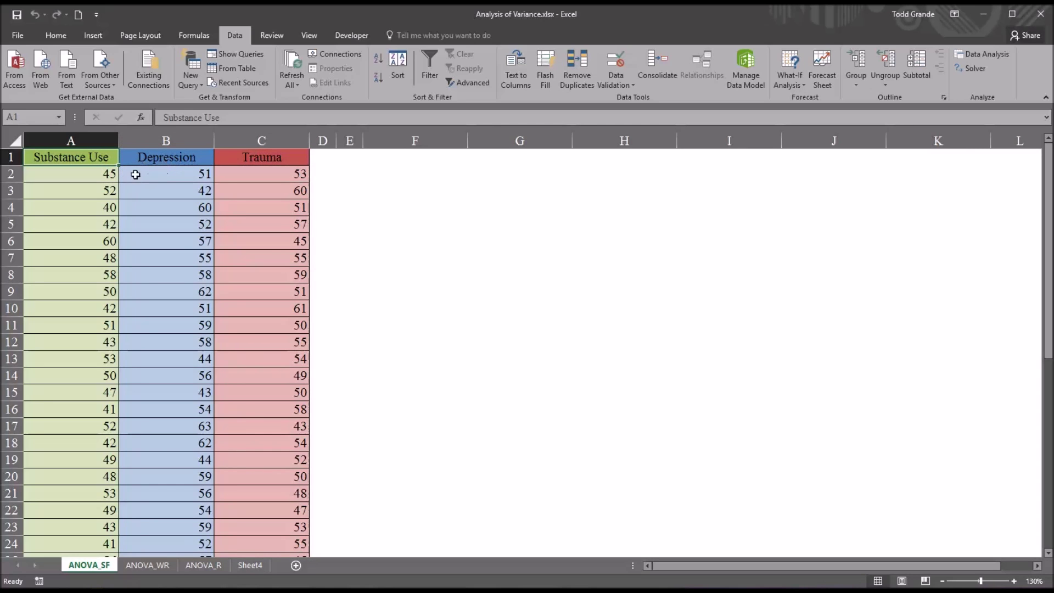
pyautogui.click(166, 157)
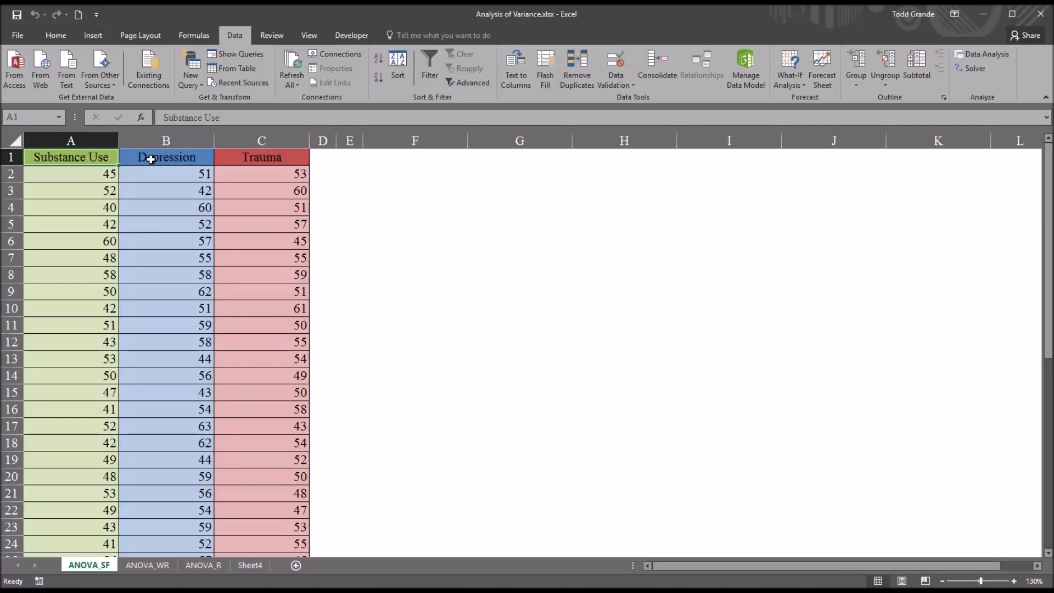
pyautogui.click(261, 157)
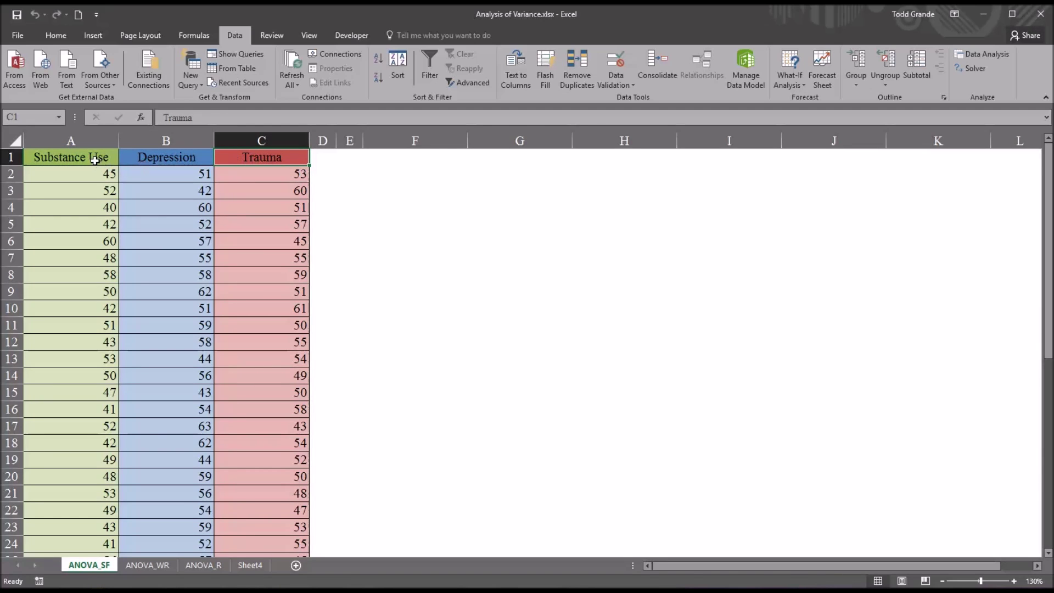
pyautogui.click(70, 157)
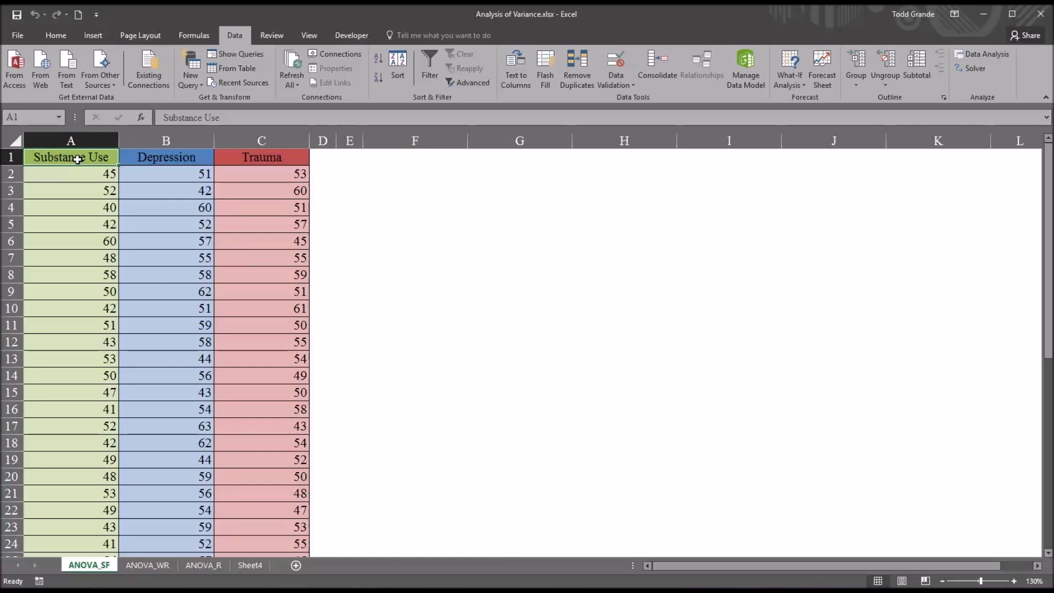
pyautogui.click(166, 157)
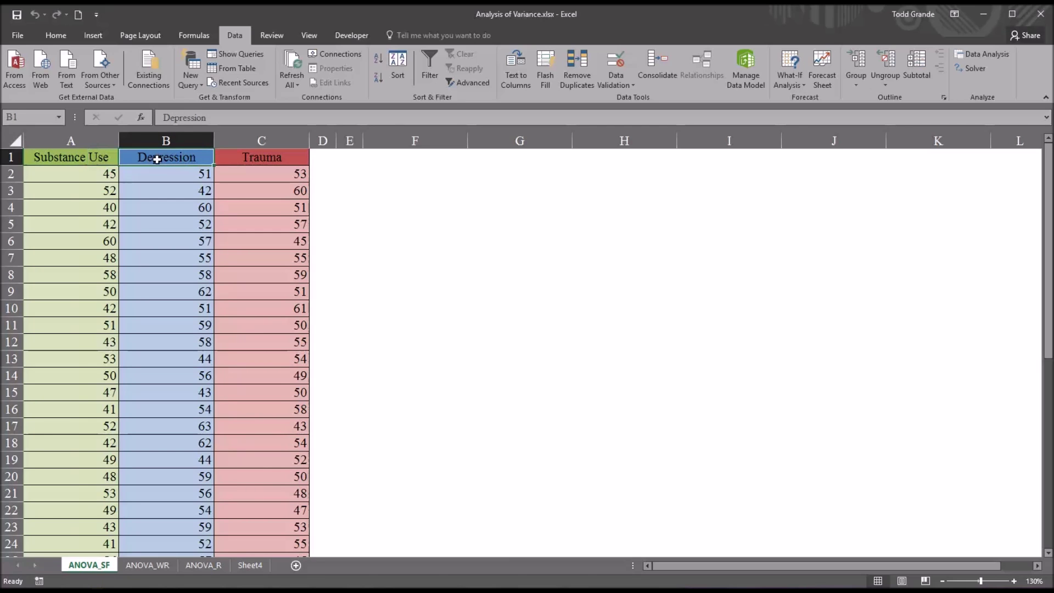
pyautogui.click(261, 157)
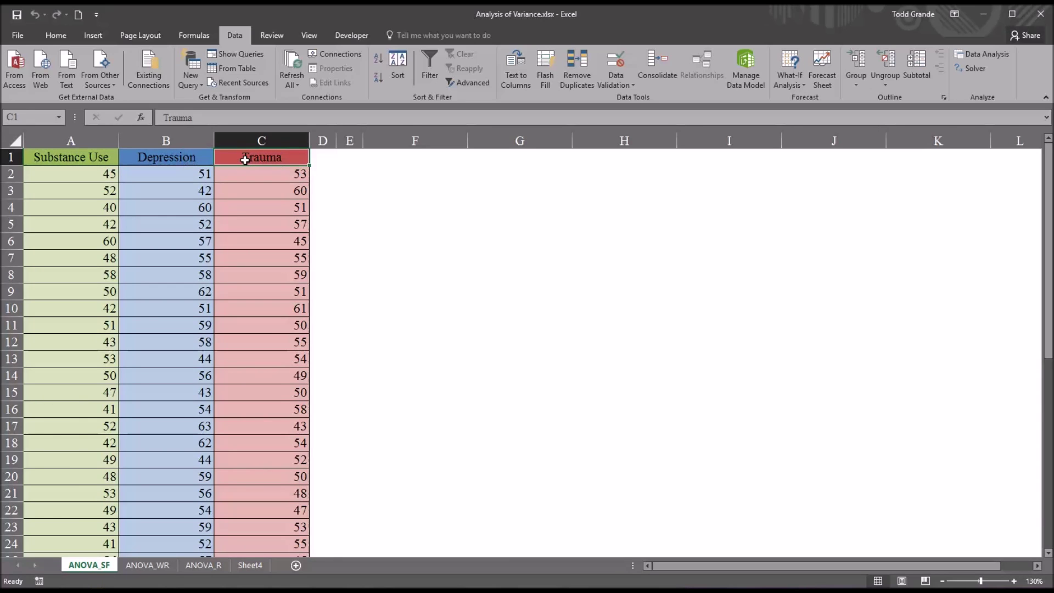
pyautogui.moveTo(71, 174); pyautogui.dragTo(262, 207)
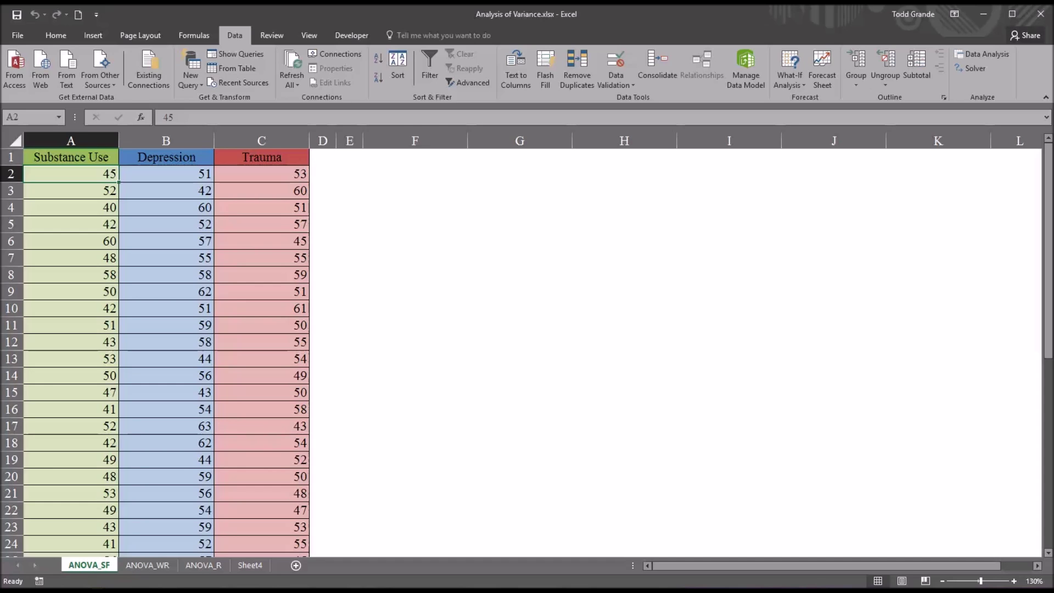
pyautogui.moveTo(128, 169)
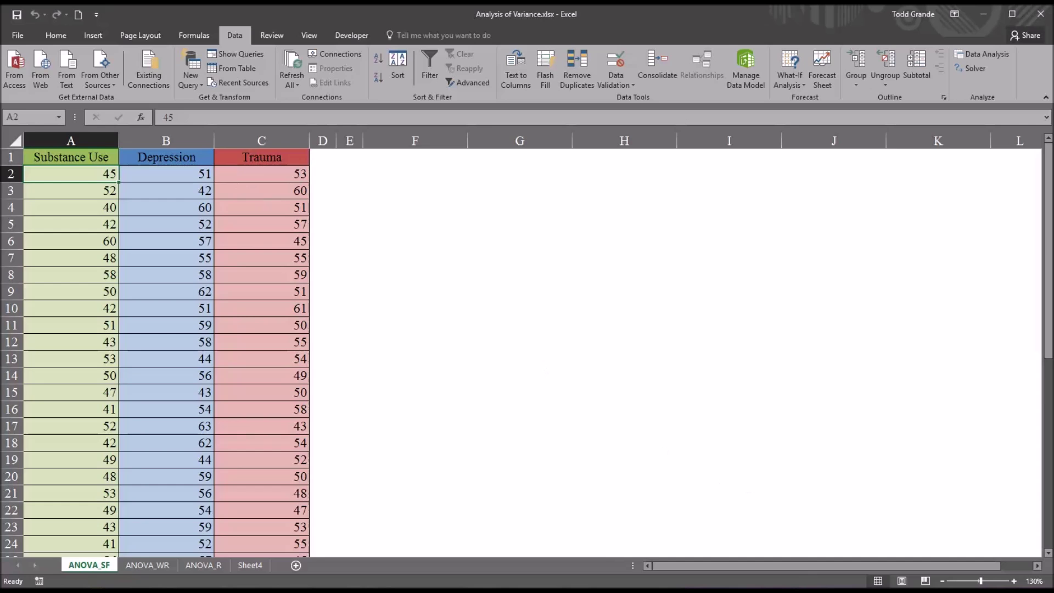
pyautogui.moveTo(137, 176)
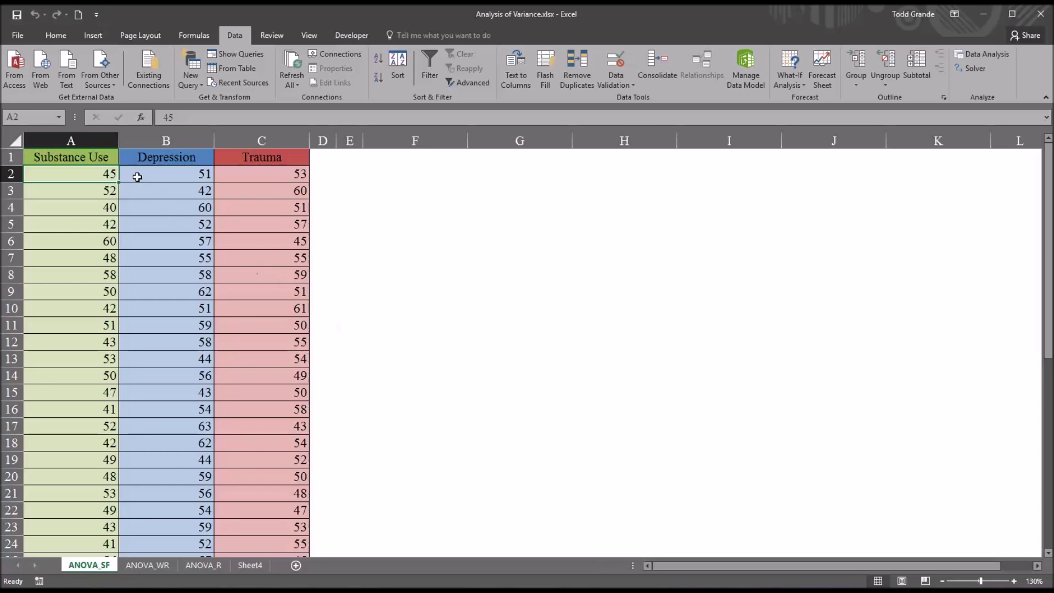
pyautogui.moveTo(161, 194)
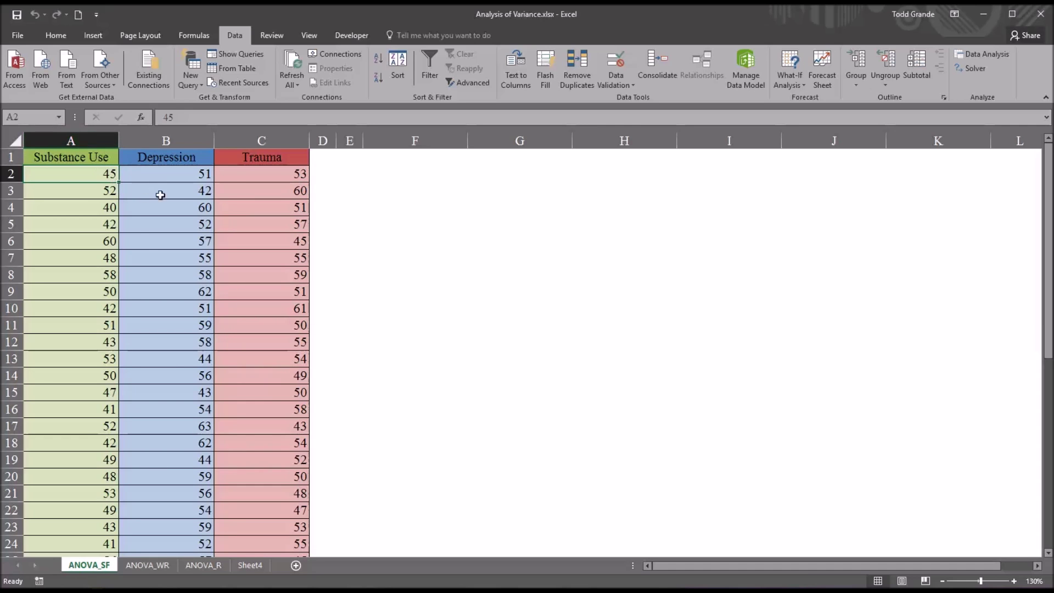
pyautogui.click(166, 140)
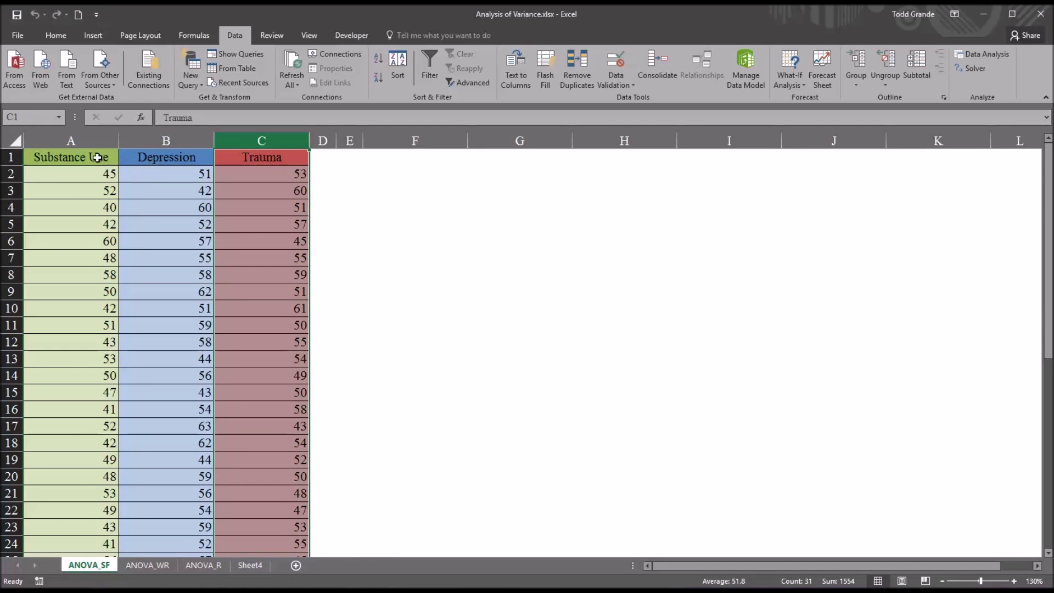
pyautogui.click(71, 157)
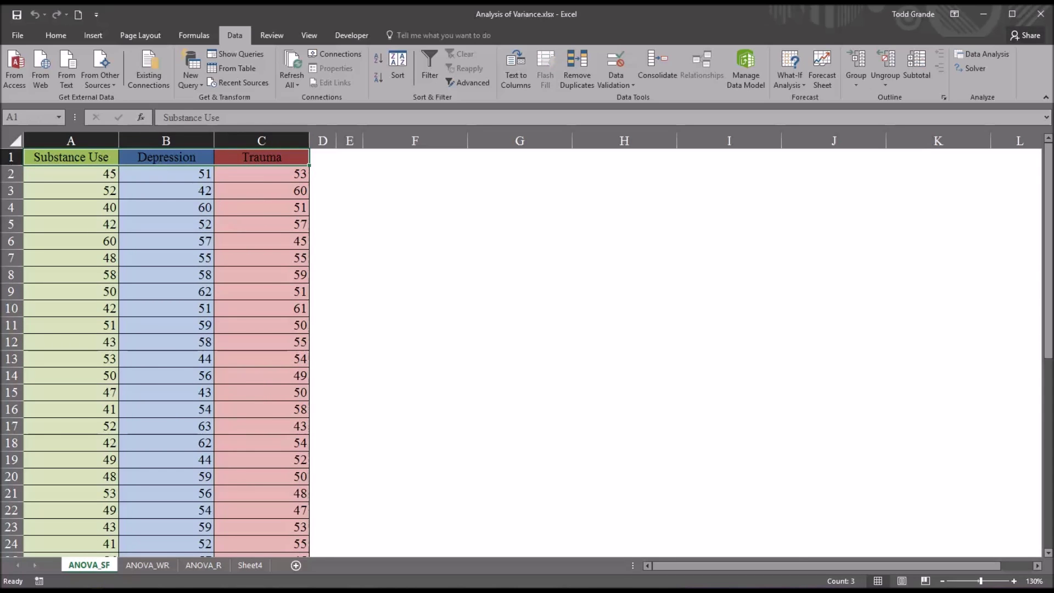
# Select the first Substance Use score, then the empty cell beside the Trauma column
pyautogui.click(70, 173)
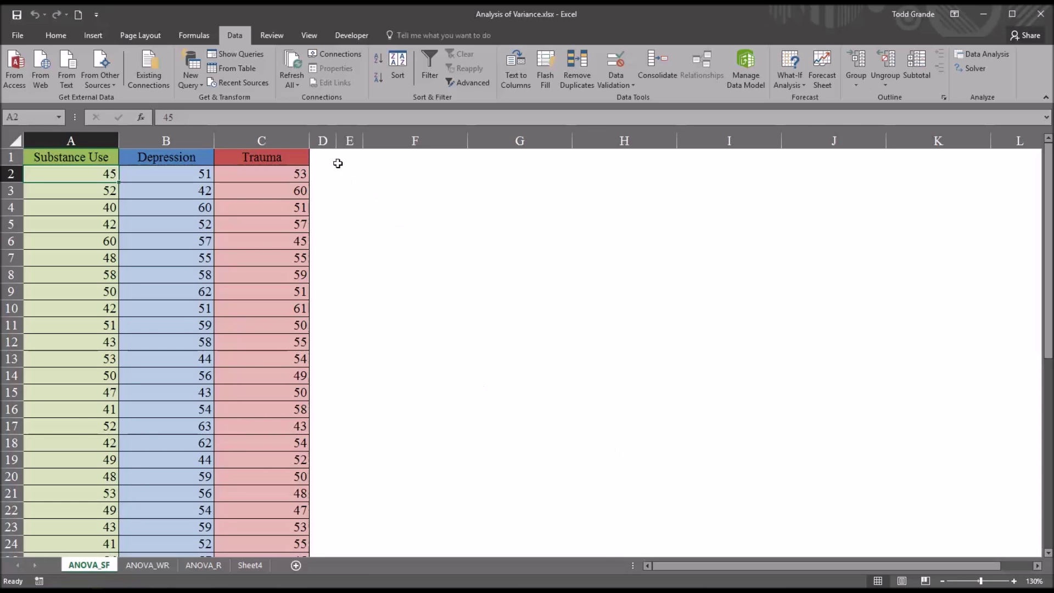
pyautogui.click(322, 157)
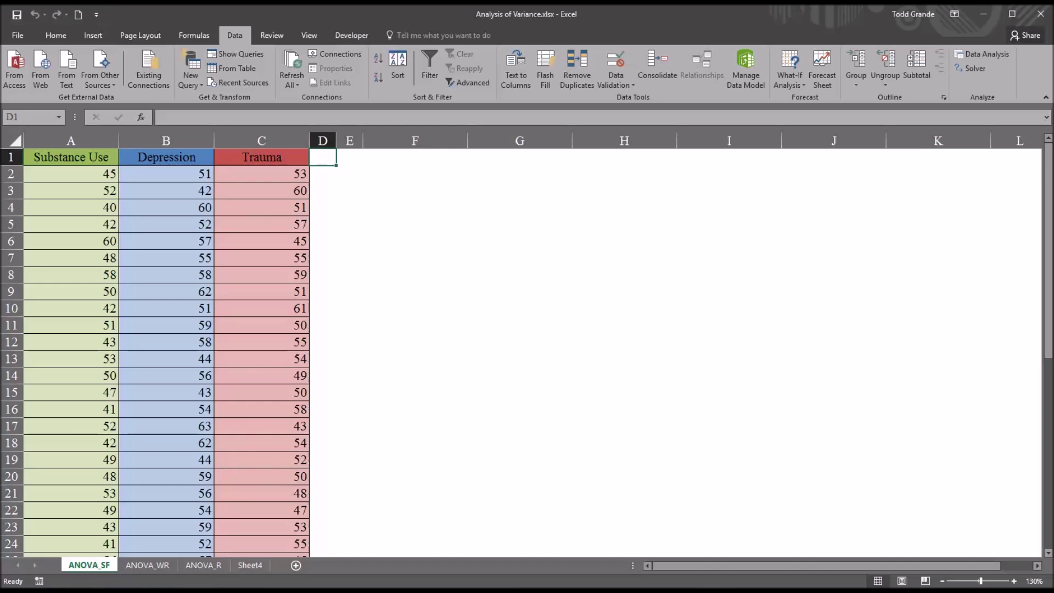
pyautogui.moveTo(472, 422)
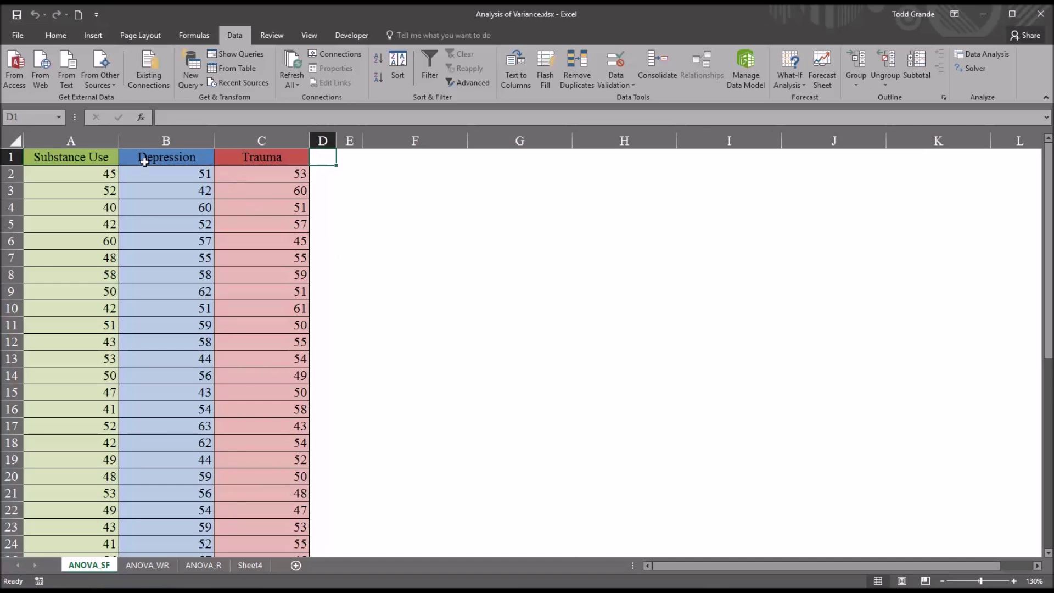
pyautogui.moveTo(291, 207)
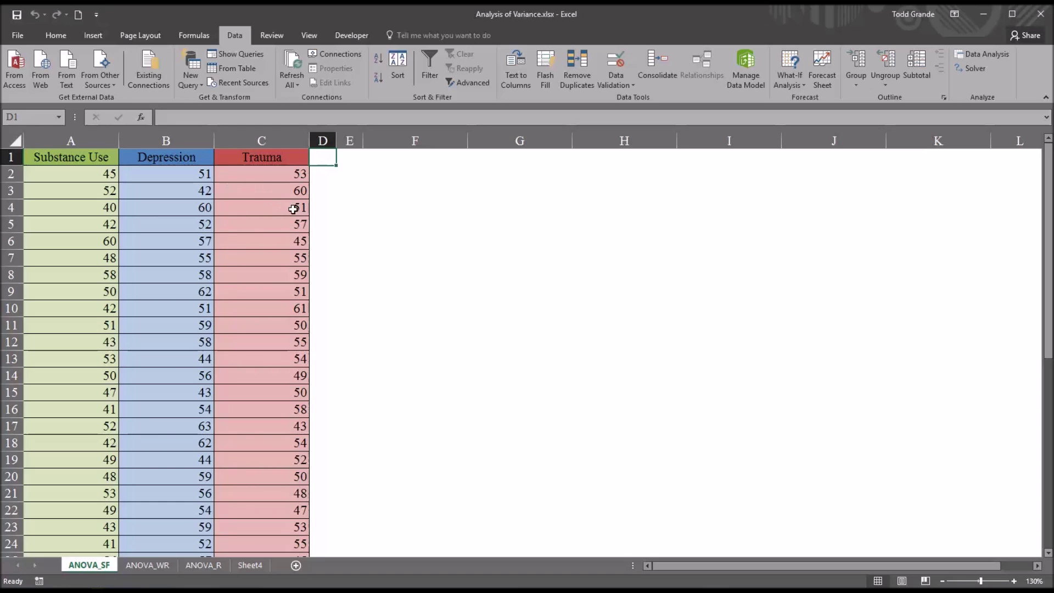
pyautogui.moveTo(445, 252)
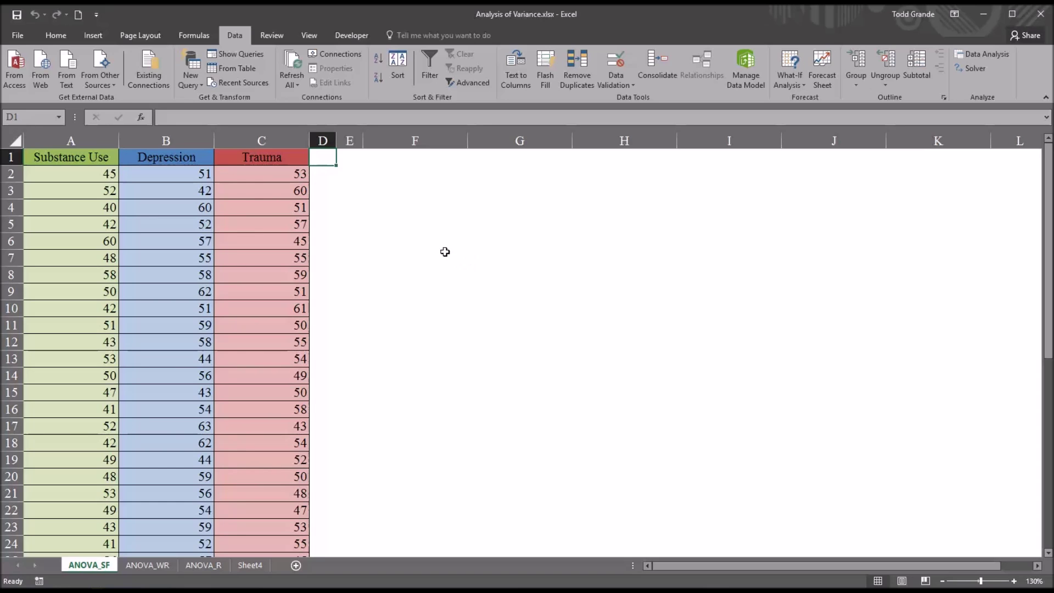
pyautogui.moveTo(429, 247)
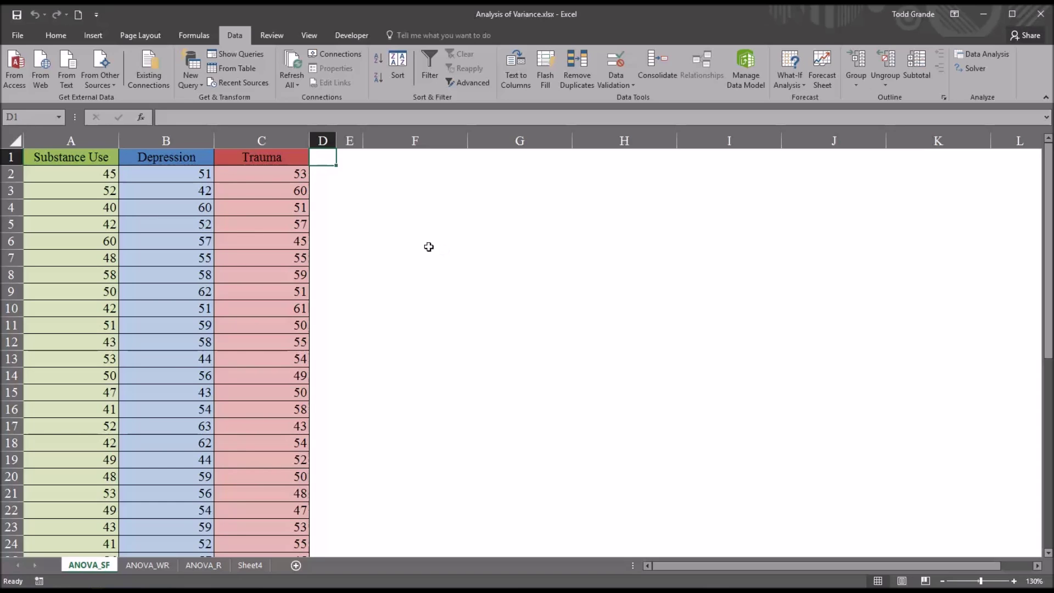
pyautogui.moveTo(334, 193)
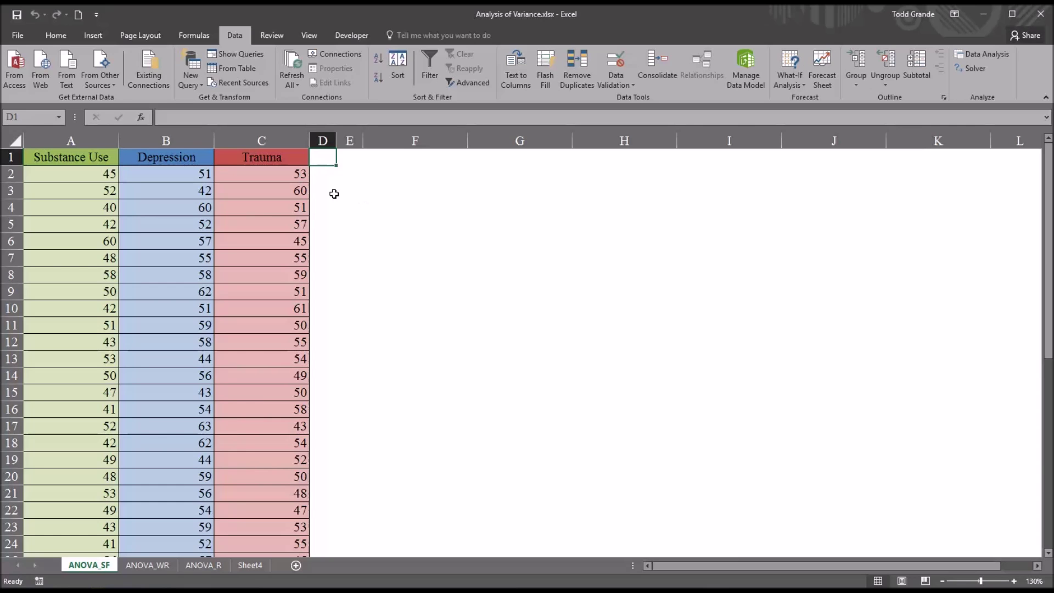
pyautogui.moveTo(672, 410)
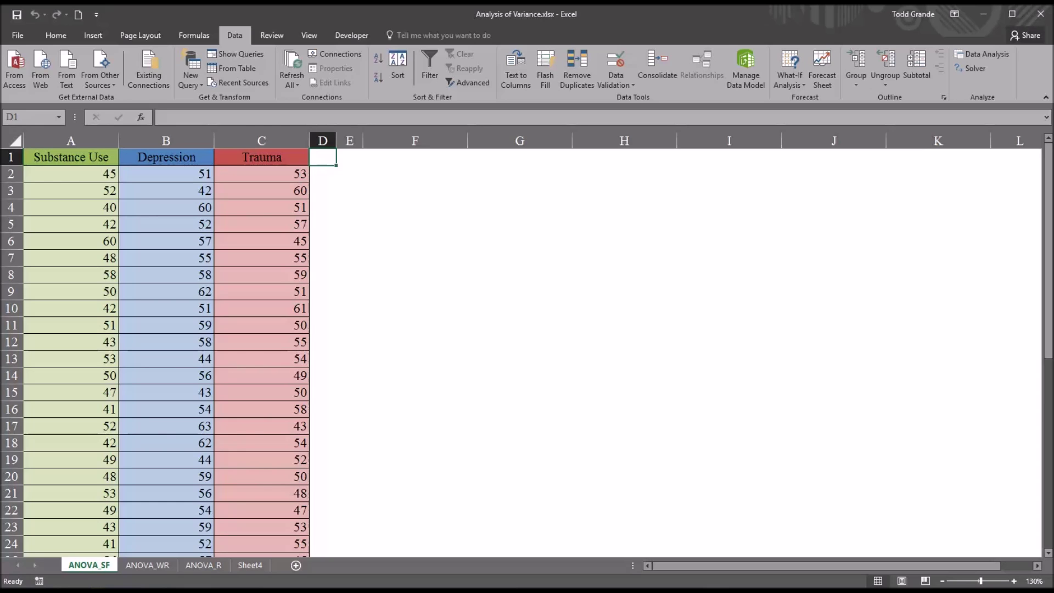
pyautogui.moveTo(380, 200)
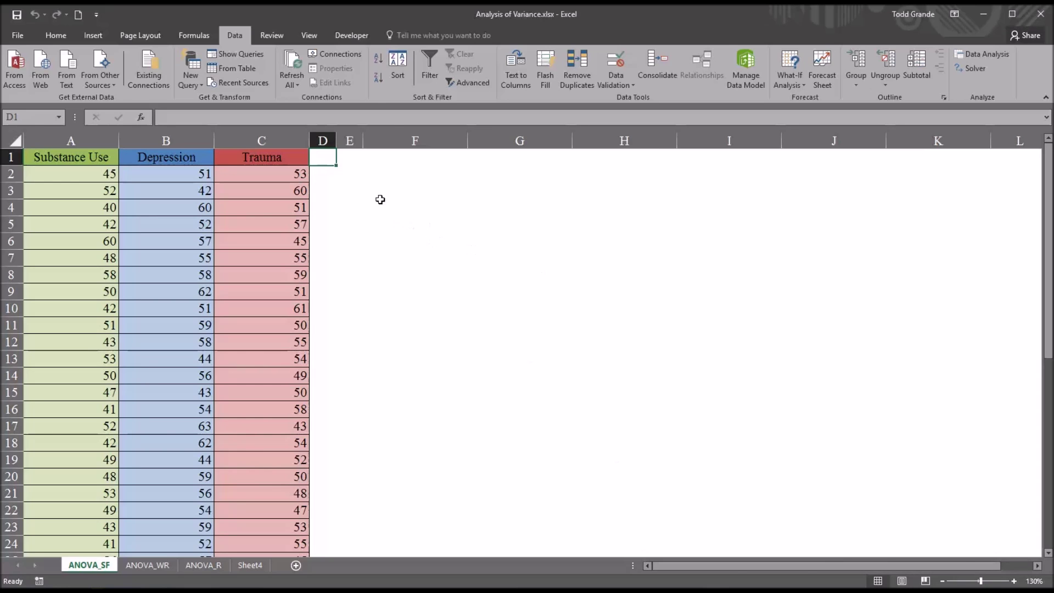
pyautogui.moveTo(325, 173)
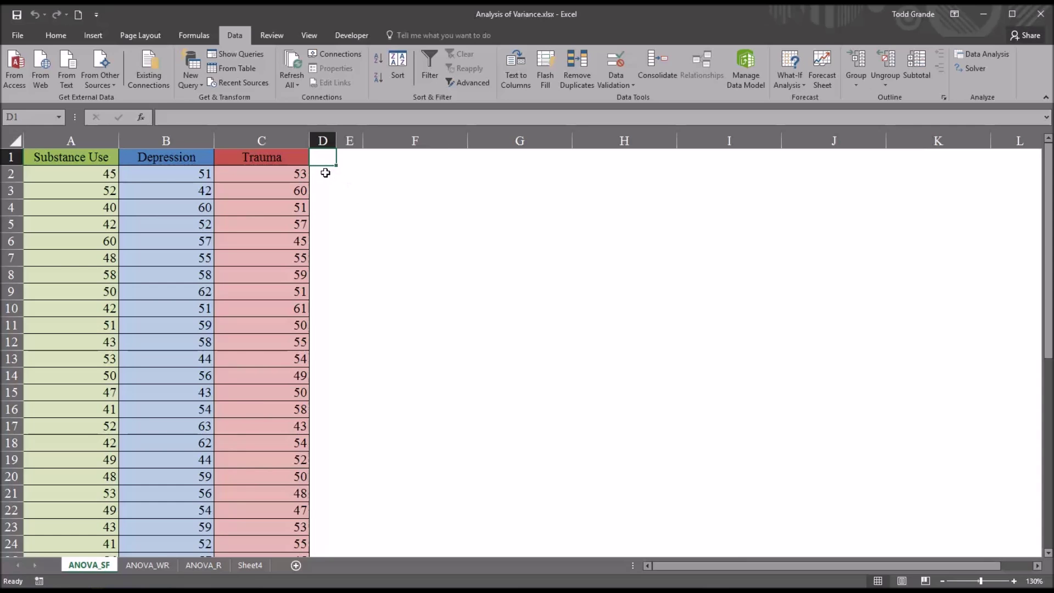
pyautogui.moveTo(342, 175)
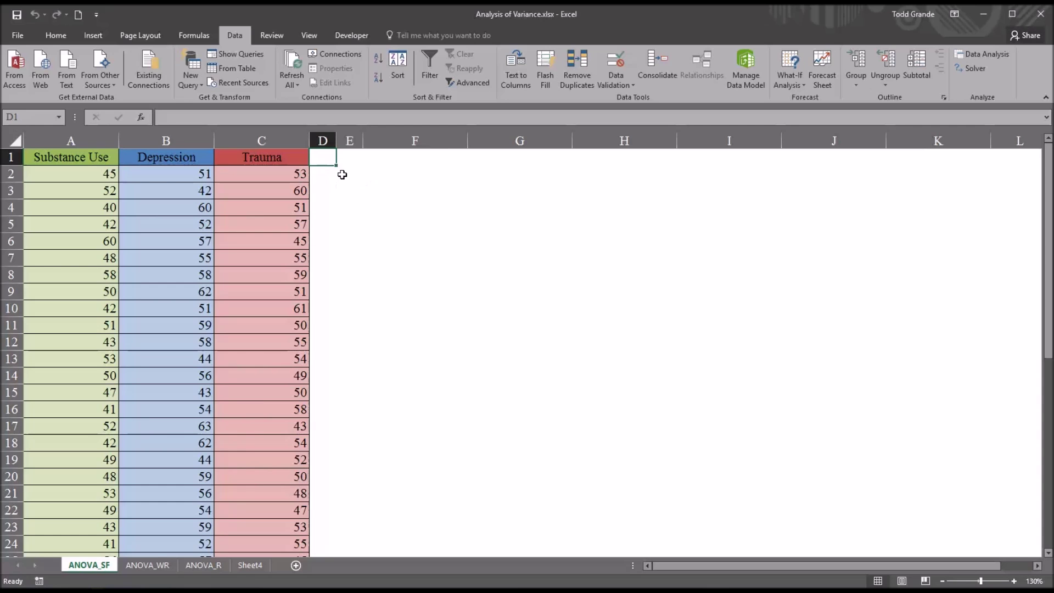
pyautogui.moveTo(332, 181)
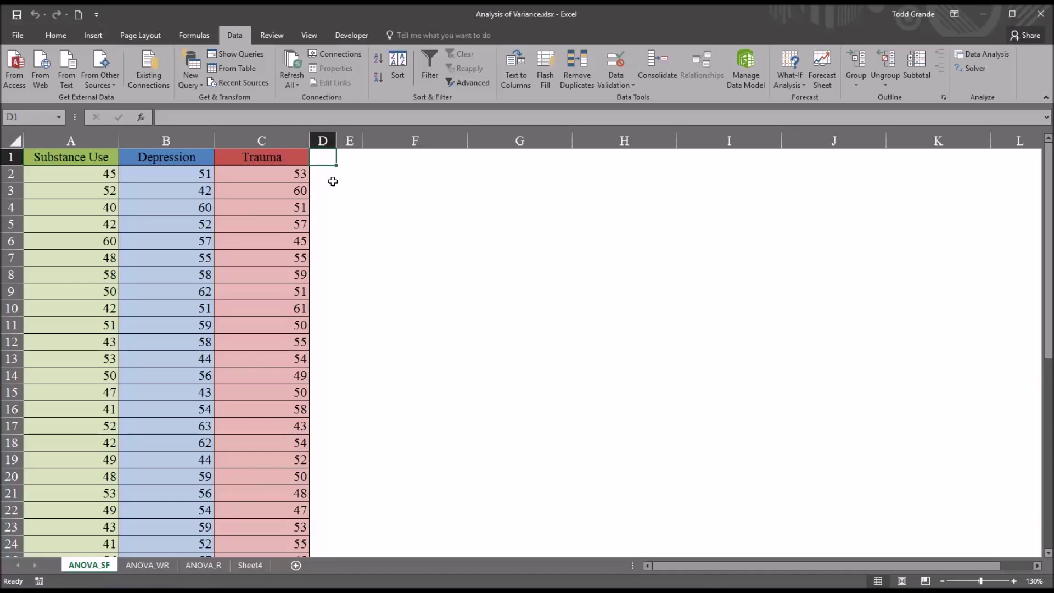
pyautogui.moveTo(403, 278)
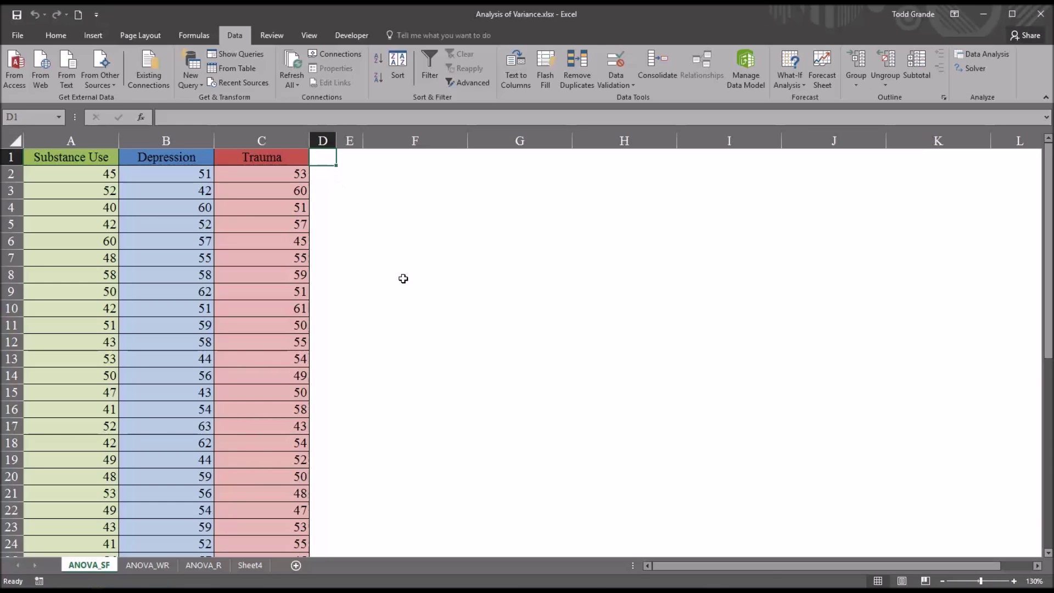
pyautogui.moveTo(706, 572)
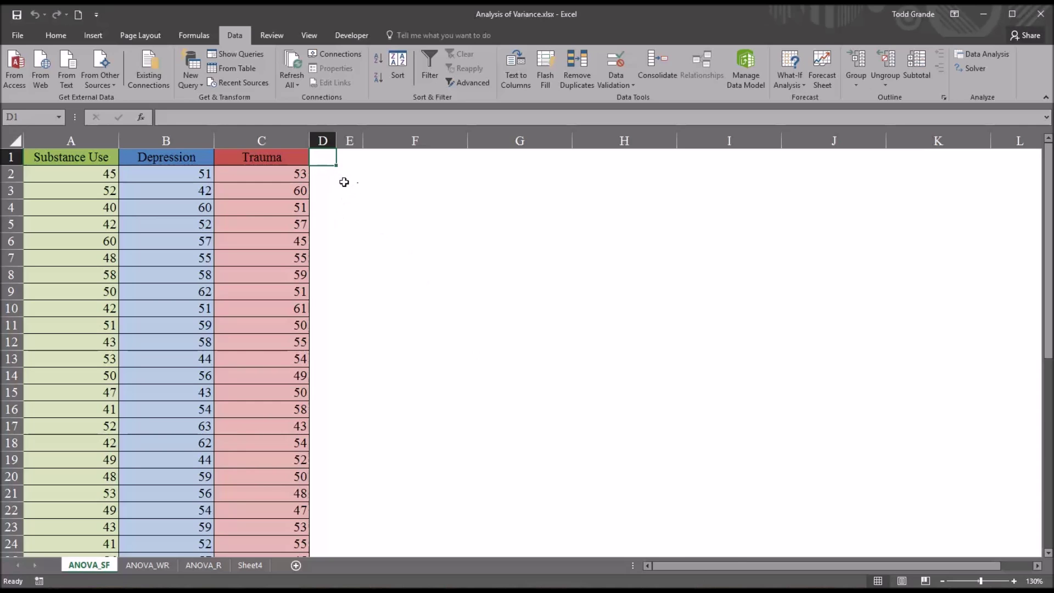
pyautogui.moveTo(70, 157)
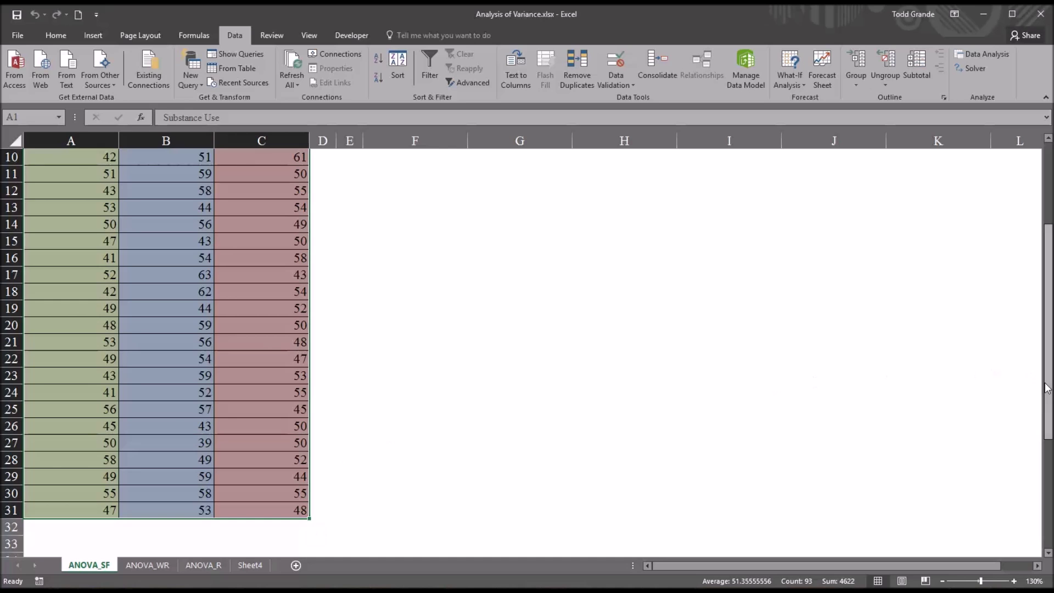
# Bring up the statistical chart types from the Insert charts group for the selected data
pyautogui.scroll(3)
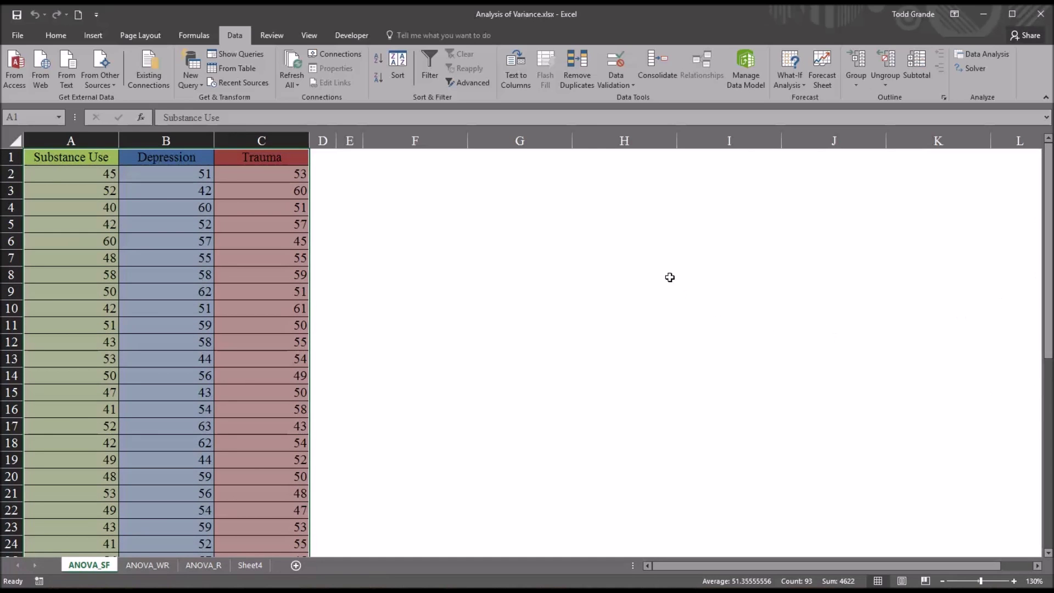
pyautogui.click(92, 35)
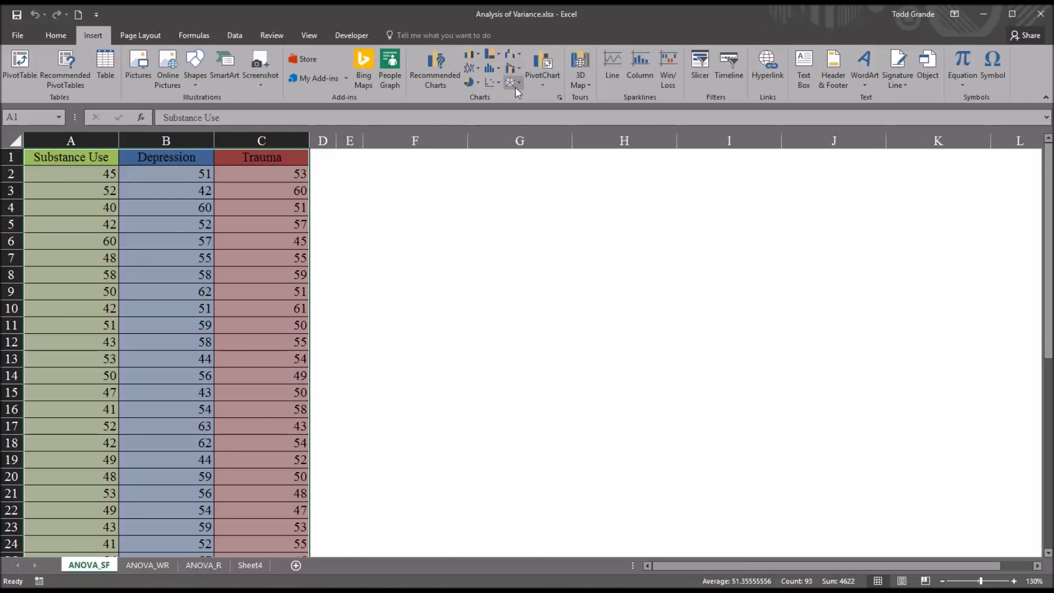
pyautogui.moveTo(492, 69)
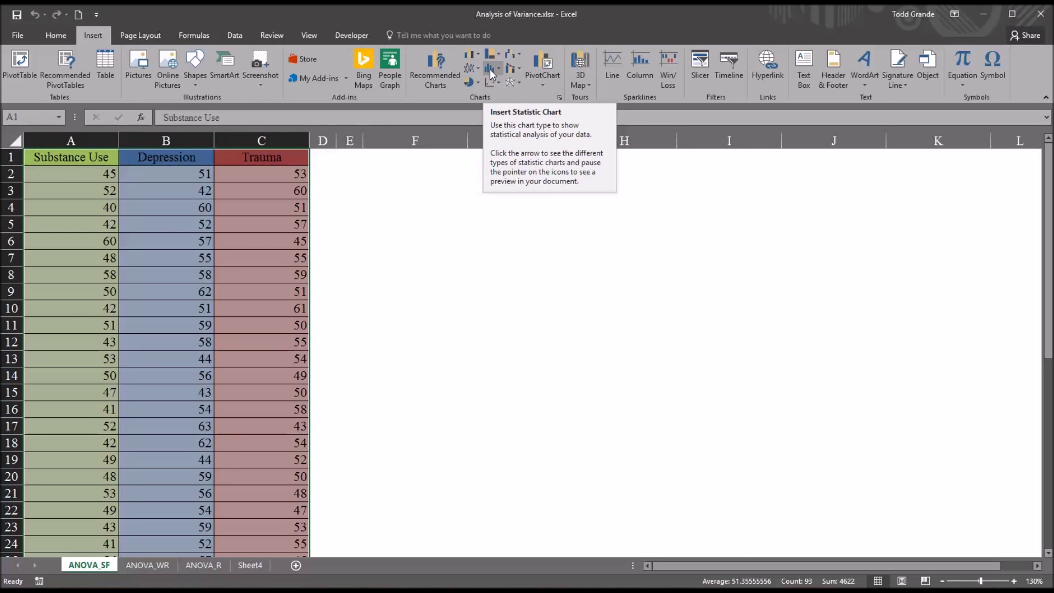
pyautogui.click(491, 71)
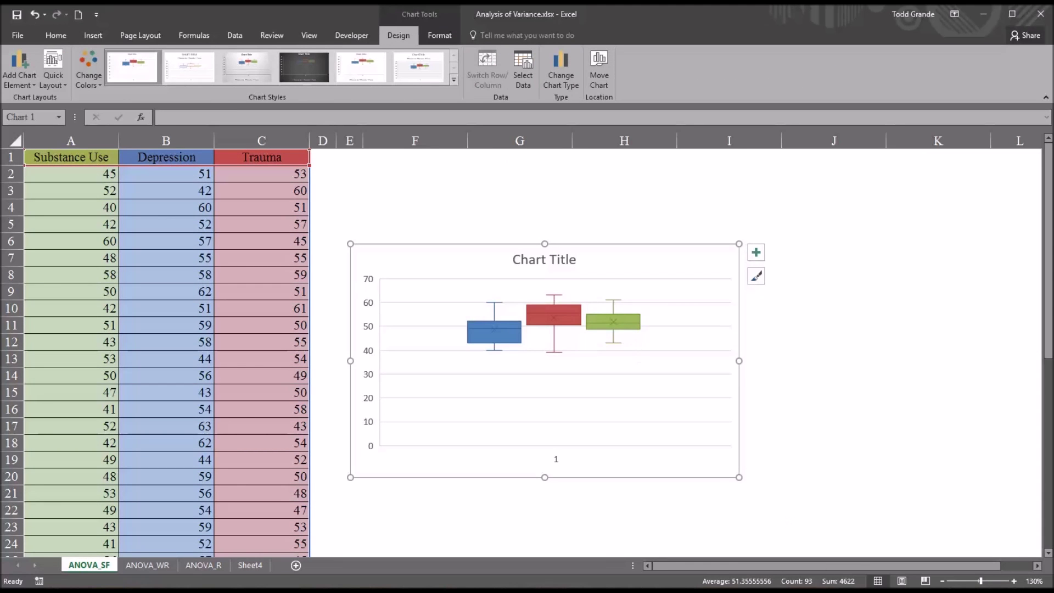
pyautogui.moveTo(500, 352)
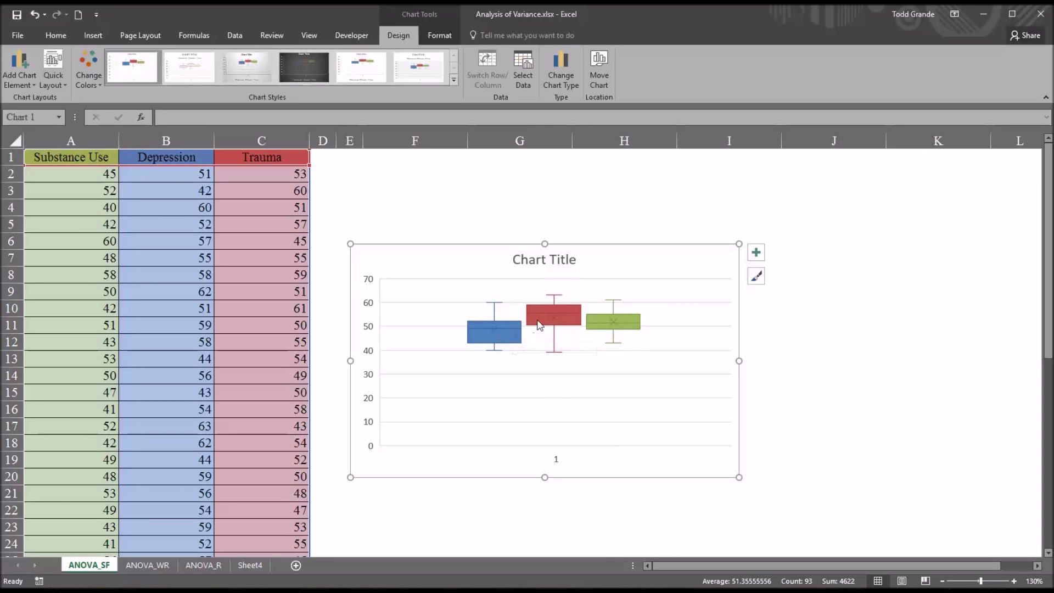
pyautogui.moveTo(603, 329)
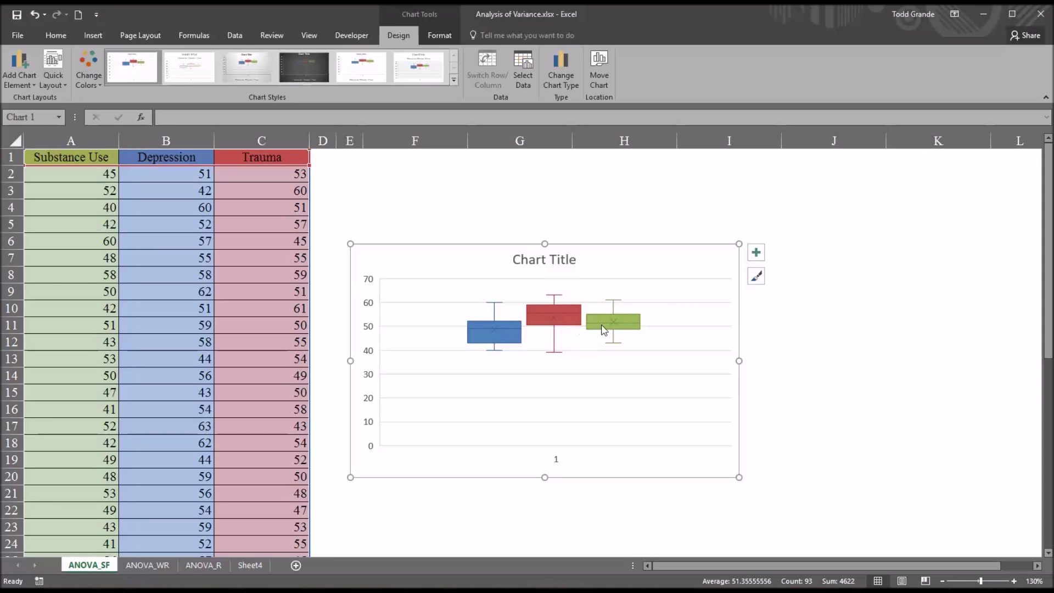
pyautogui.moveTo(517, 332)
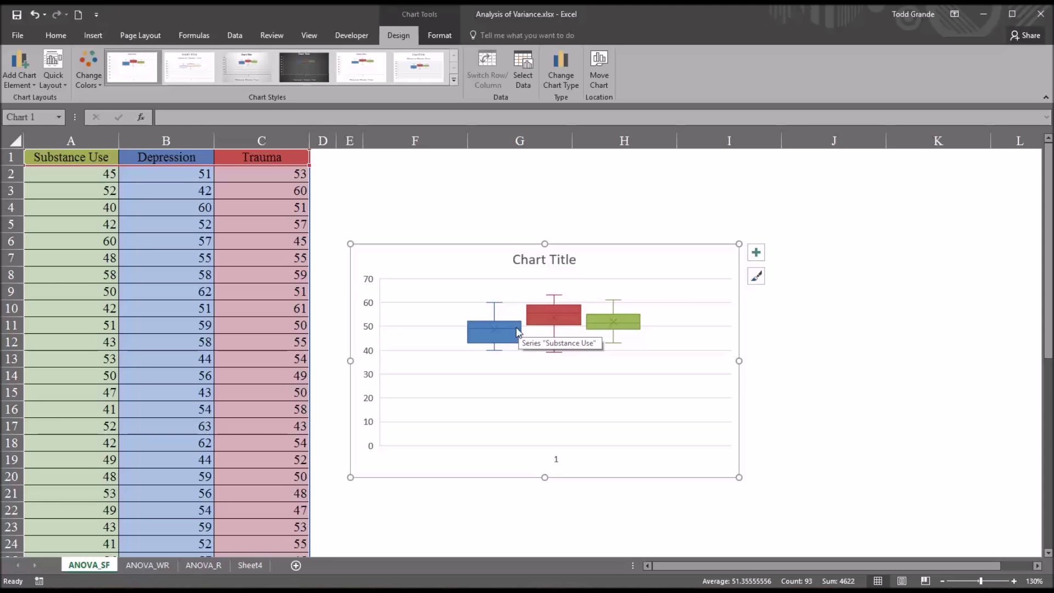
pyautogui.moveTo(610, 320)
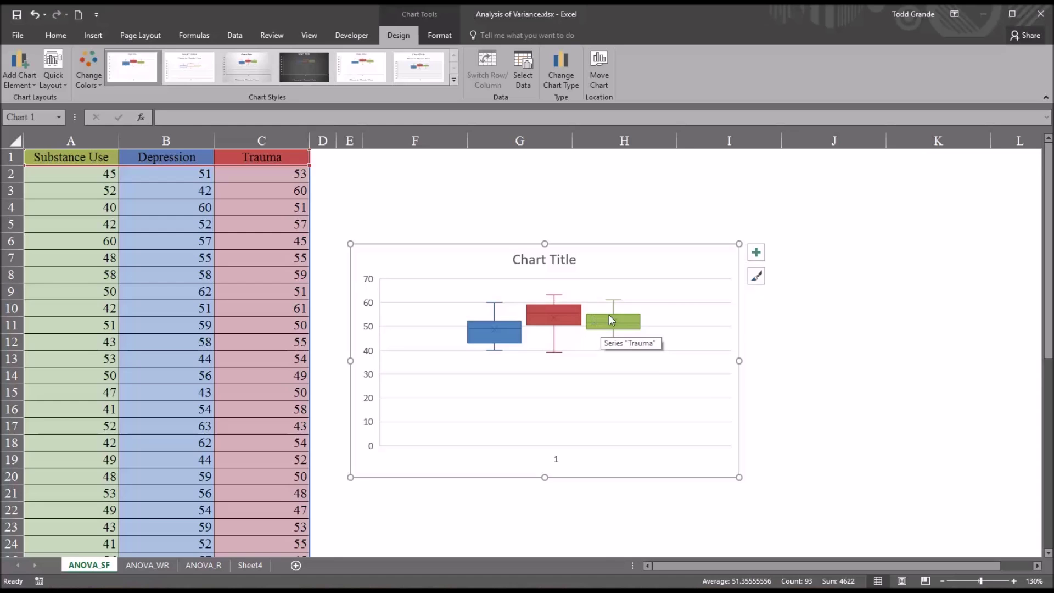
pyautogui.moveTo(789, 459)
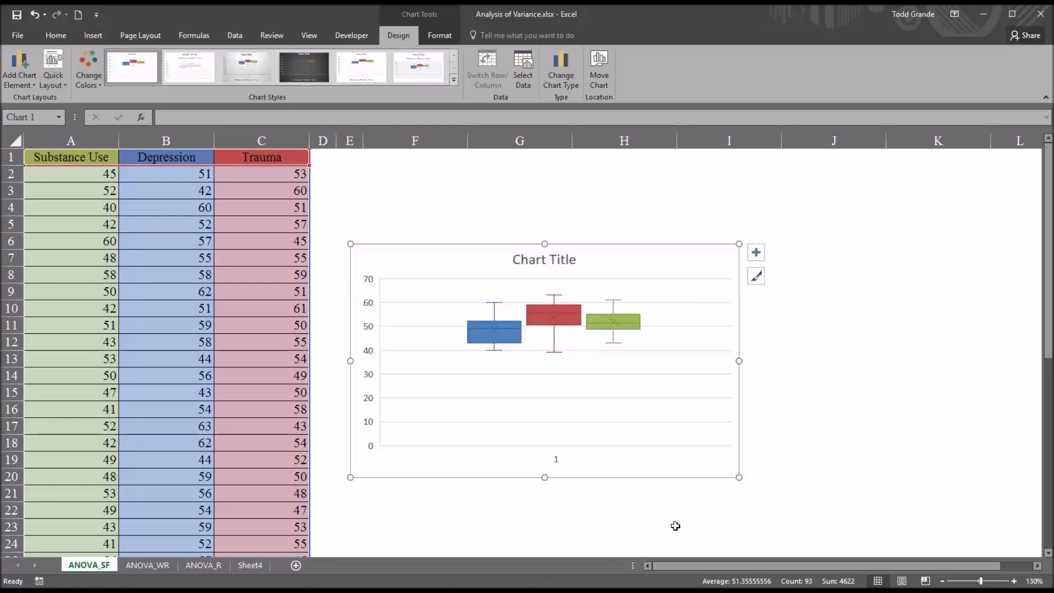
pyautogui.moveTo(483, 345)
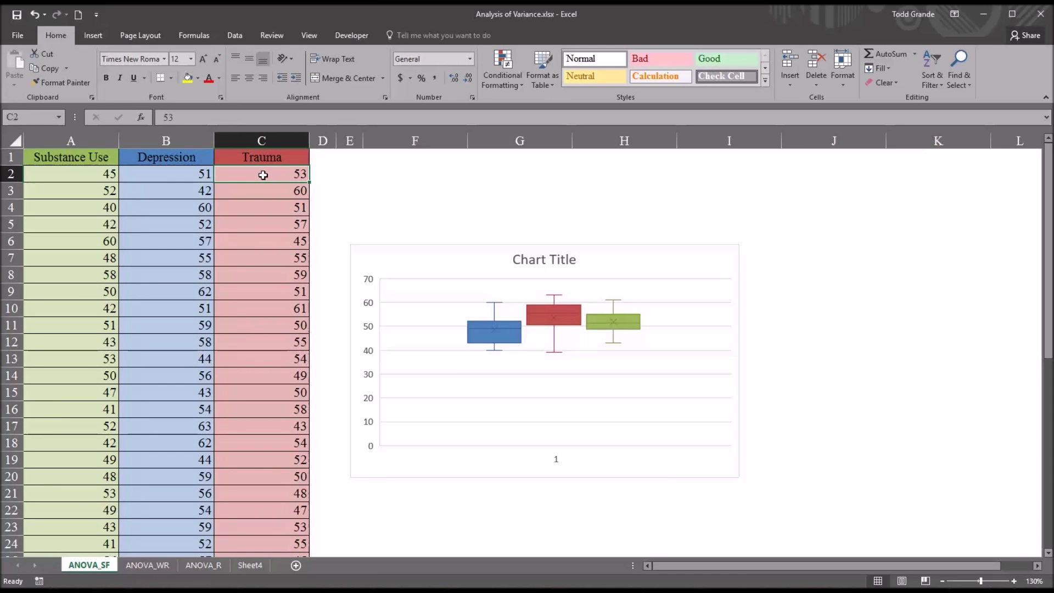
# Change the first Trauma score in C2 from the outlier 70 to 53
pyautogui.write('30')
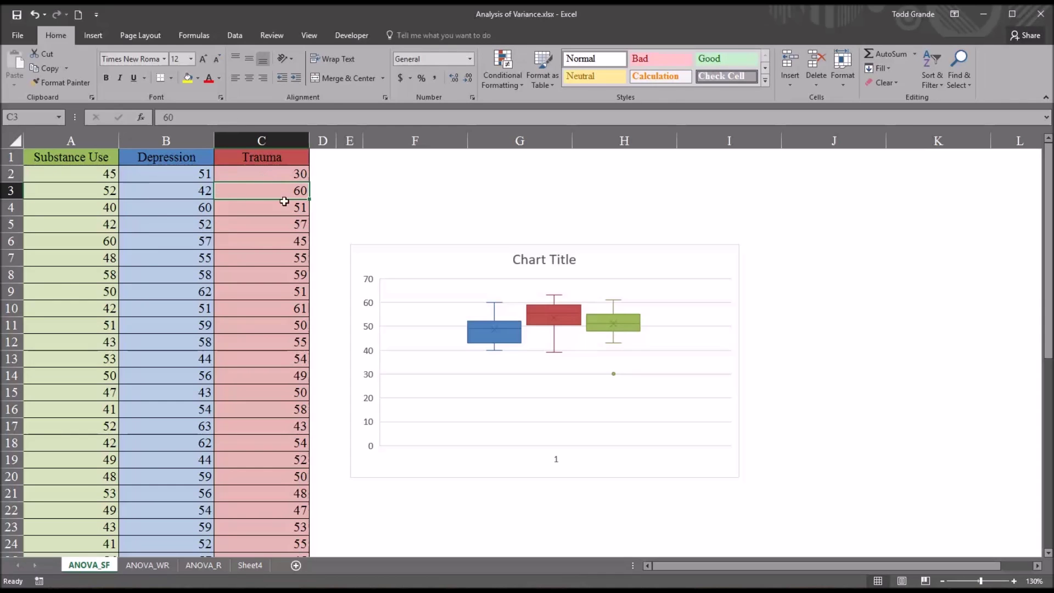
pyautogui.moveTo(615, 378)
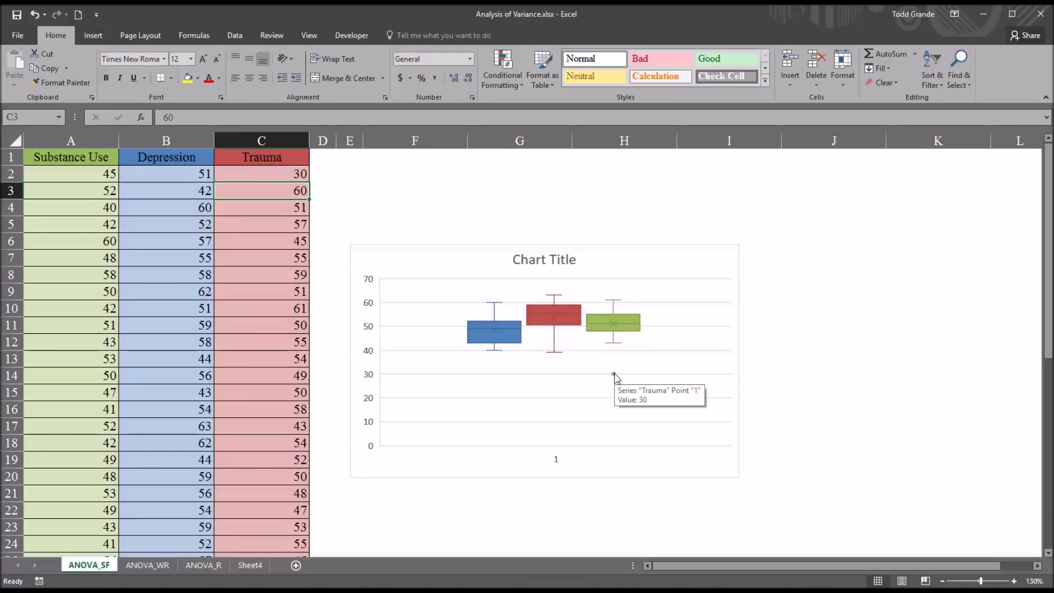
pyautogui.moveTo(617, 354)
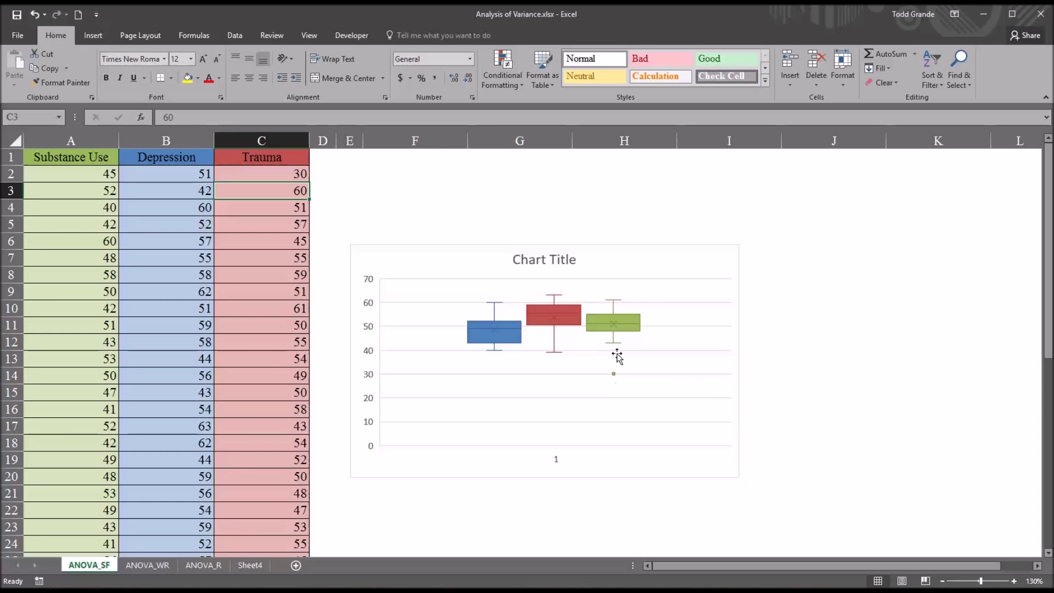
pyautogui.moveTo(614, 376)
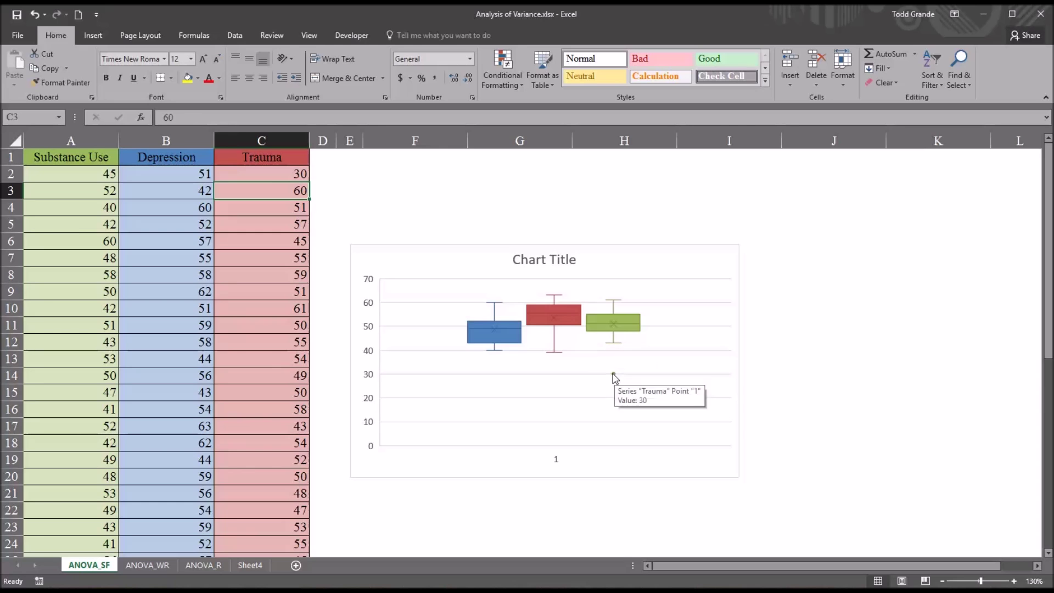
pyautogui.click(261, 174)
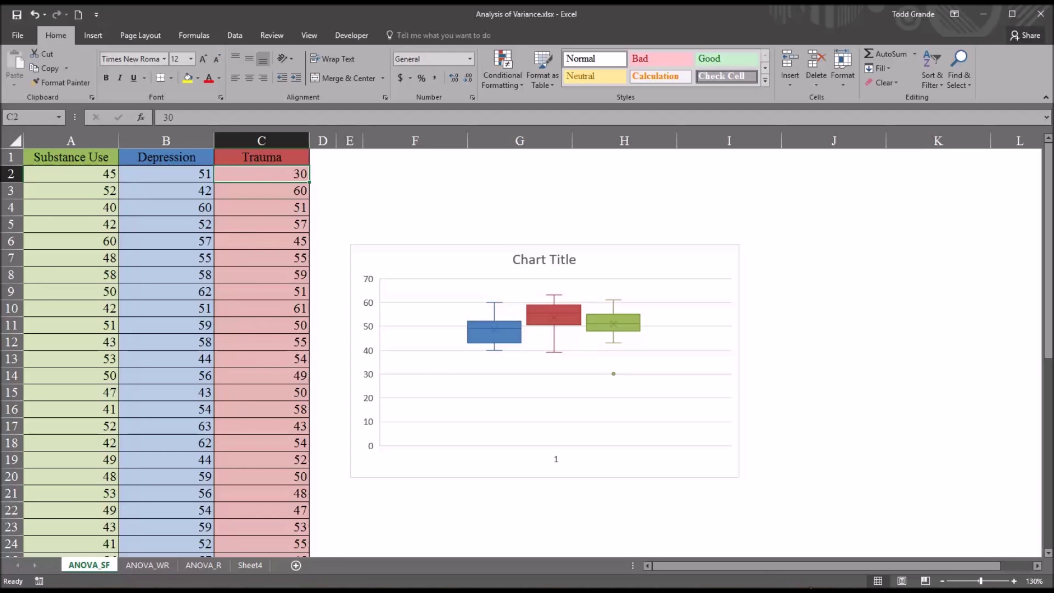
pyautogui.write('70')
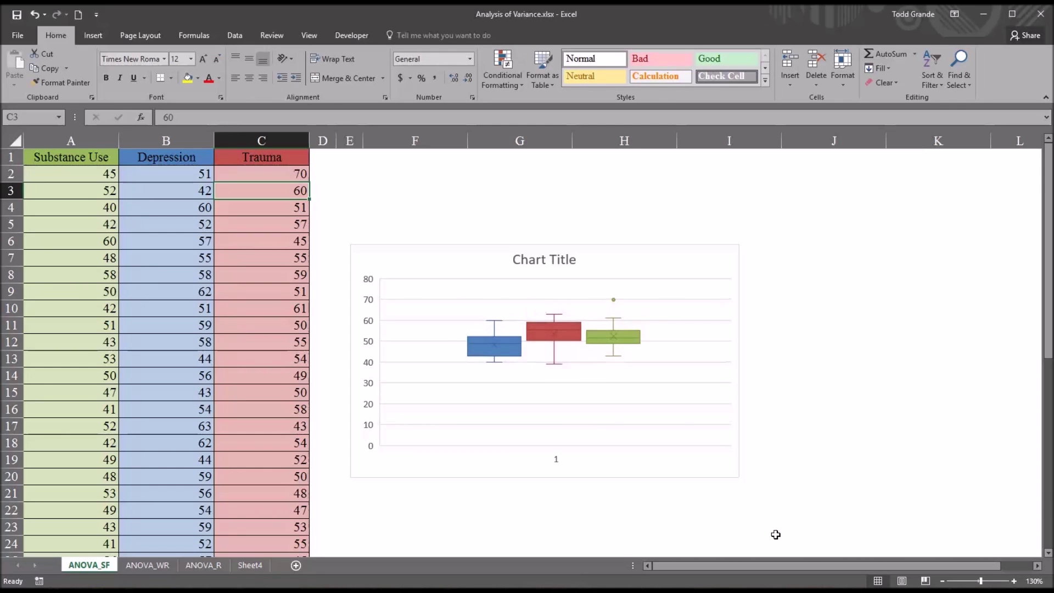
pyautogui.moveTo(613, 303)
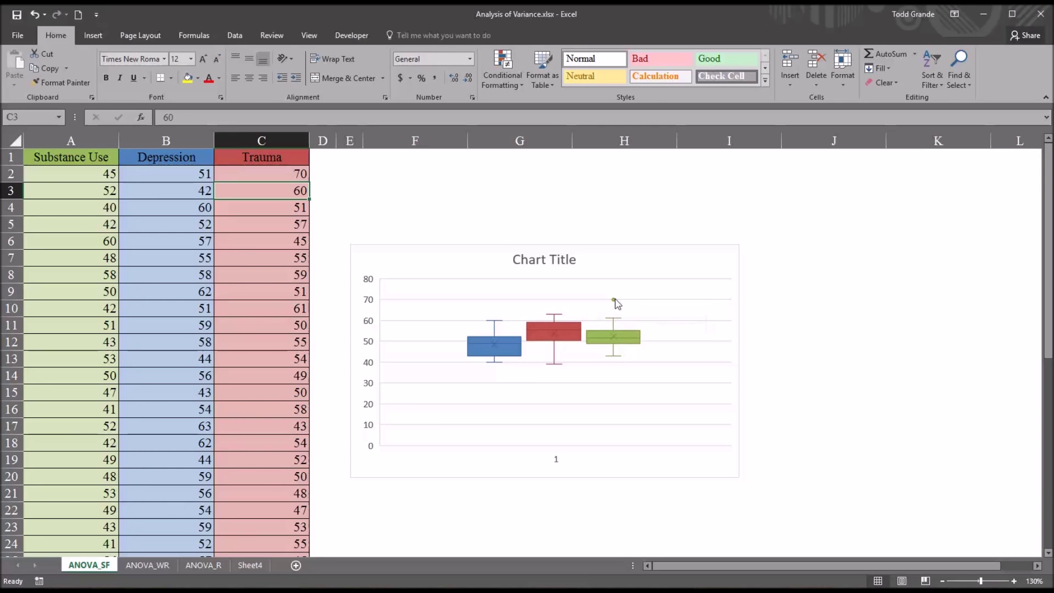
pyautogui.click(261, 173)
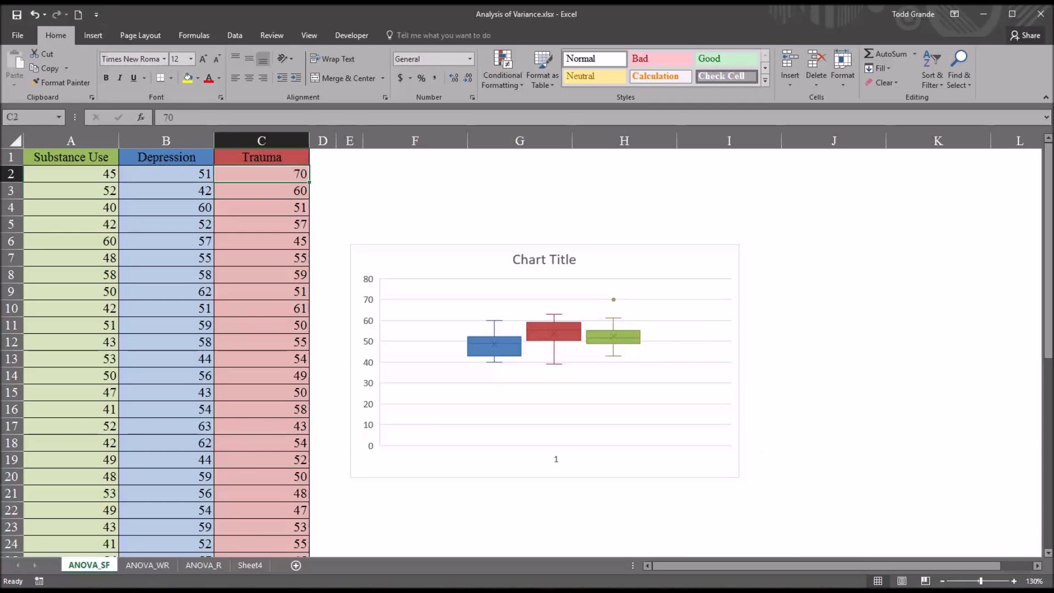
pyautogui.moveTo(266, 176)
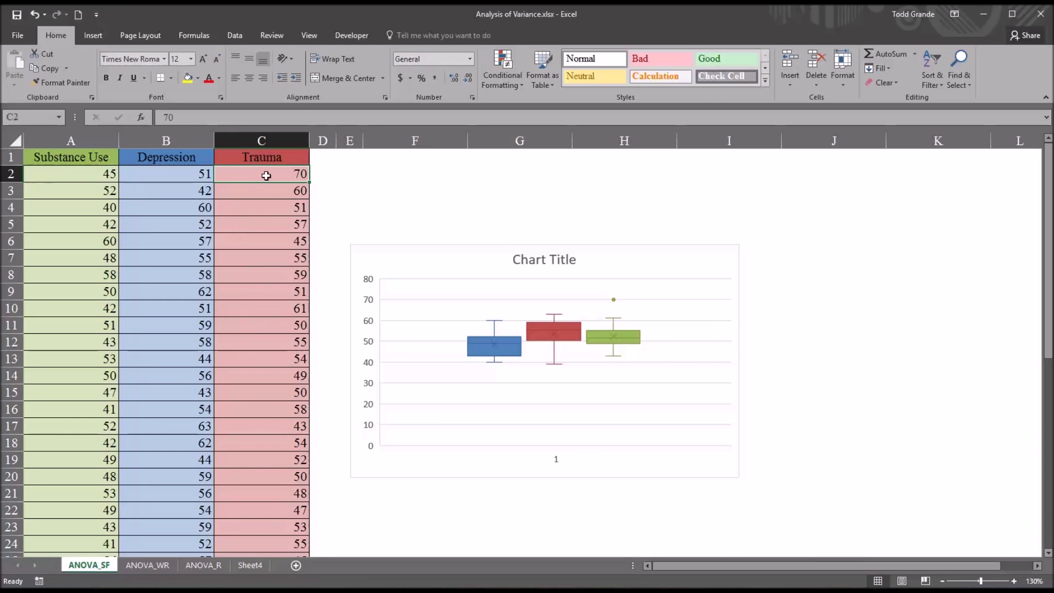
pyautogui.write('53')
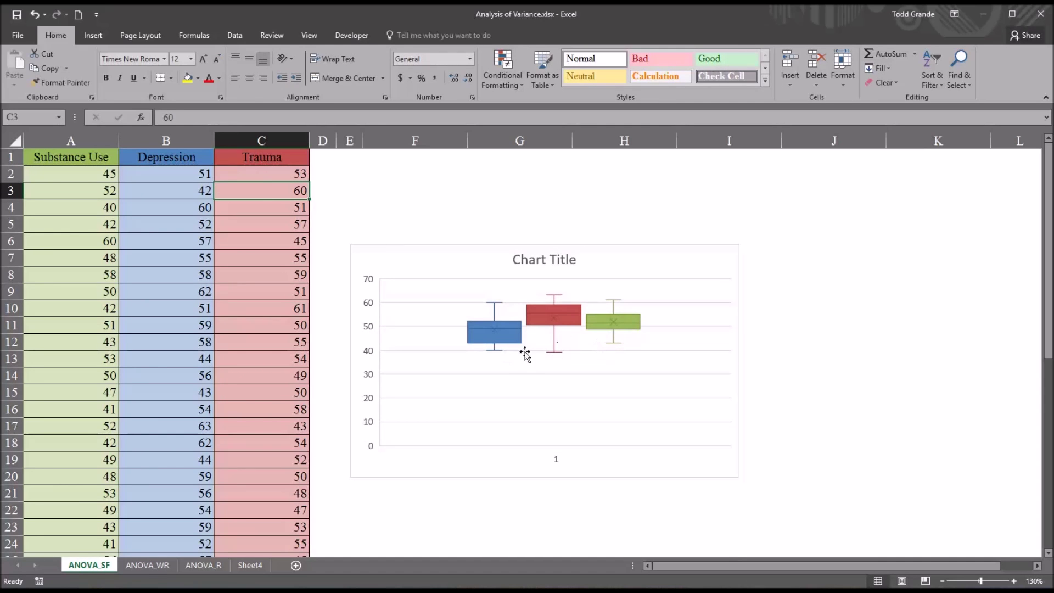
pyautogui.moveTo(497, 367)
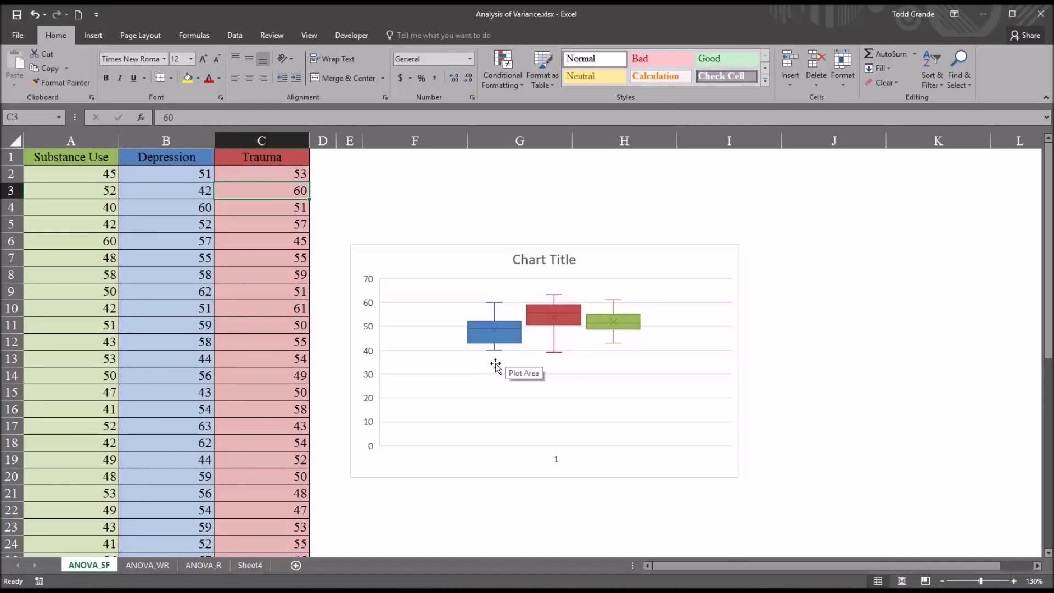
pyautogui.moveTo(563, 372)
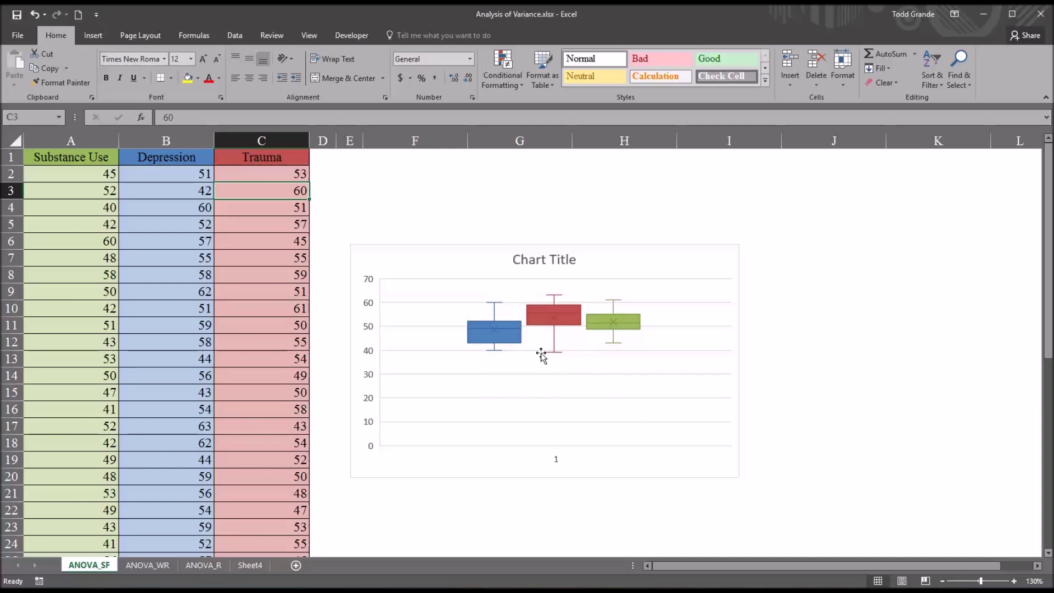
pyautogui.moveTo(788, 487)
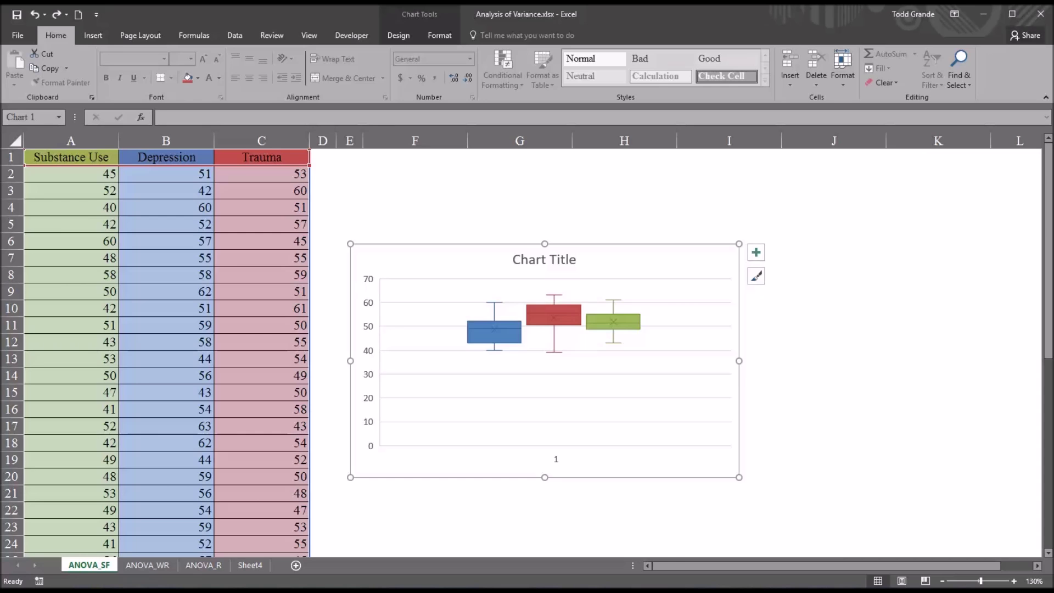
pyautogui.moveTo(690, 481)
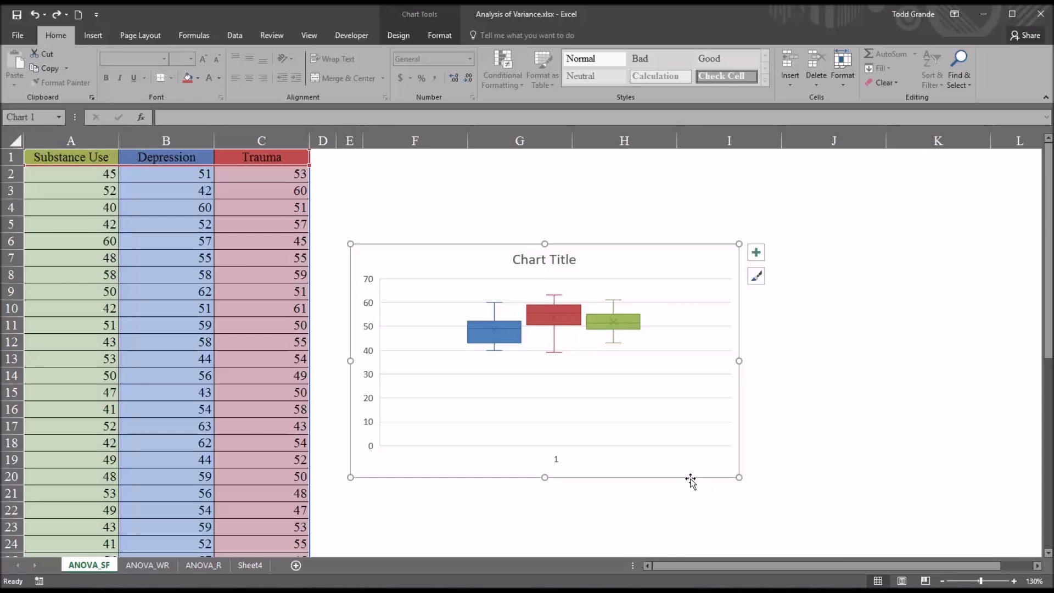
pyautogui.moveTo(688, 480)
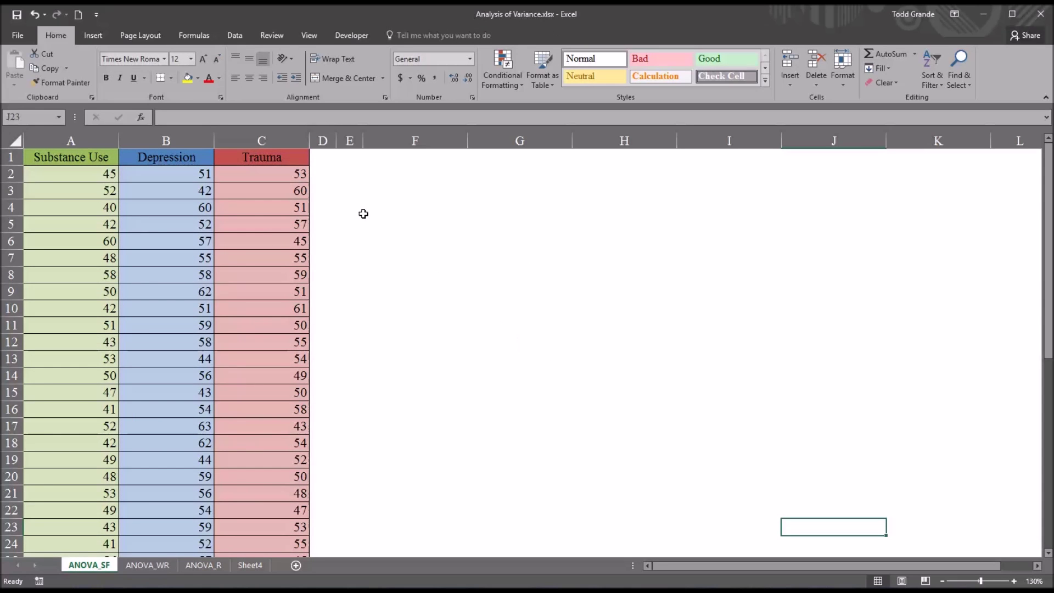
pyautogui.moveTo(64, 157)
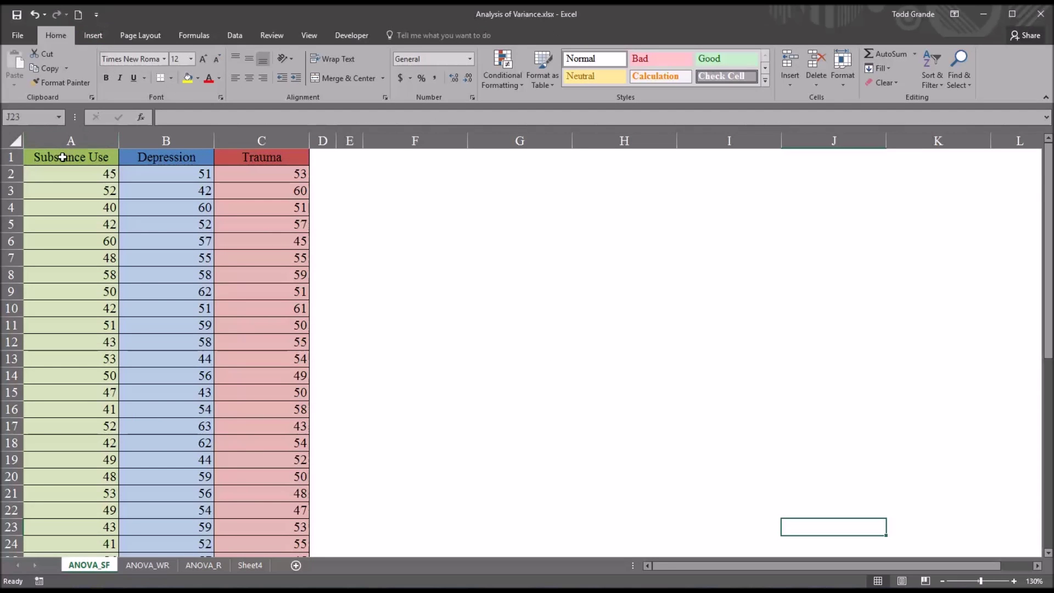
# Insert a histogram of the Substance Use scores beside the data
pyautogui.moveTo(70, 157); pyautogui.dragTo(71, 190)
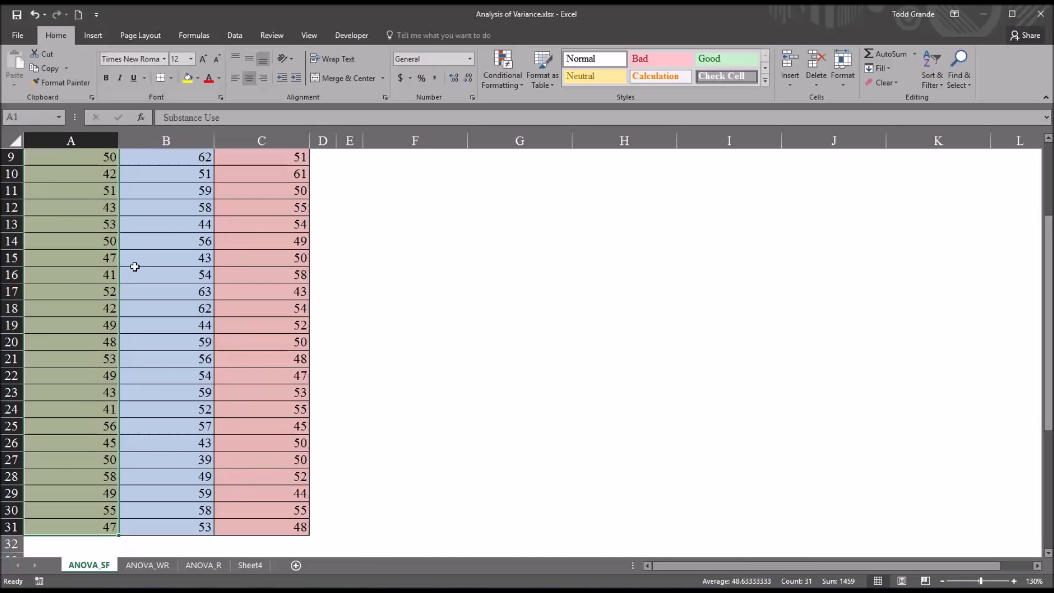
pyautogui.click(92, 35)
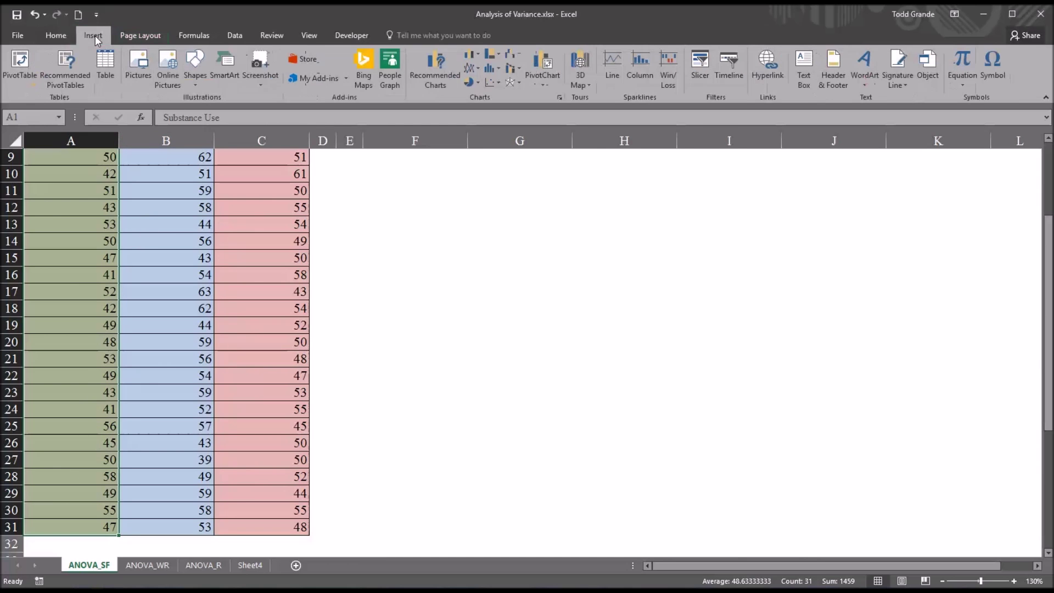
pyautogui.click(520, 141)
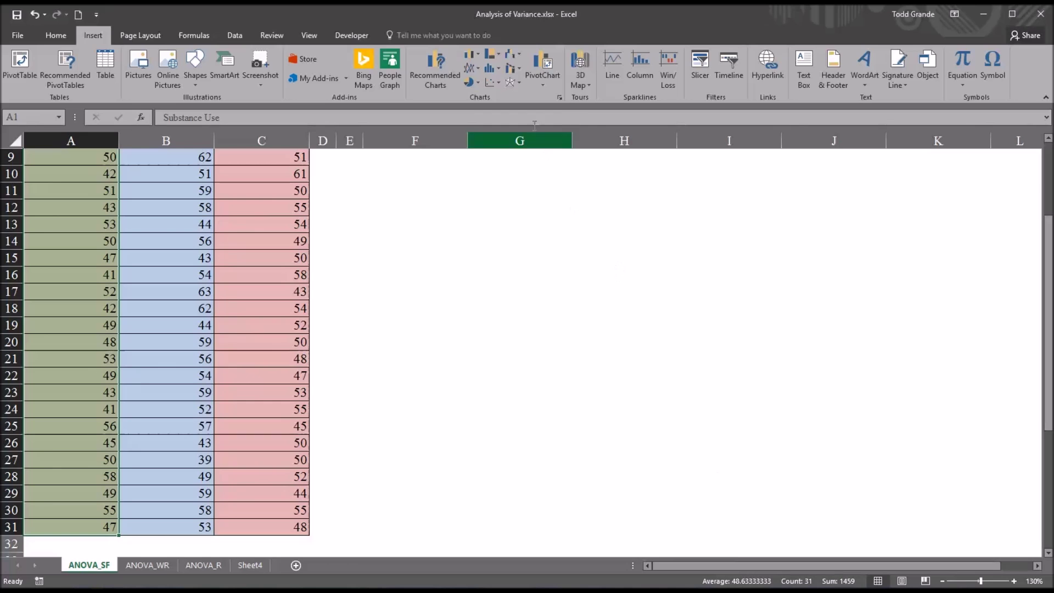
pyautogui.moveTo(492, 70)
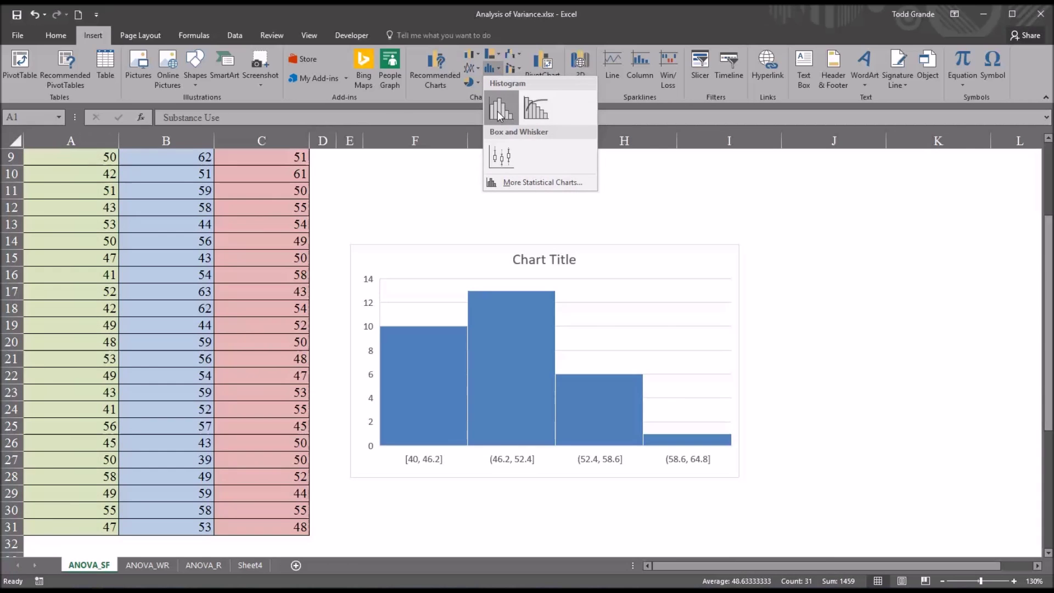
pyautogui.click(501, 107)
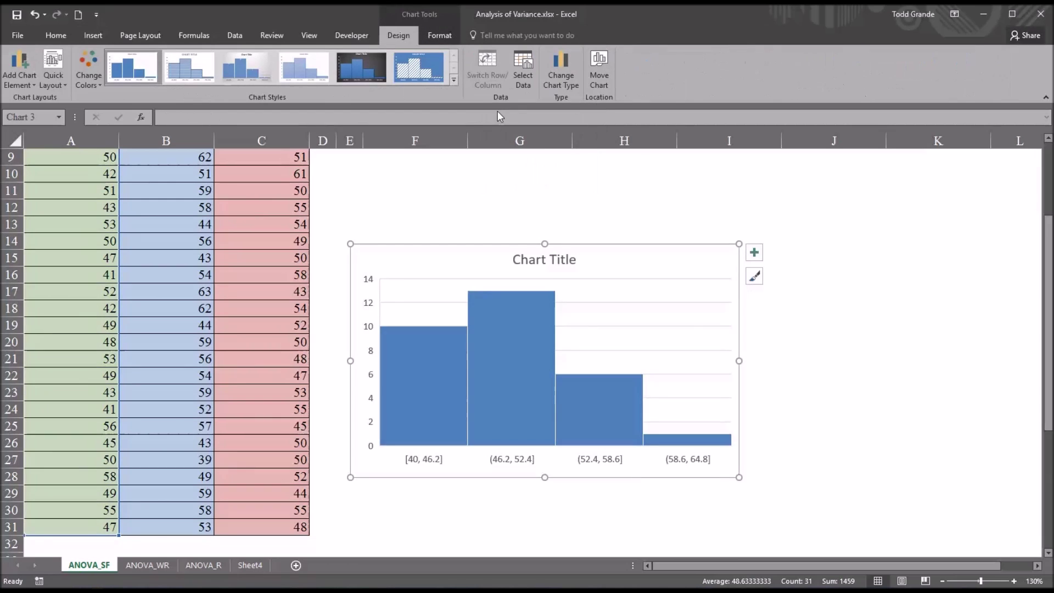
pyautogui.moveTo(688, 427)
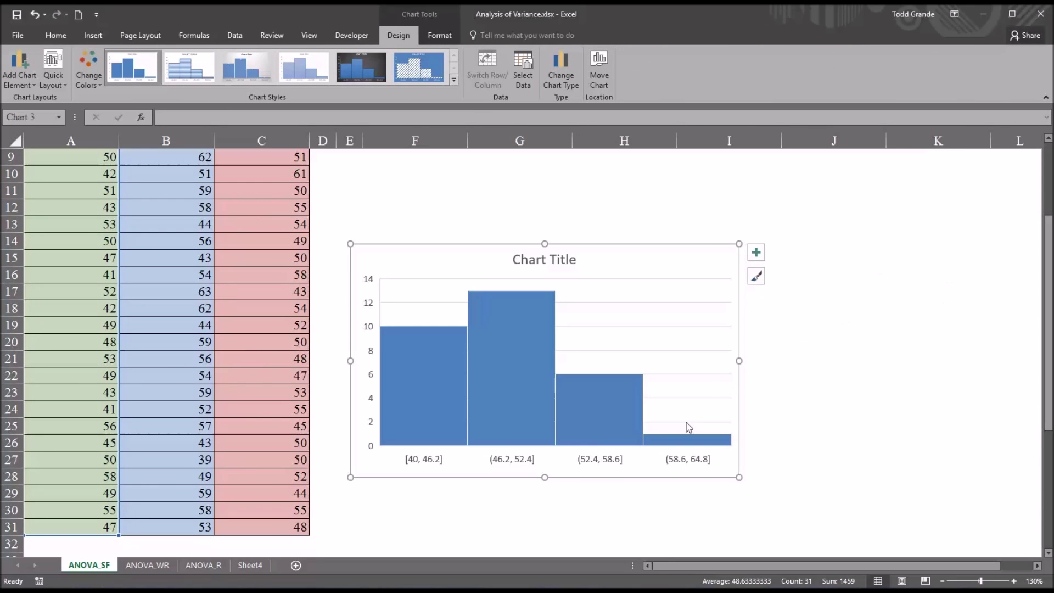
pyautogui.moveTo(982, 344)
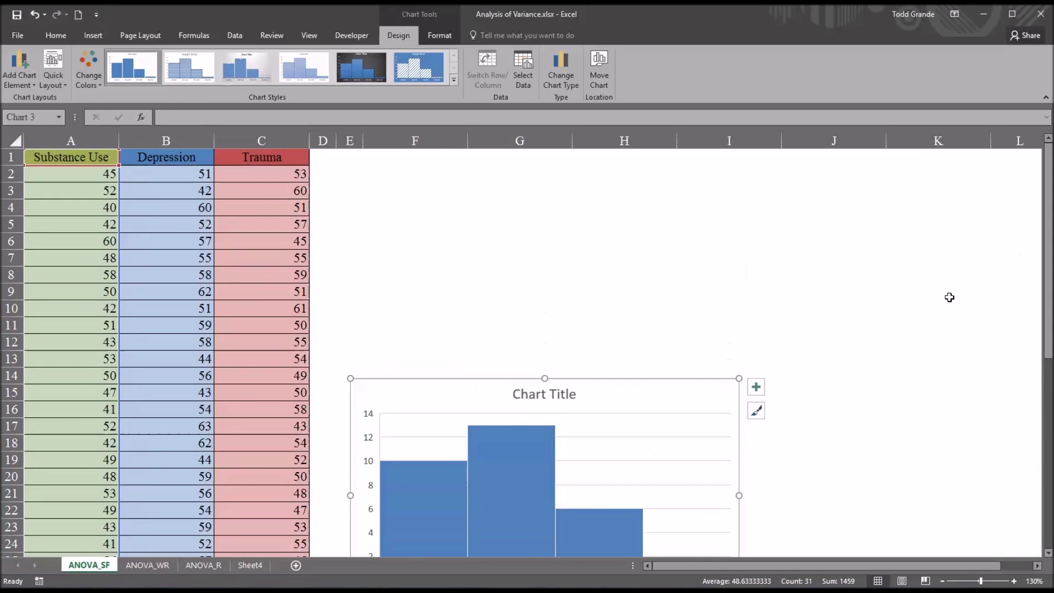
pyautogui.moveTo(73, 193)
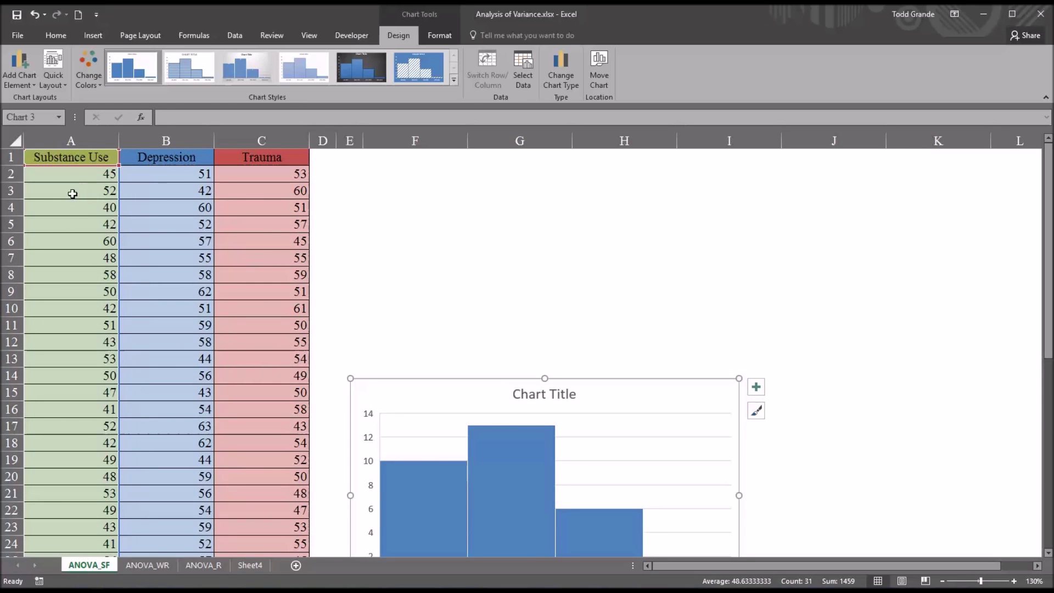
pyautogui.moveTo(84, 208)
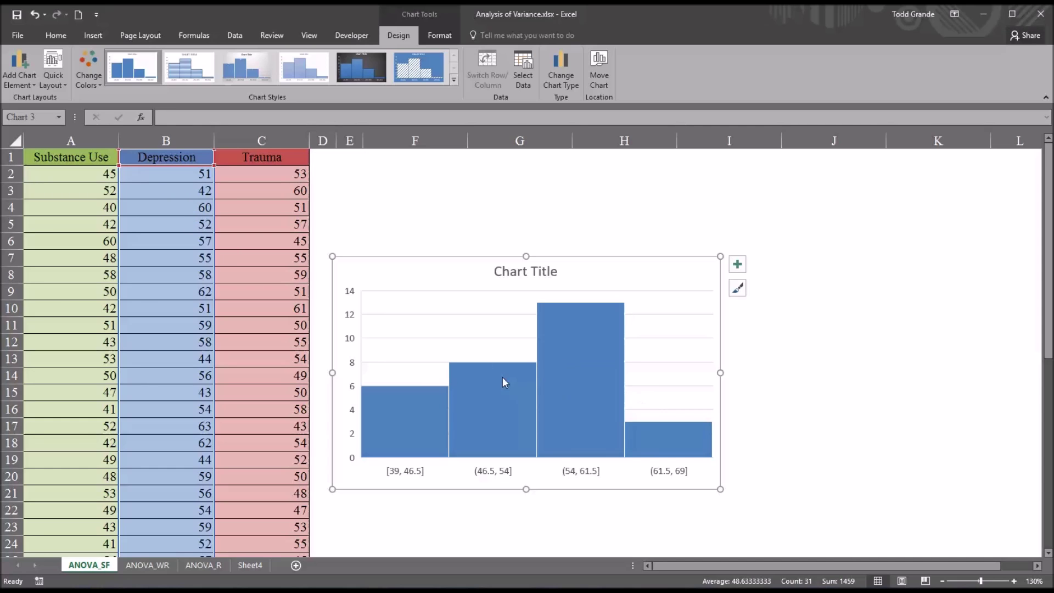
pyautogui.moveTo(215, 336)
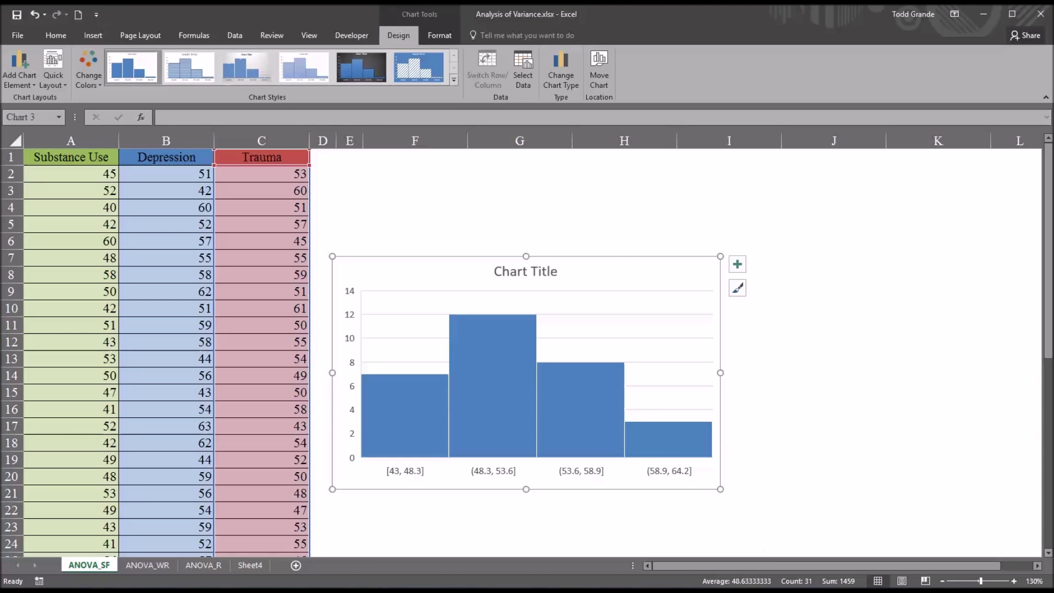
pyautogui.moveTo(622, 493)
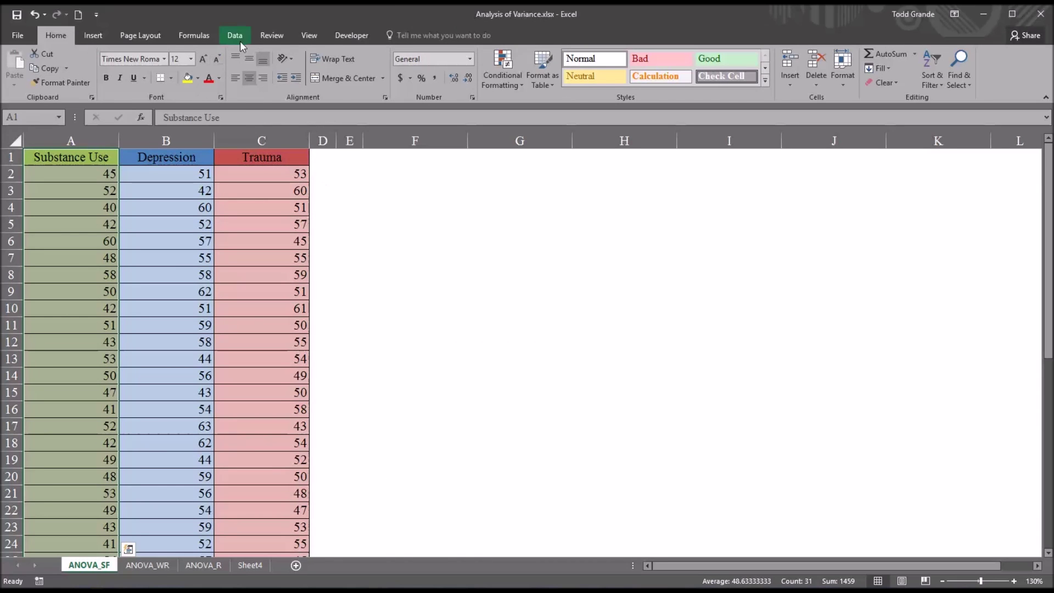
# Choose Anova: Single Factor from the Data Analysis tools and confirm it
pyautogui.click(234, 35)
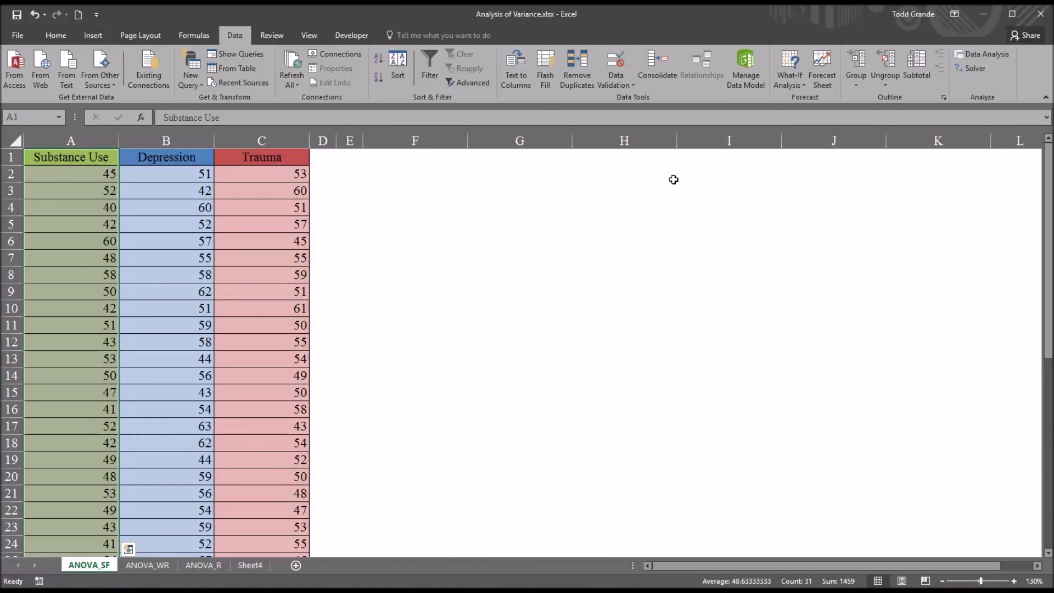
pyautogui.click(986, 59)
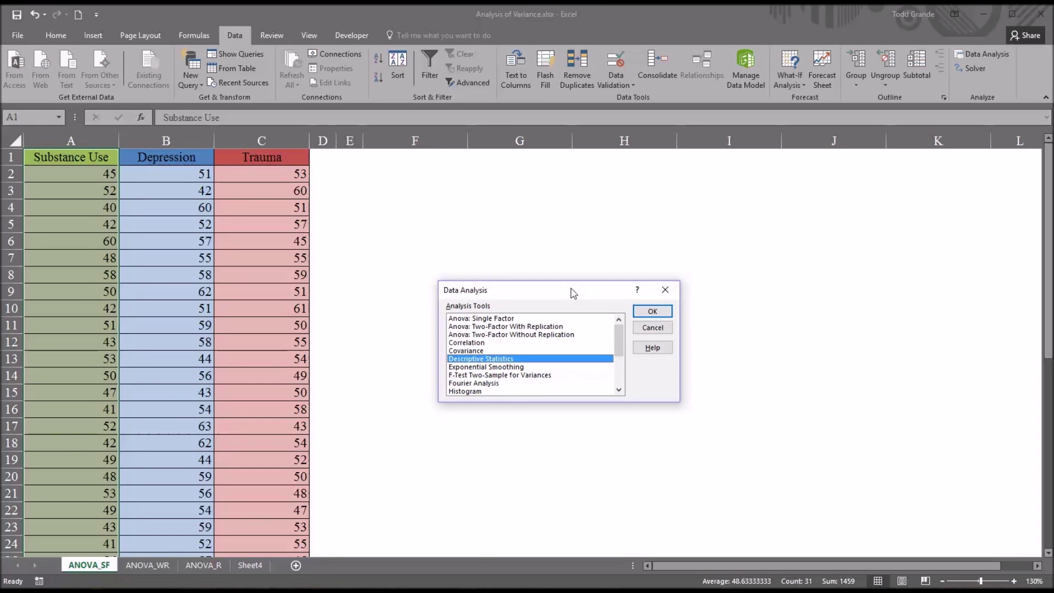
pyautogui.click(481, 318)
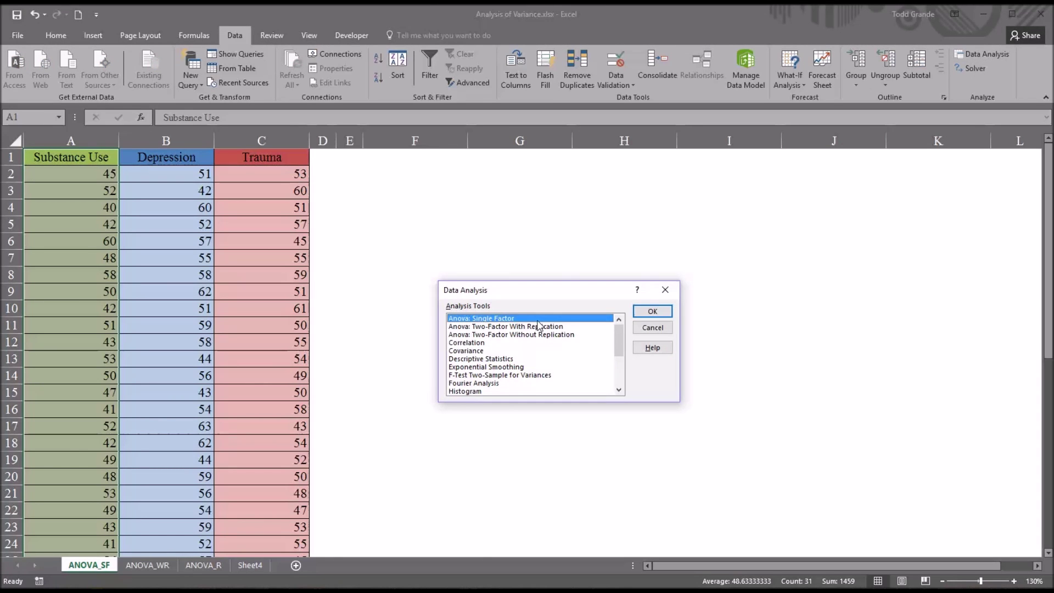
pyautogui.moveTo(514, 333)
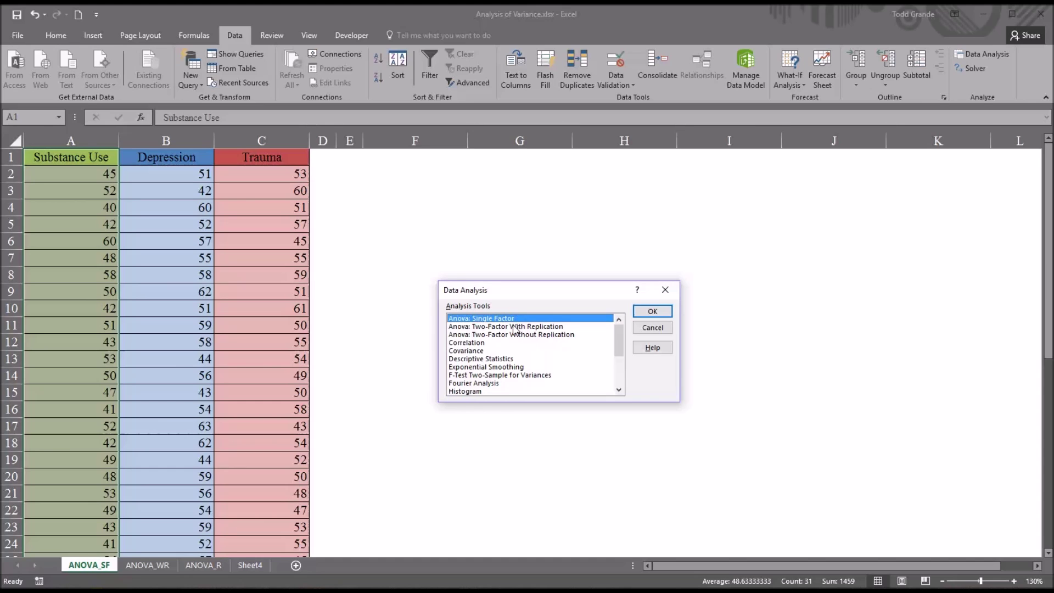
pyautogui.click(505, 326)
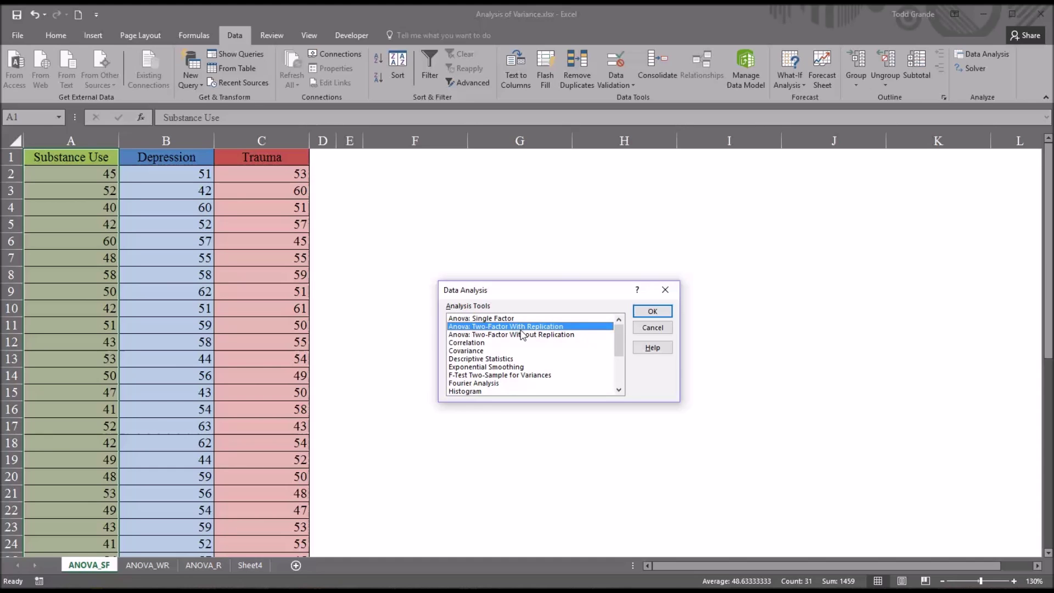
pyautogui.click(511, 334)
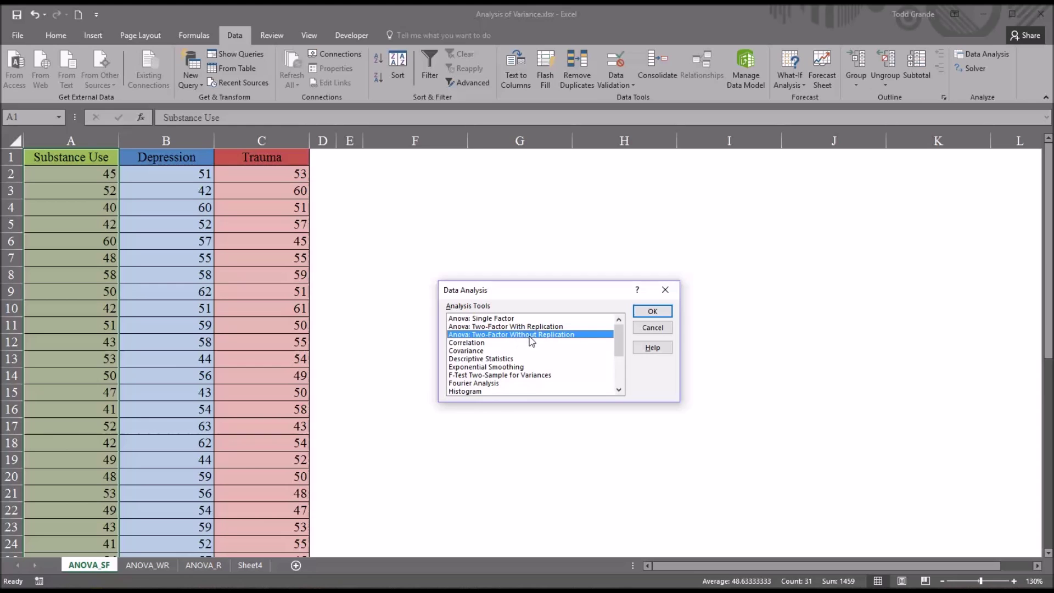
pyautogui.click(481, 319)
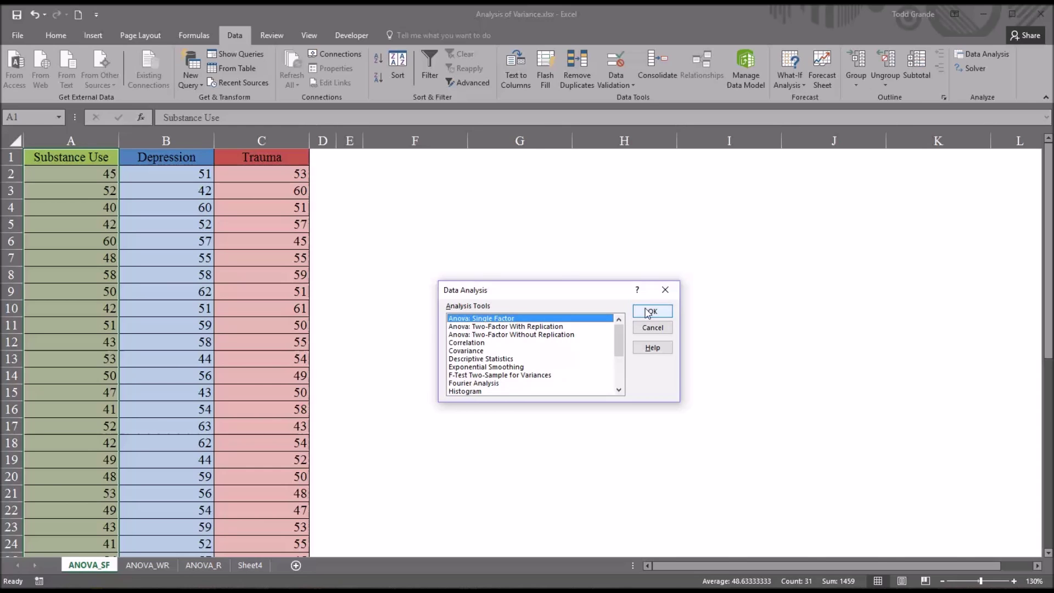
pyautogui.click(650, 311)
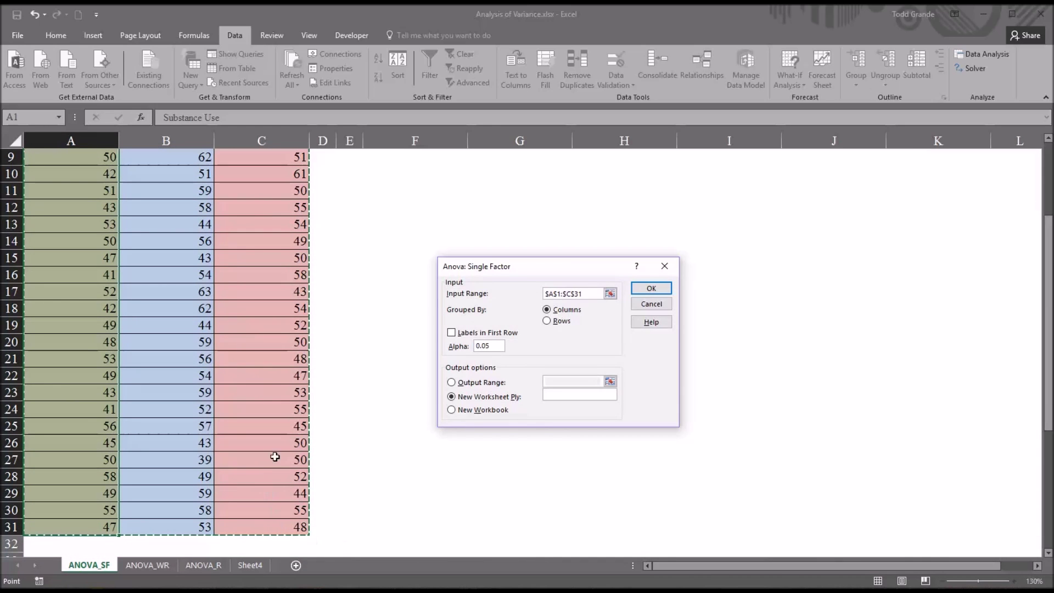
pyautogui.moveTo(489, 328)
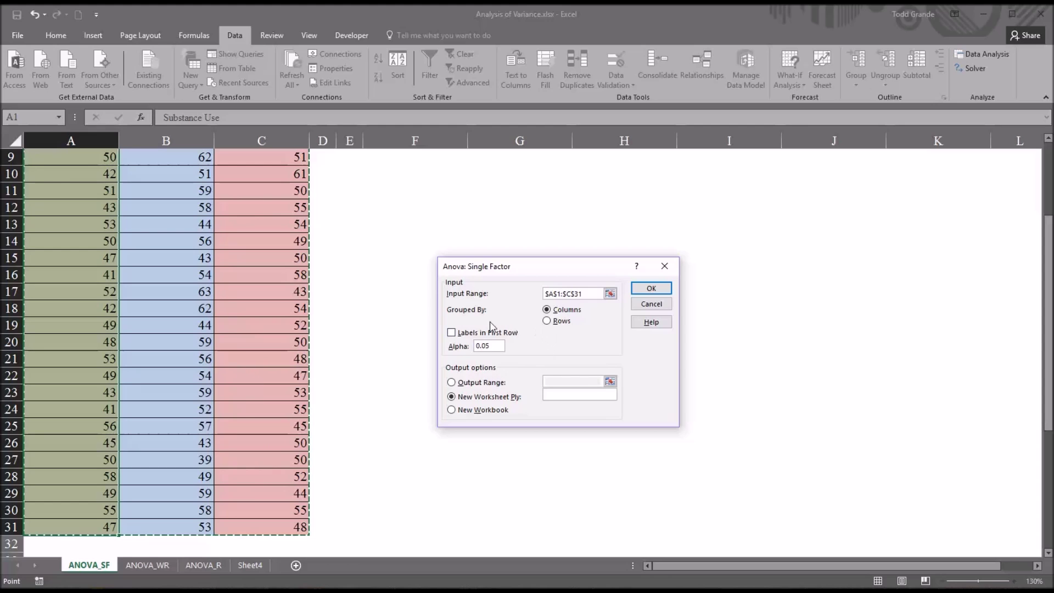
pyautogui.moveTo(546, 320)
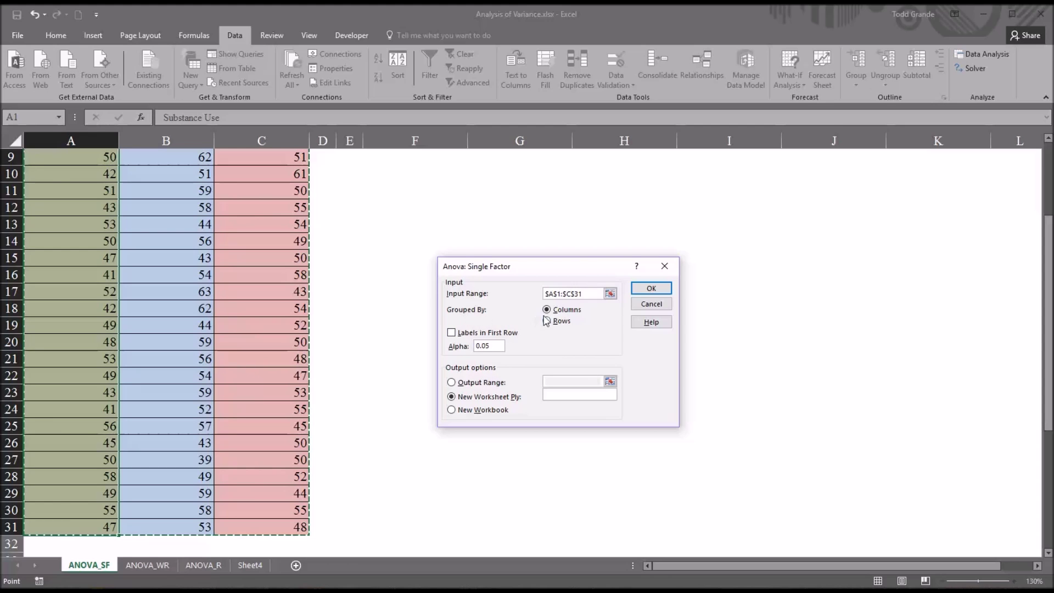
# Run the ANOVA with labels in first row and output on this sheet starting at F3
pyautogui.click(547, 310)
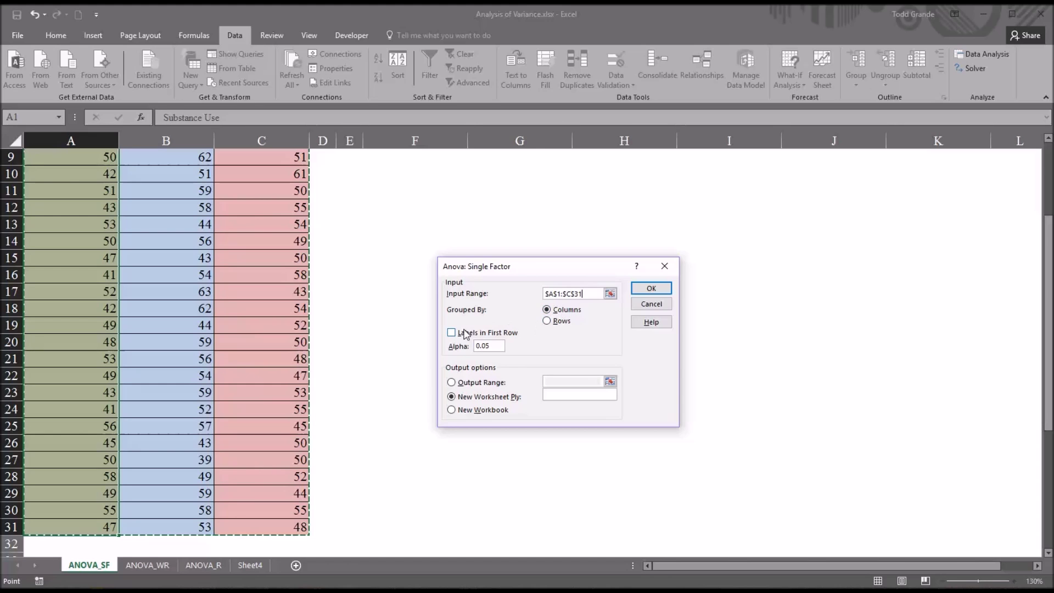
pyautogui.click(451, 332)
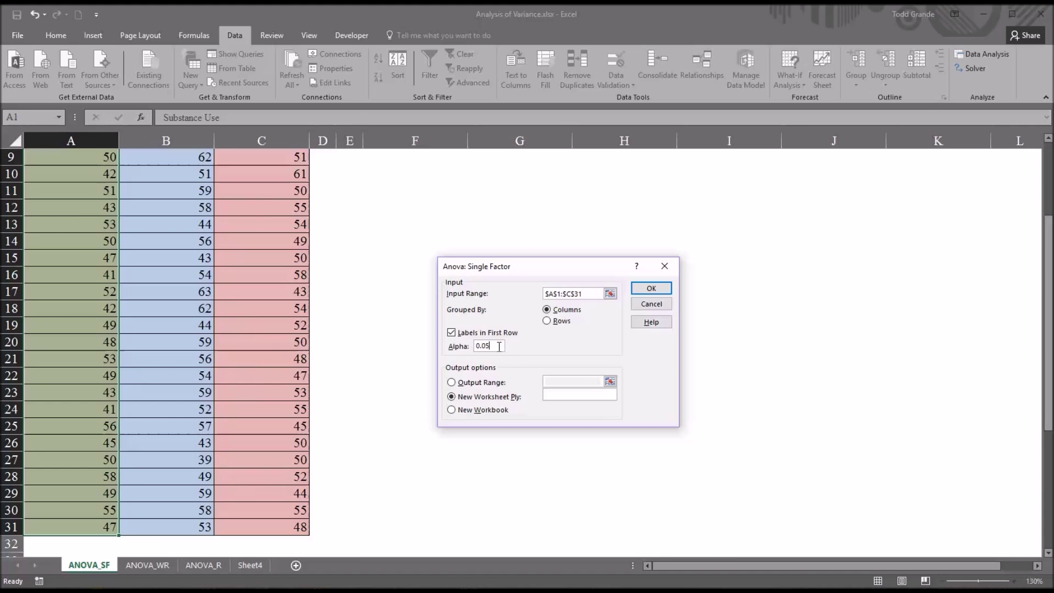
pyautogui.moveTo(488, 360)
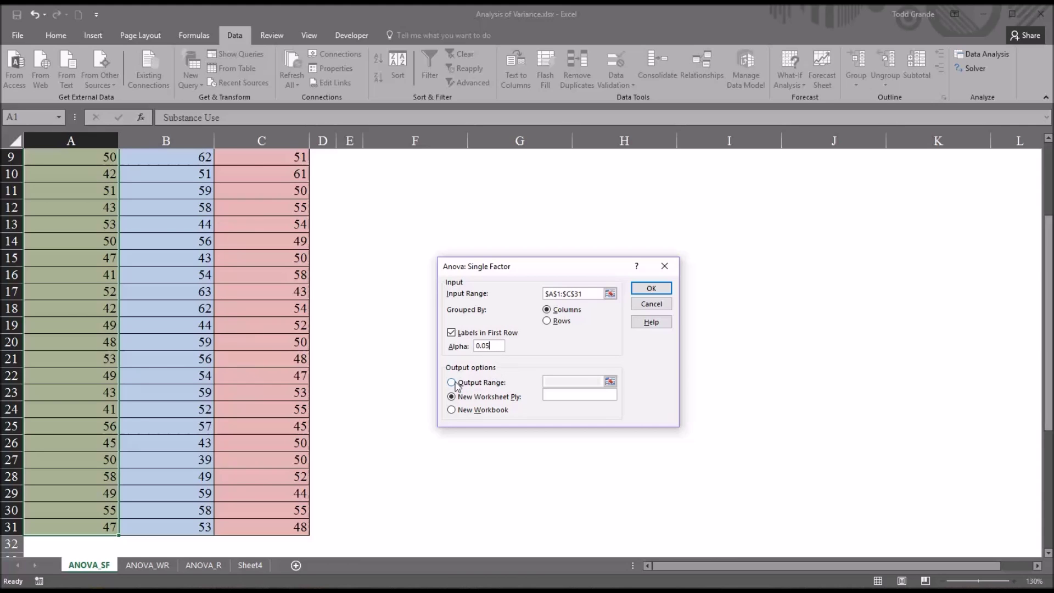
pyautogui.click(452, 382)
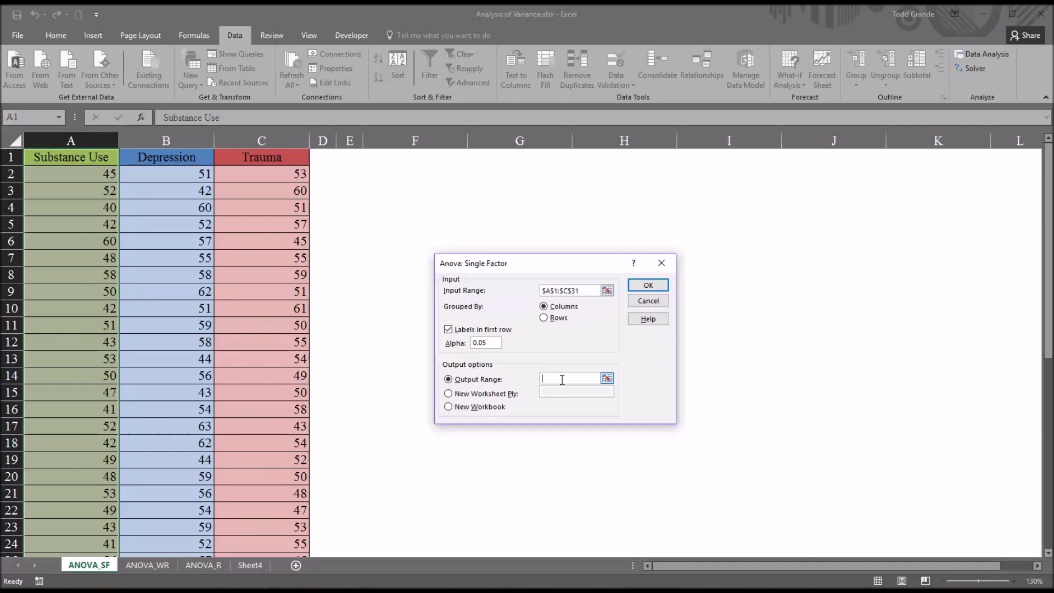
pyautogui.click(415, 190)
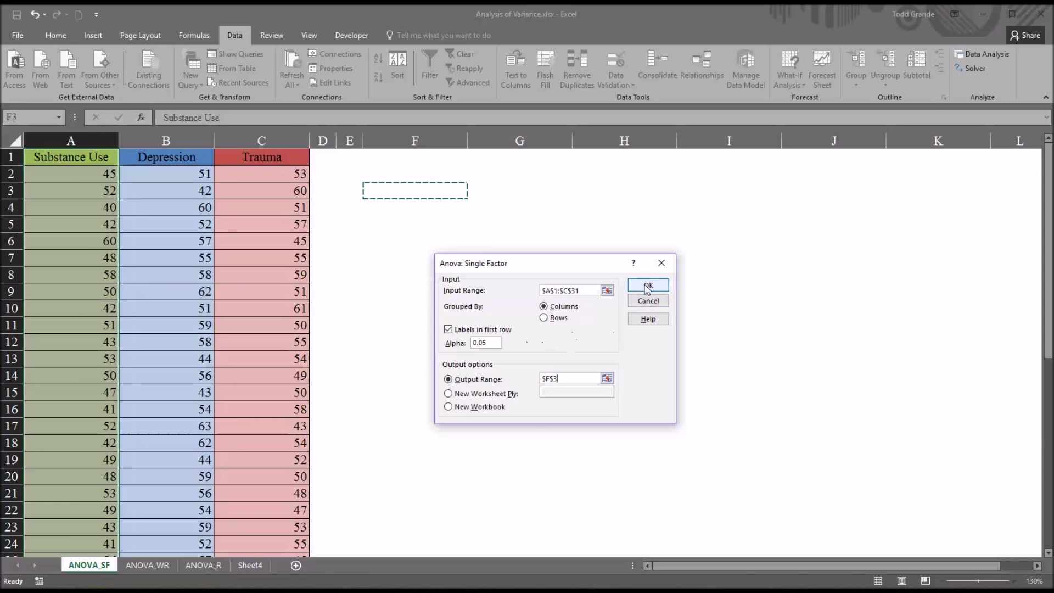
pyautogui.click(647, 286)
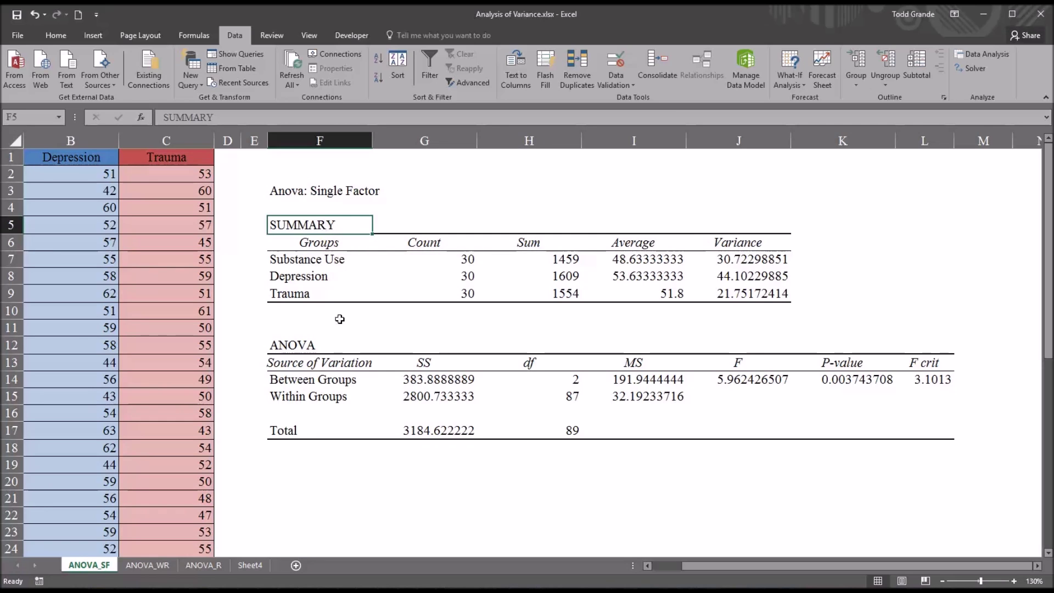
pyautogui.click(319, 344)
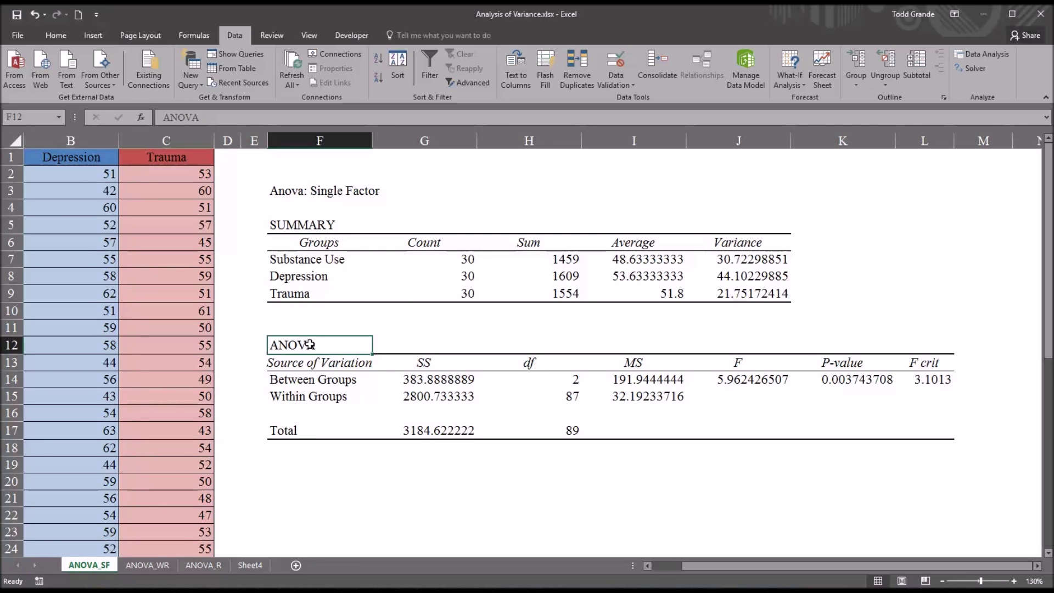
pyautogui.click(323, 190)
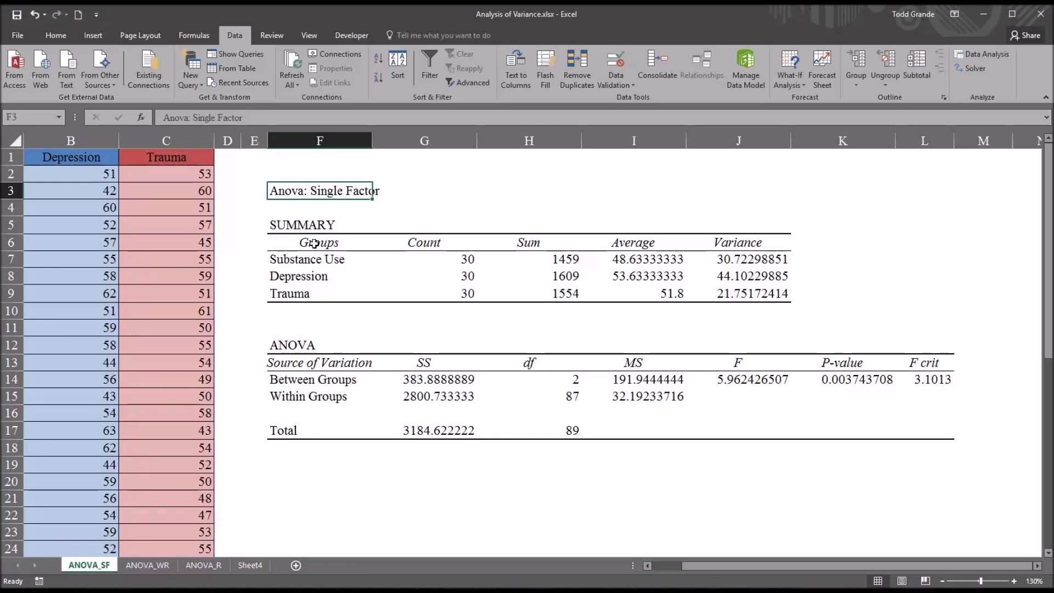
pyautogui.click(318, 241)
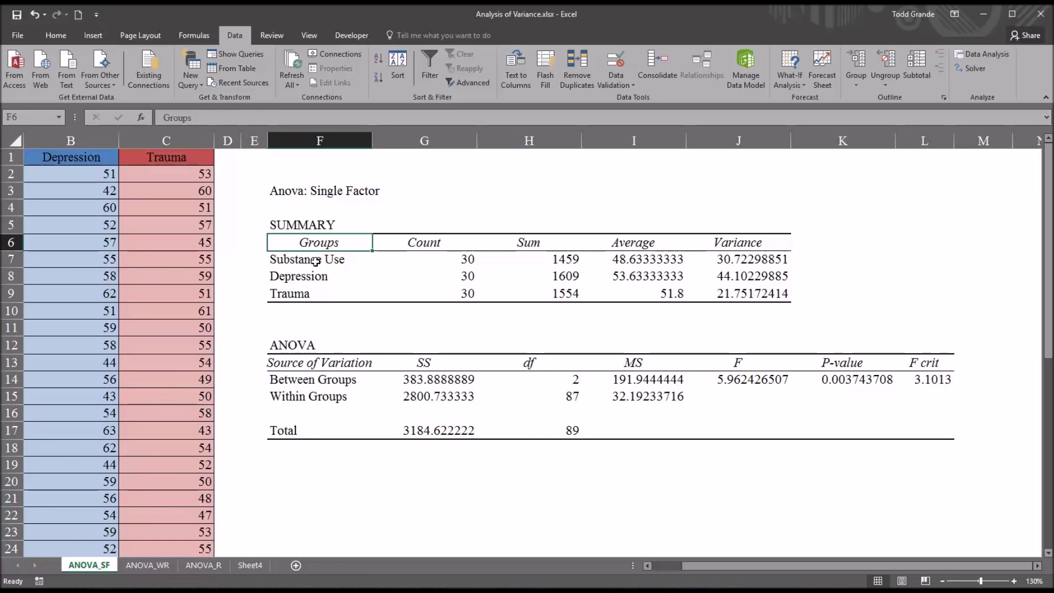
pyautogui.click(320, 259)
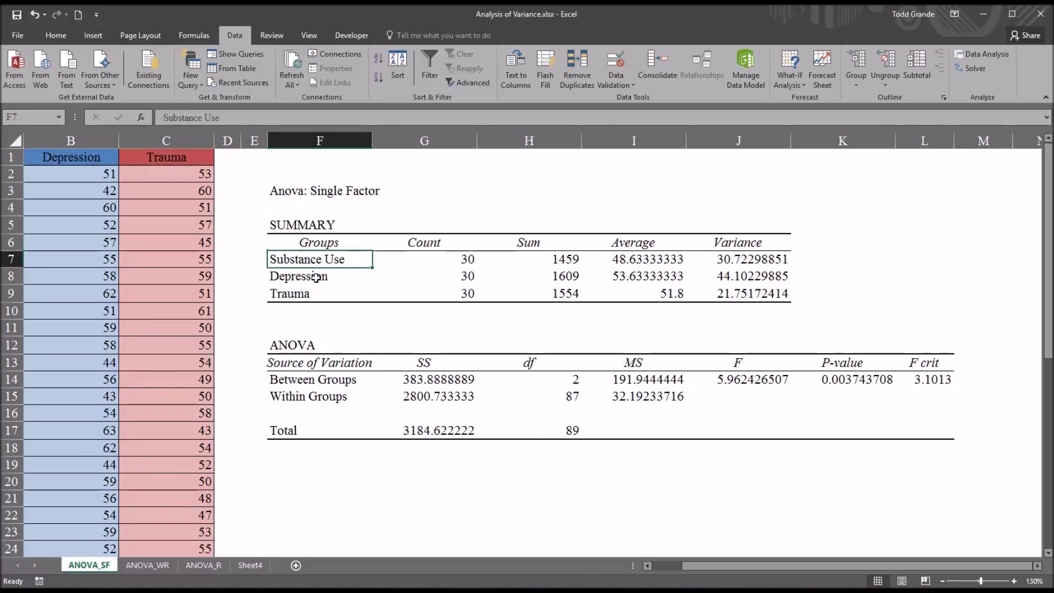
pyautogui.click(319, 293)
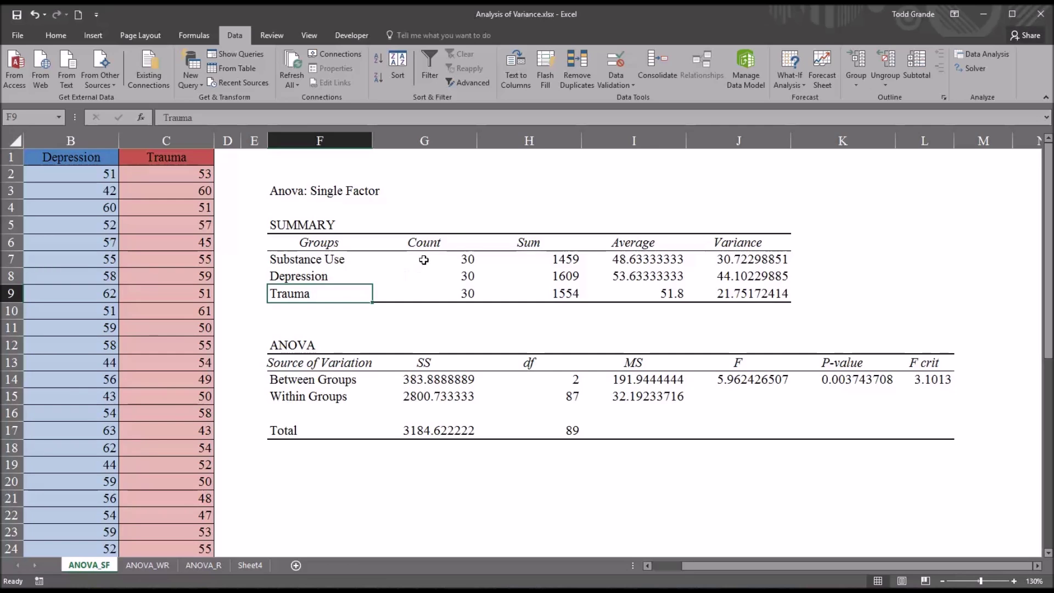
pyautogui.click(424, 276)
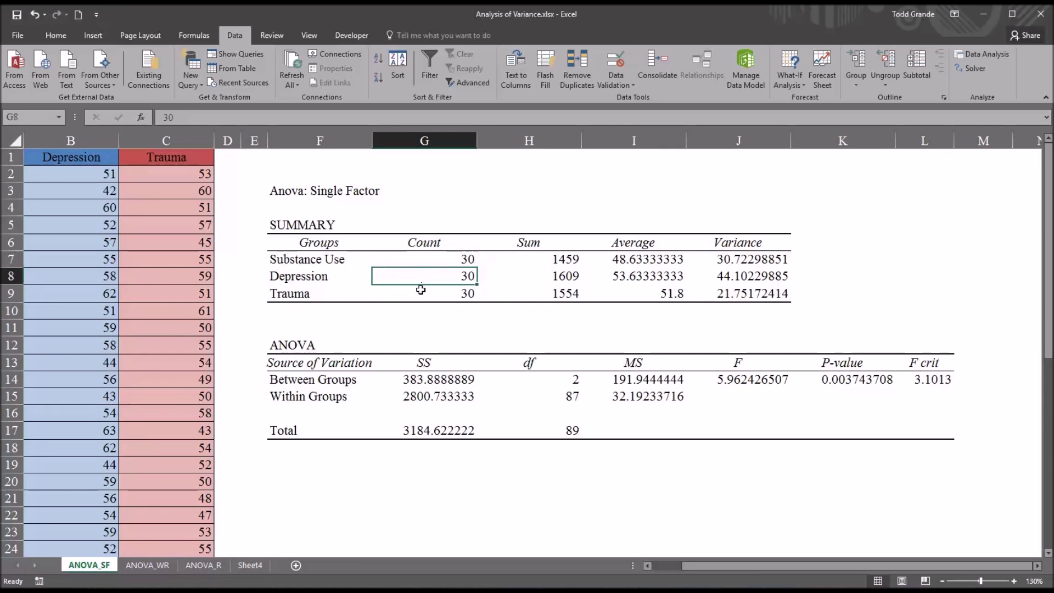
pyautogui.click(423, 293)
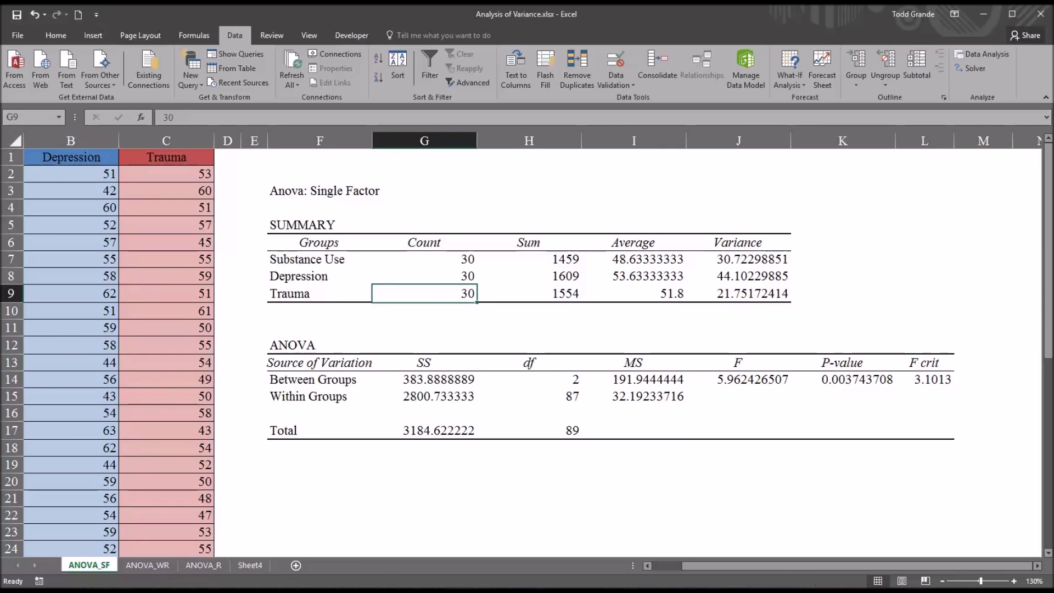
pyautogui.moveTo(689, 475)
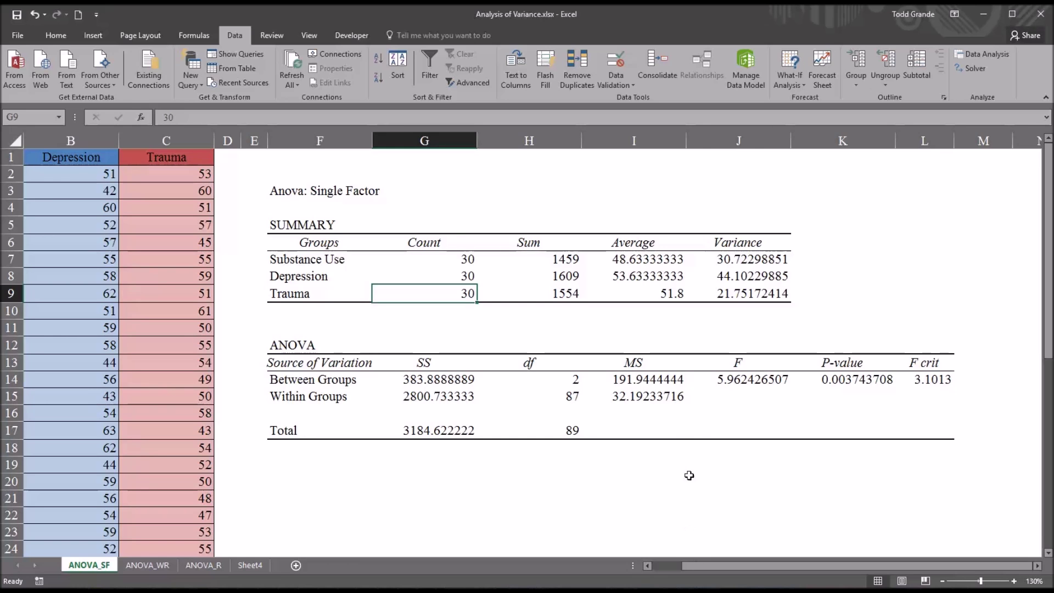
pyautogui.click(633, 259)
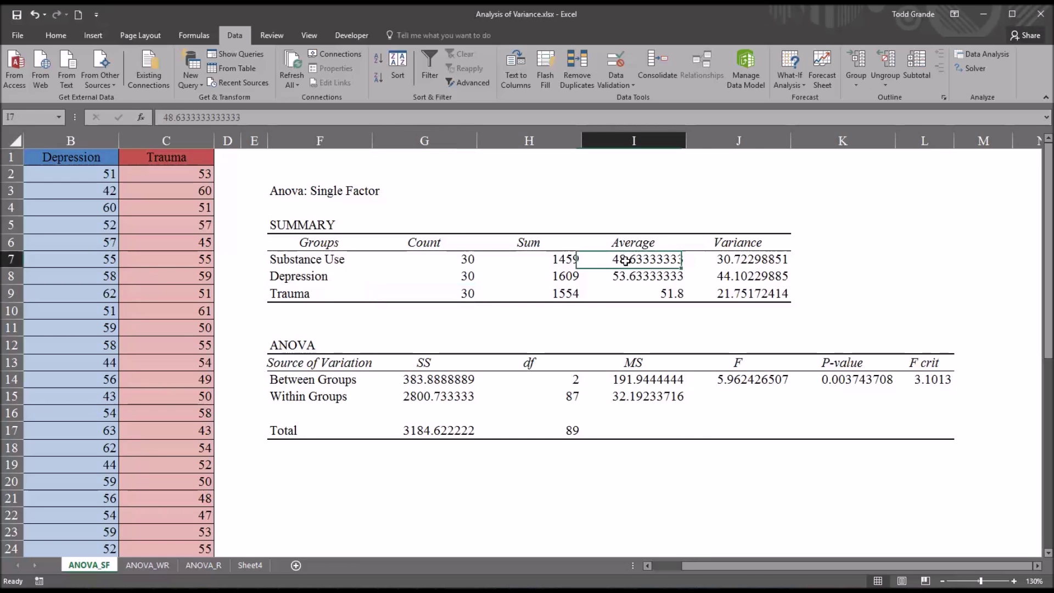
# Reduce the three group averages to two decimals (48.63, 53.63, 51.80)
pyautogui.moveTo(634, 260); pyautogui.dragTo(634, 293)
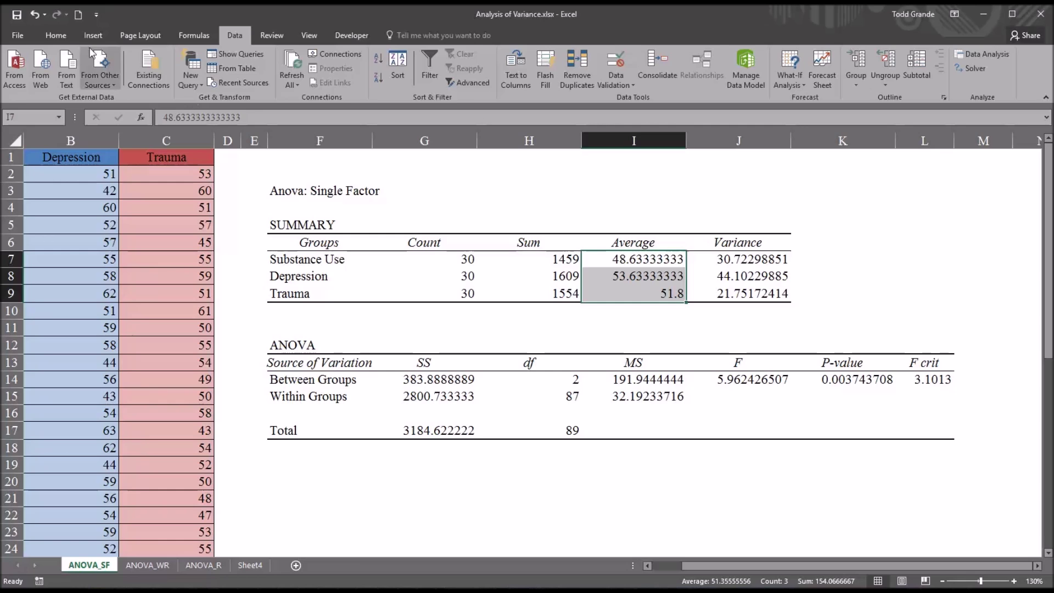
pyautogui.click(56, 35)
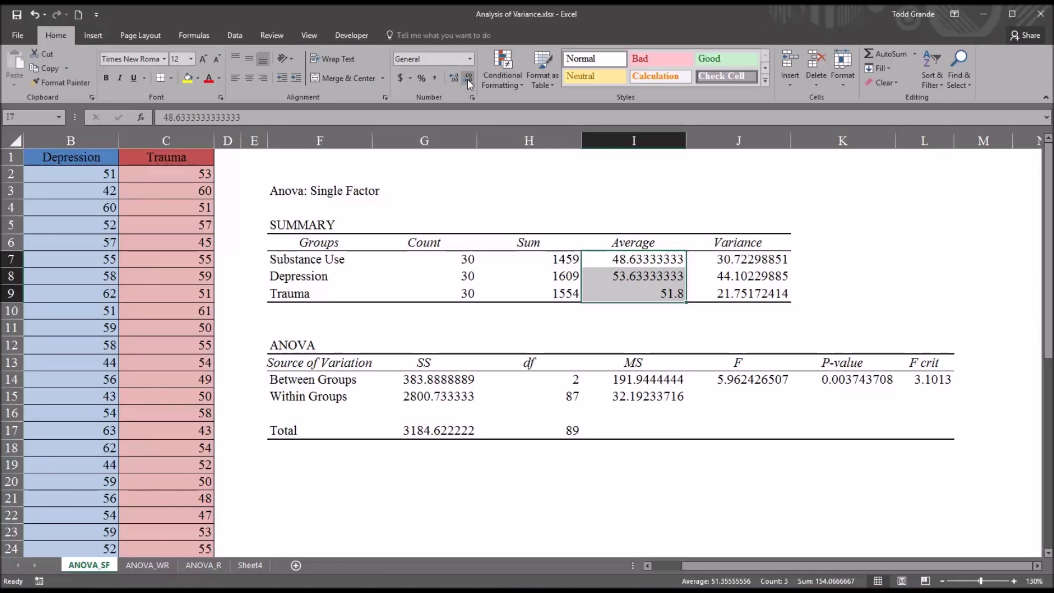
pyautogui.click(467, 76)
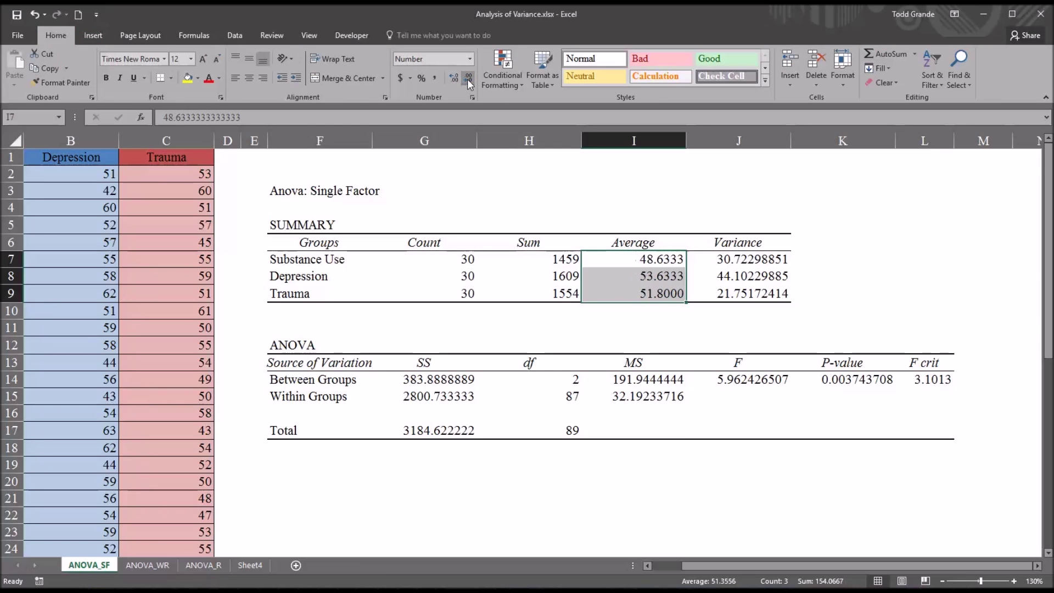
pyautogui.click(467, 79)
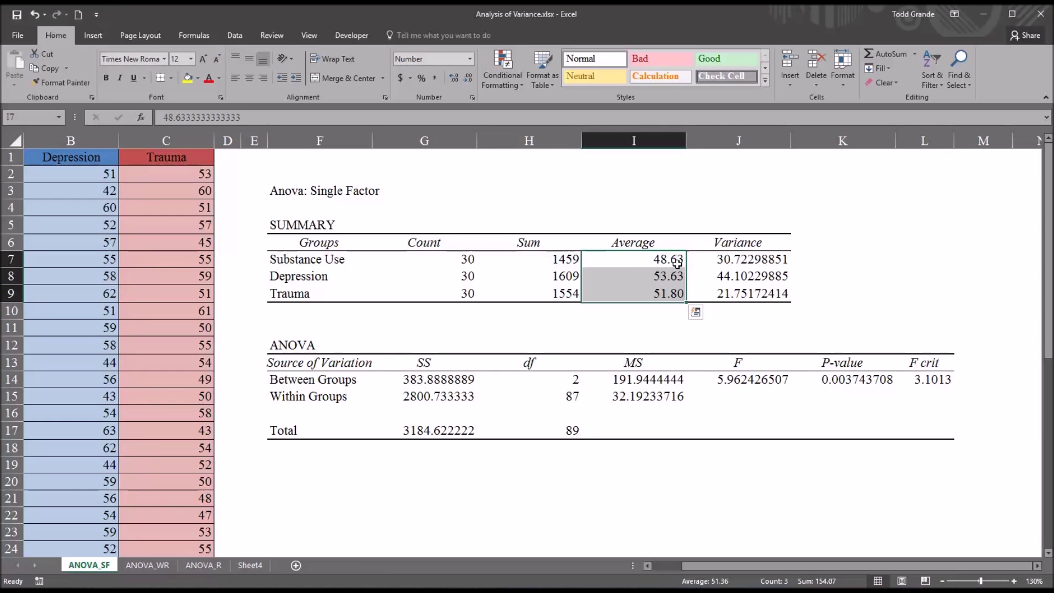
pyautogui.moveTo(634, 294)
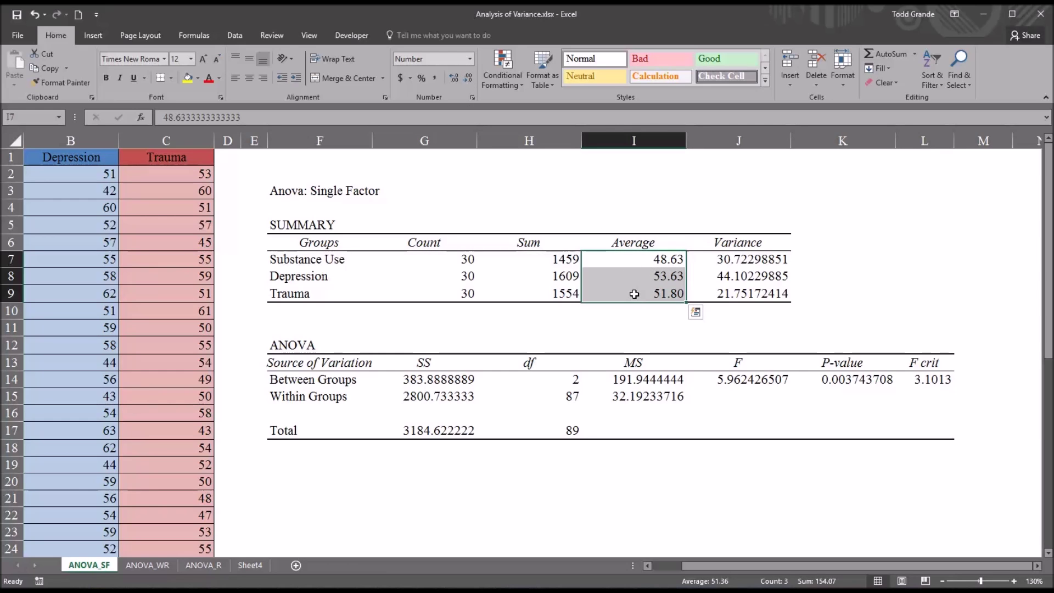
# Review the Substance Use, Depression and Trauma averages in the ANOVA summary
pyautogui.click(632, 259)
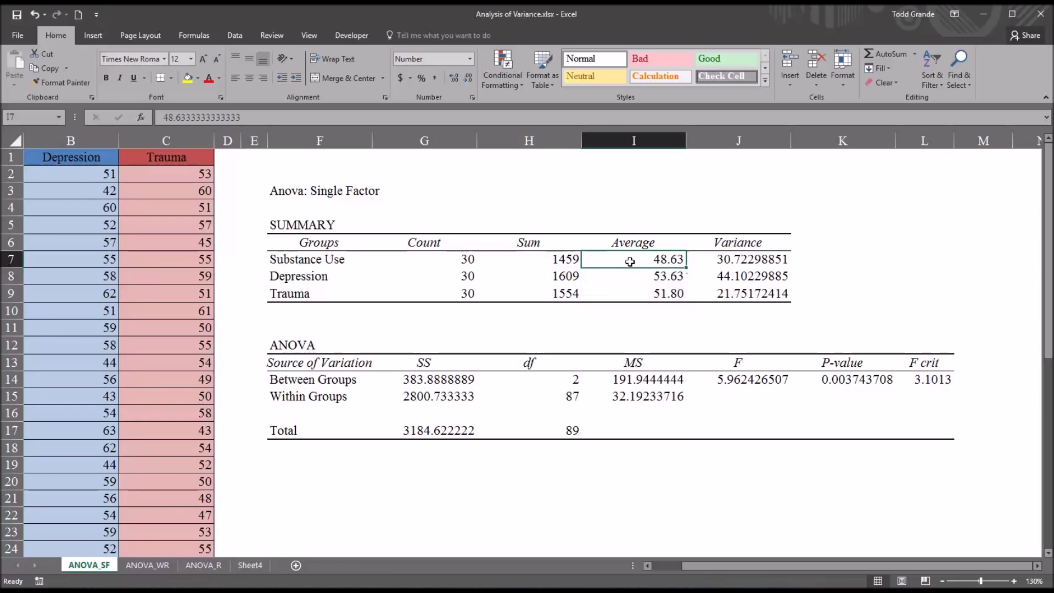
pyautogui.click(319, 259)
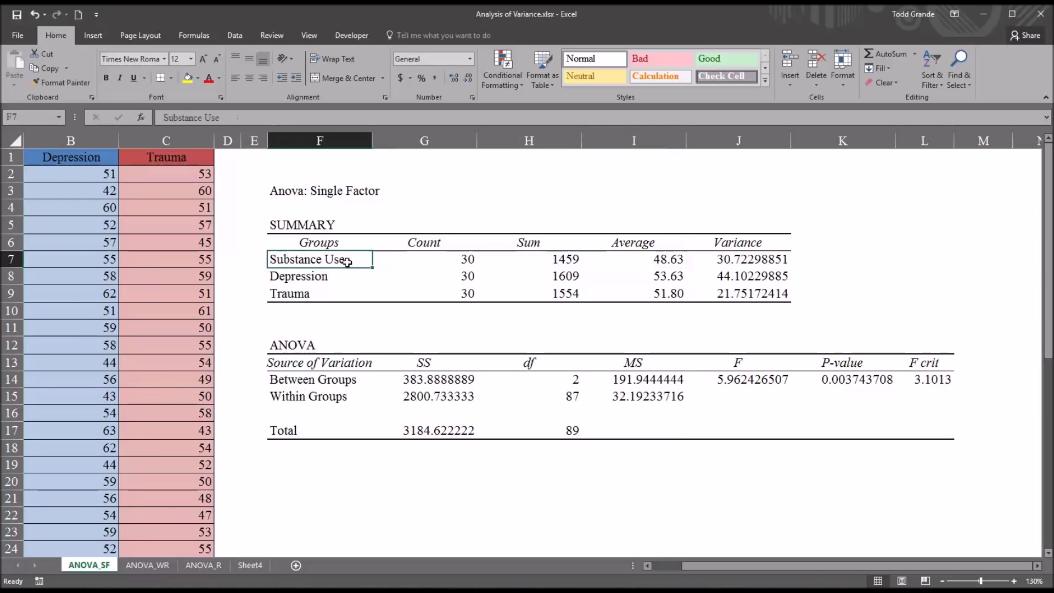
pyautogui.click(634, 259)
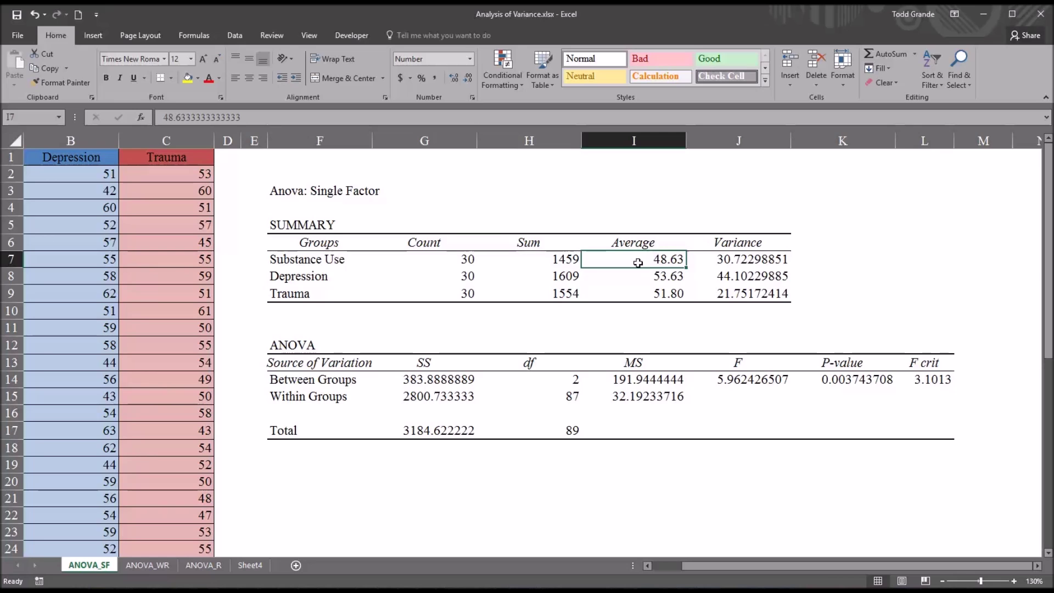
pyautogui.click(633, 276)
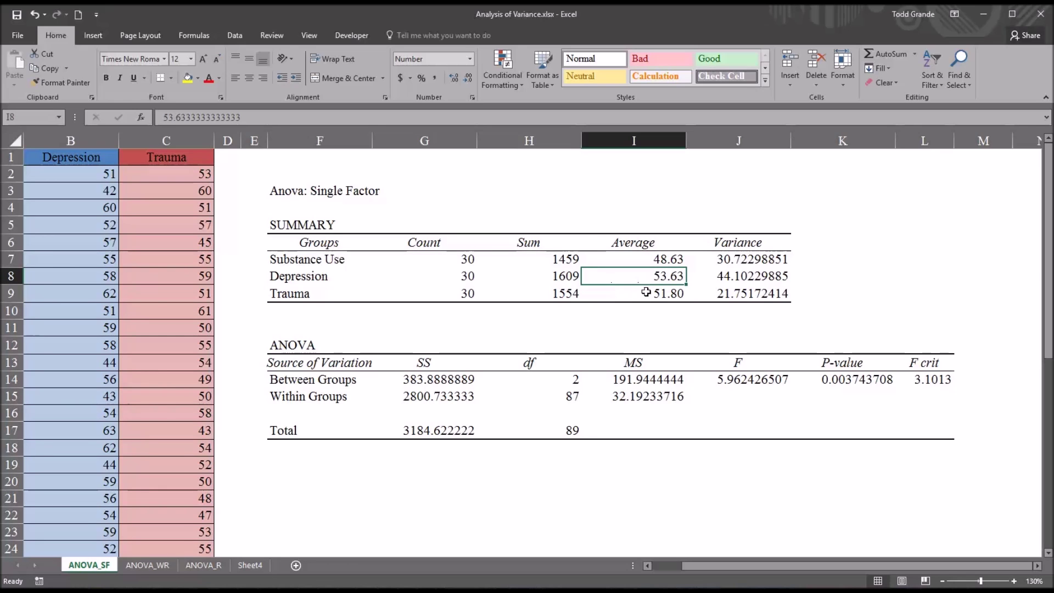
pyautogui.click(633, 293)
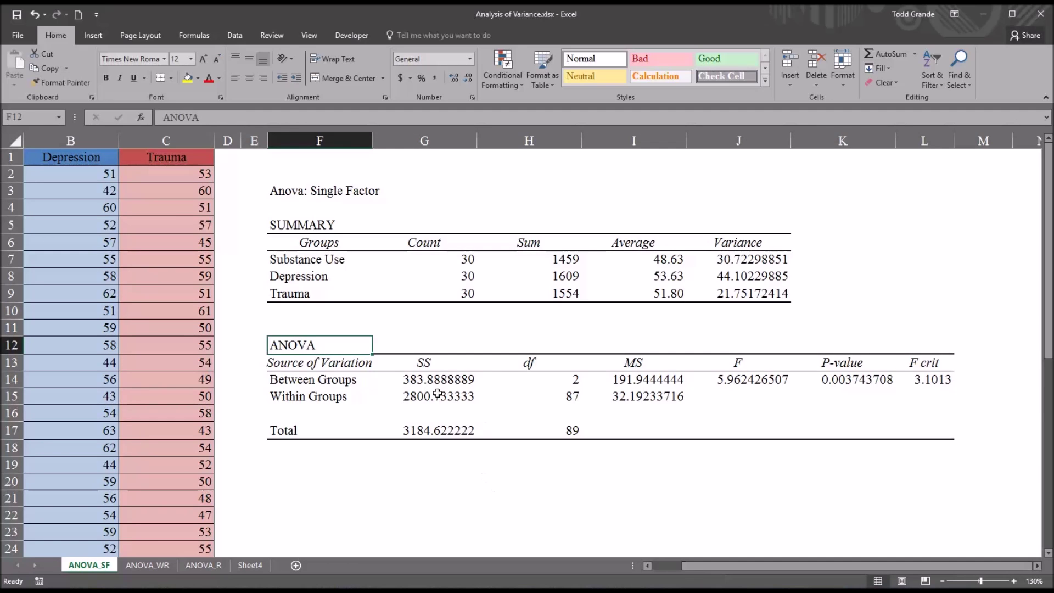
pyautogui.moveTo(348, 380)
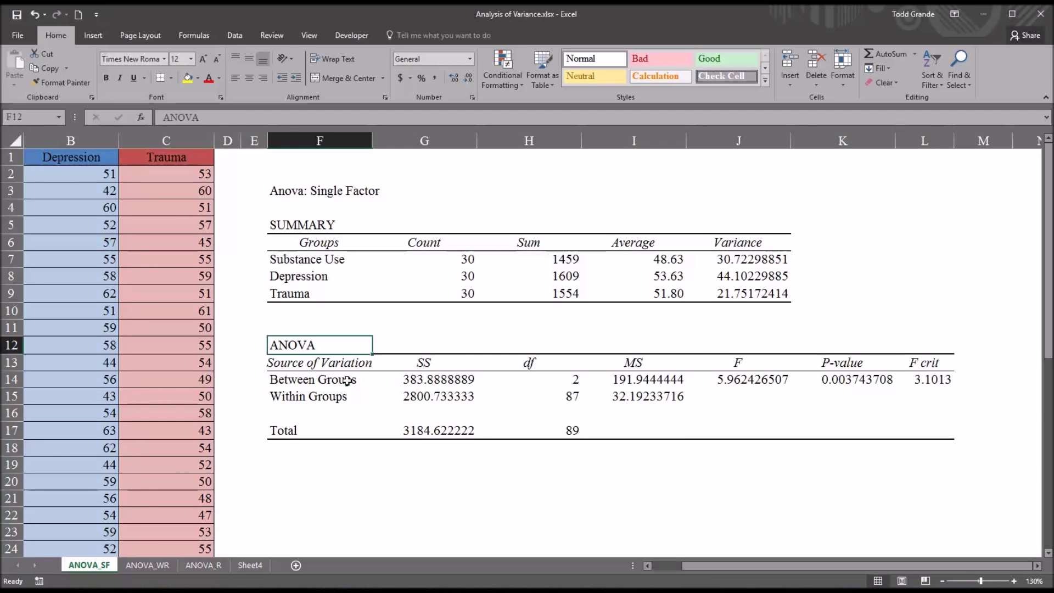
pyautogui.click(320, 379)
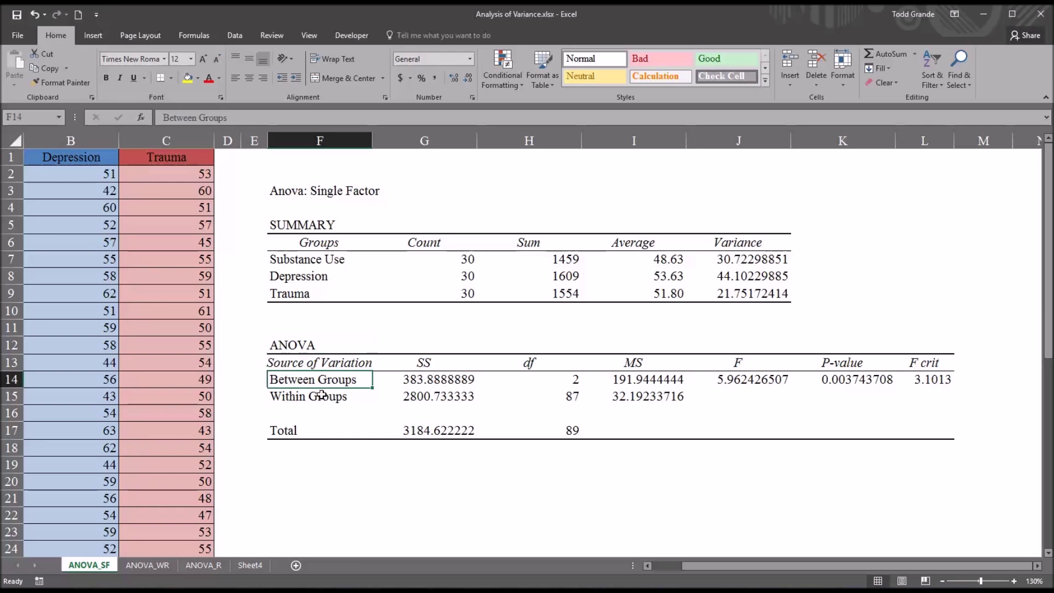
pyautogui.click(319, 396)
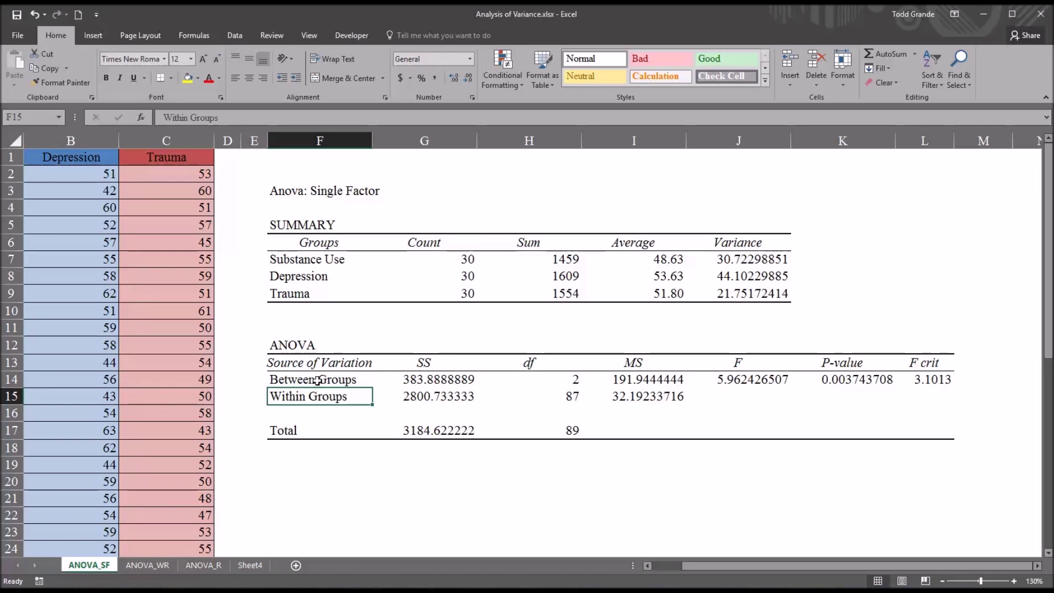
pyautogui.click(319, 379)
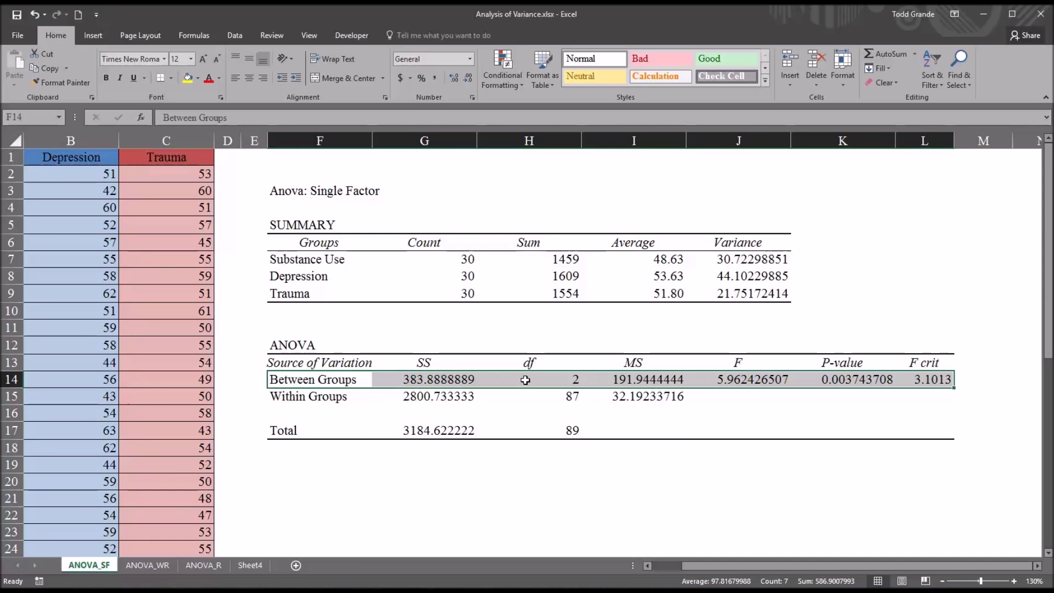
pyautogui.click(424, 397)
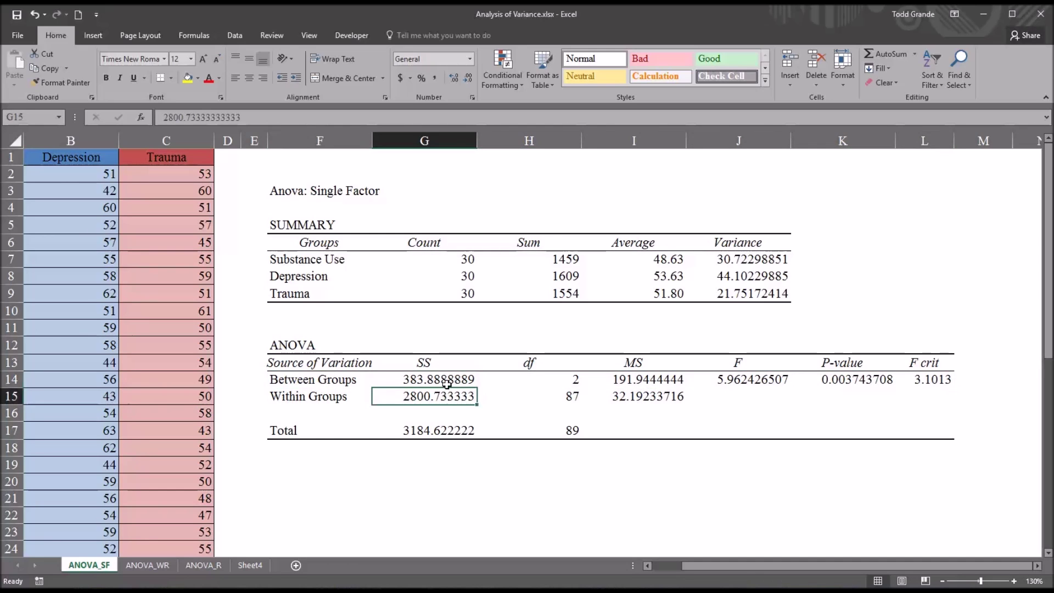
pyautogui.click(528, 379)
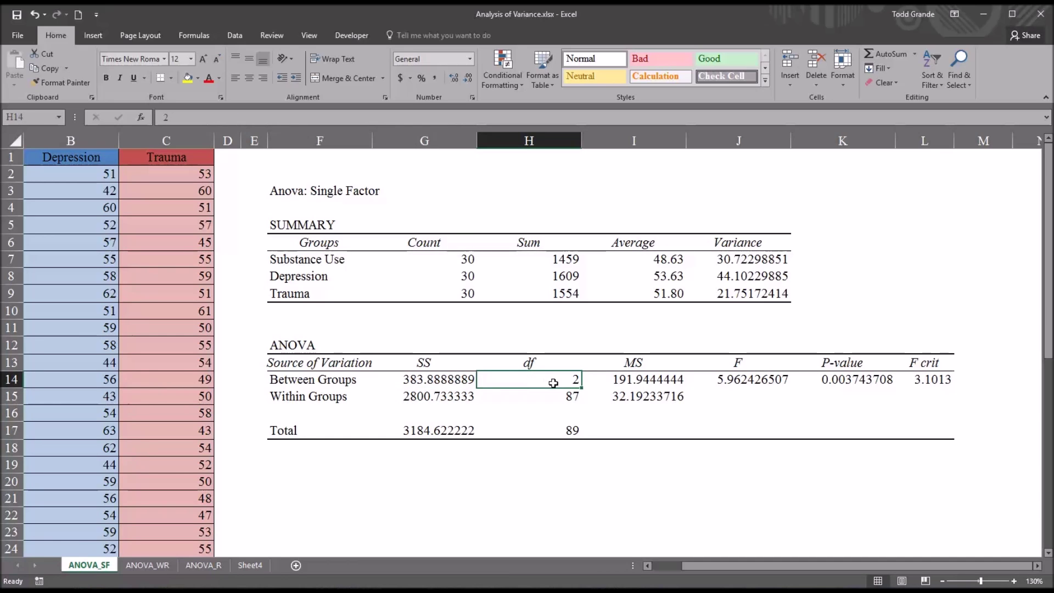
pyautogui.moveTo(546, 383)
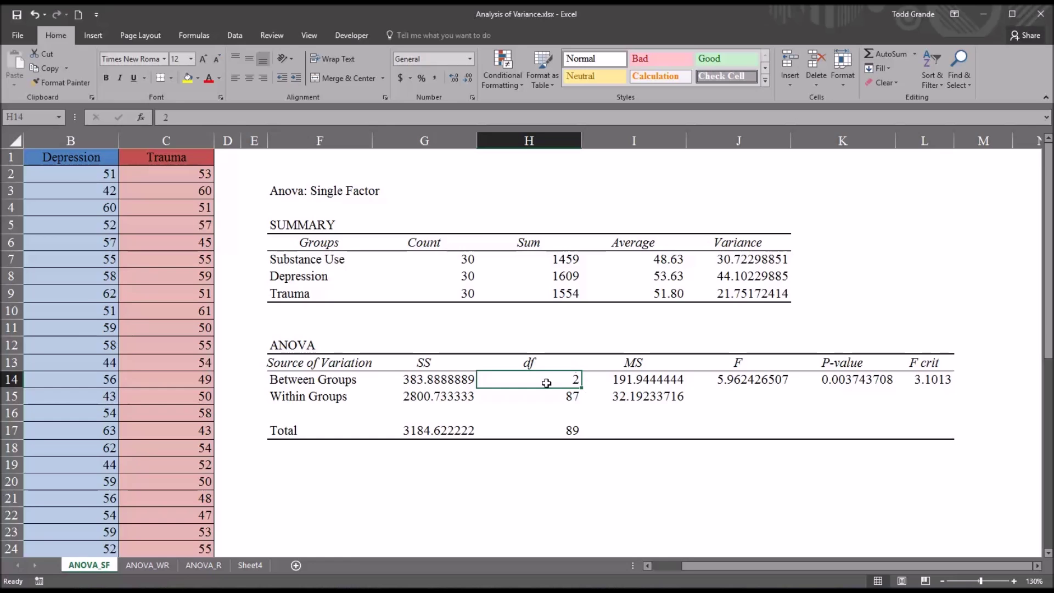
pyautogui.moveTo(547, 382)
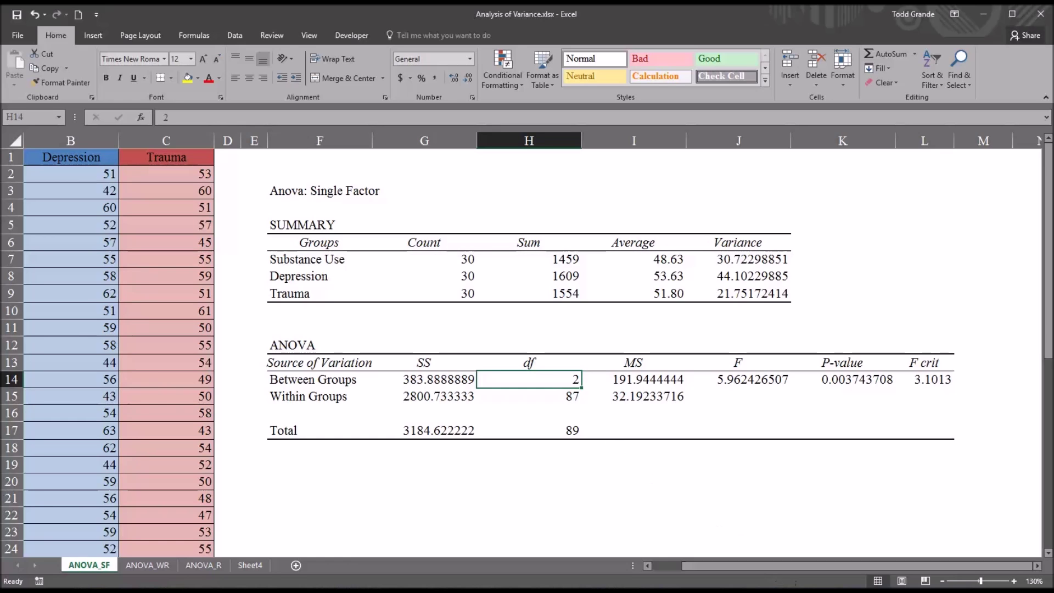
pyautogui.moveTo(649, 538)
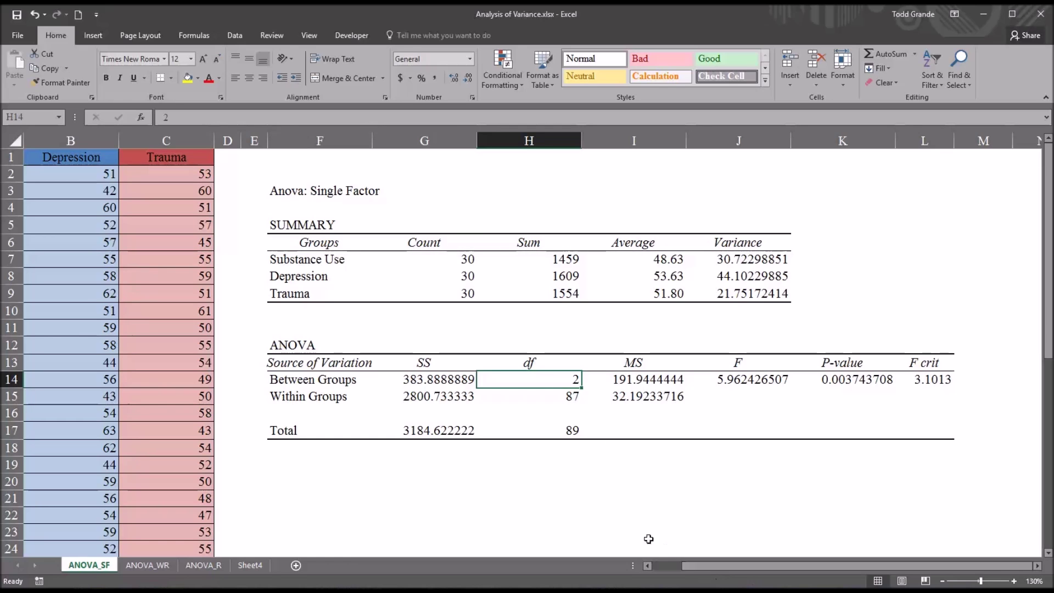
pyautogui.moveTo(516, 381)
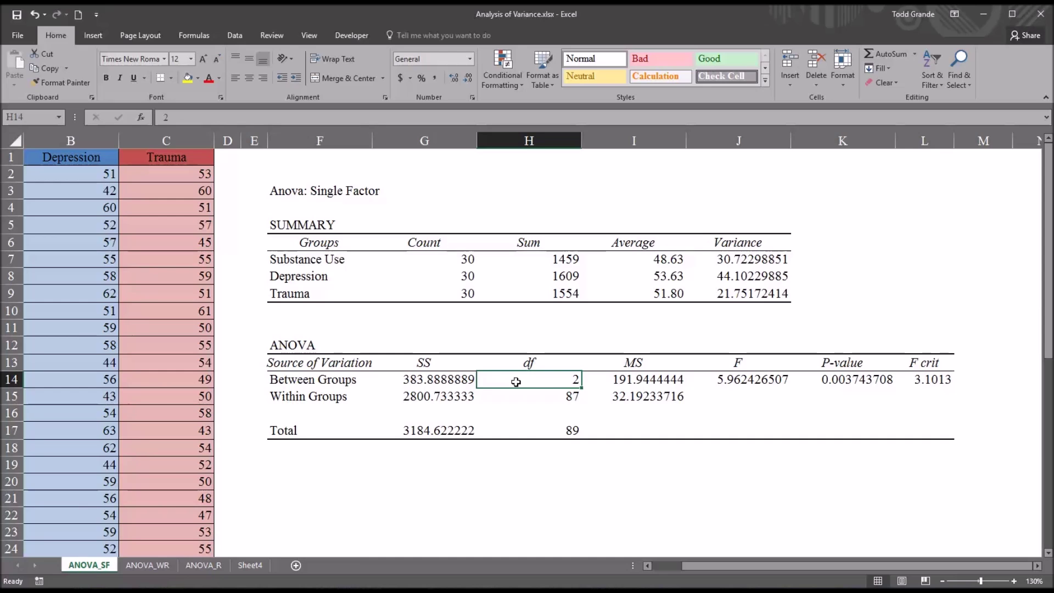
pyautogui.moveTo(534, 376)
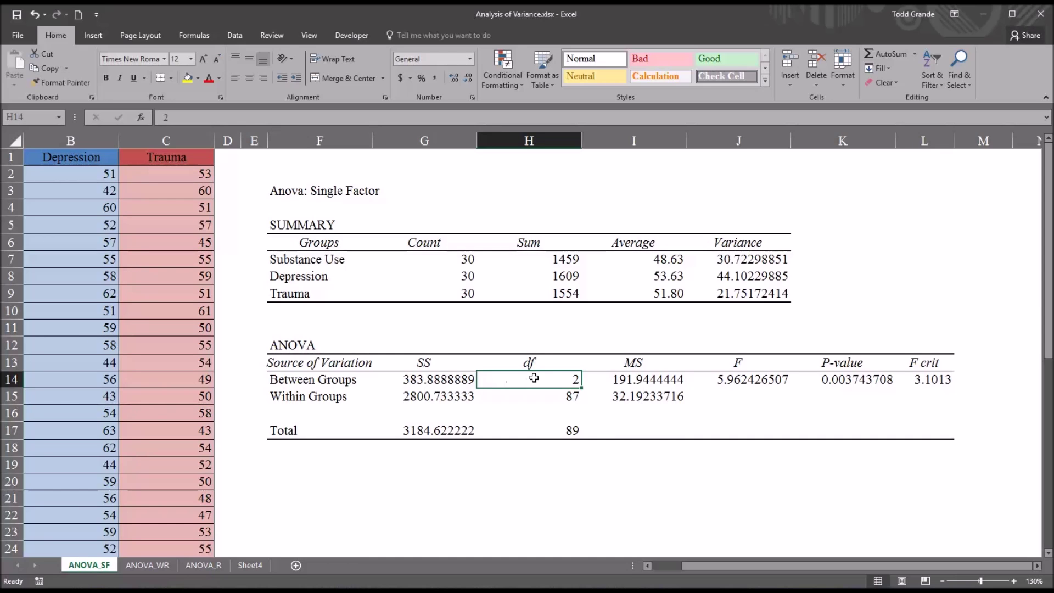
pyautogui.click(528, 396)
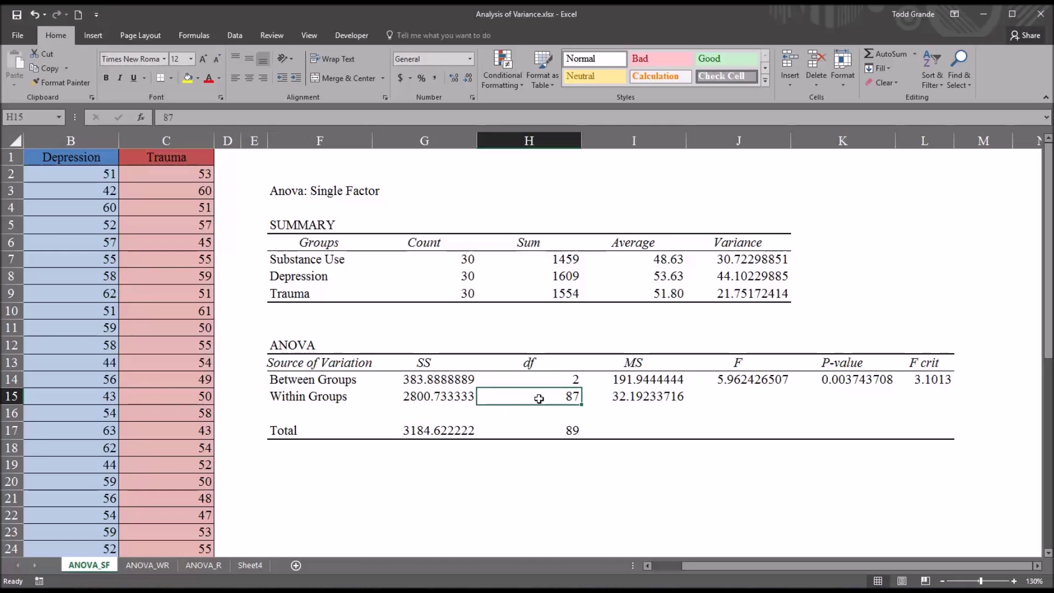
pyautogui.moveTo(542, 396)
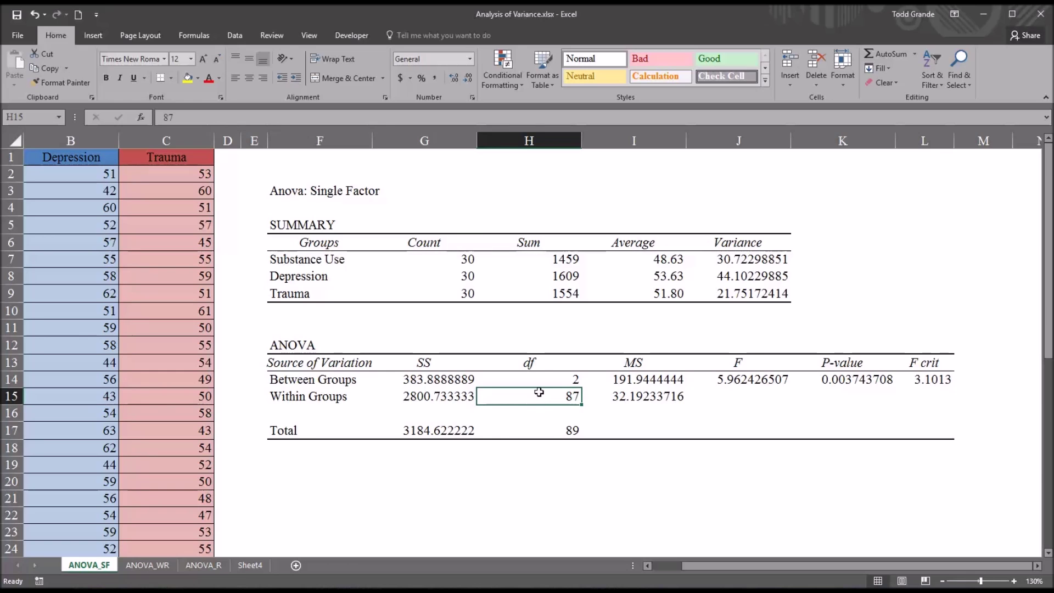
pyautogui.click(738, 378)
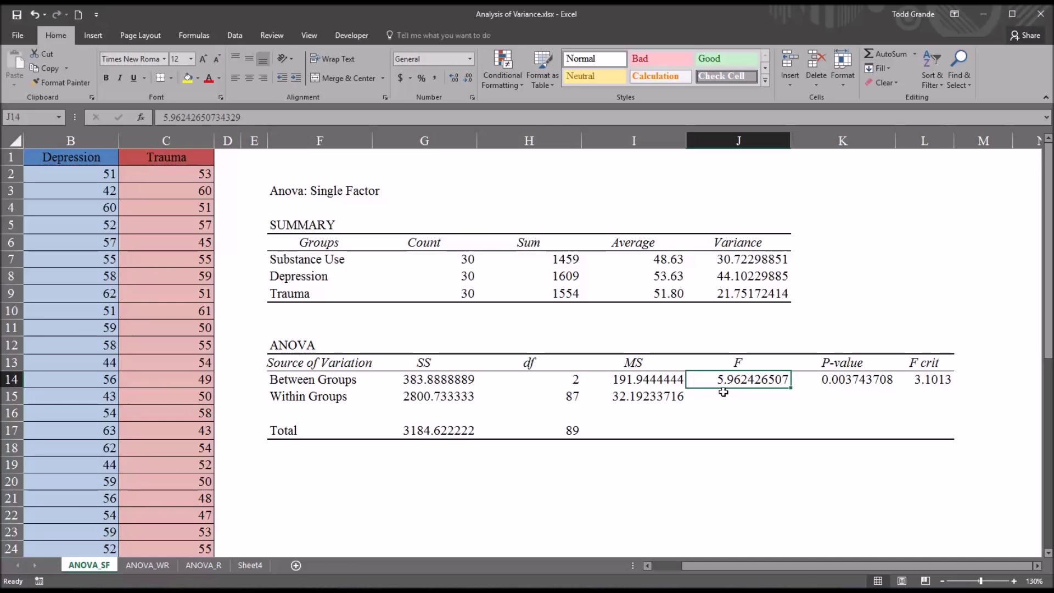
pyautogui.moveTo(915, 380)
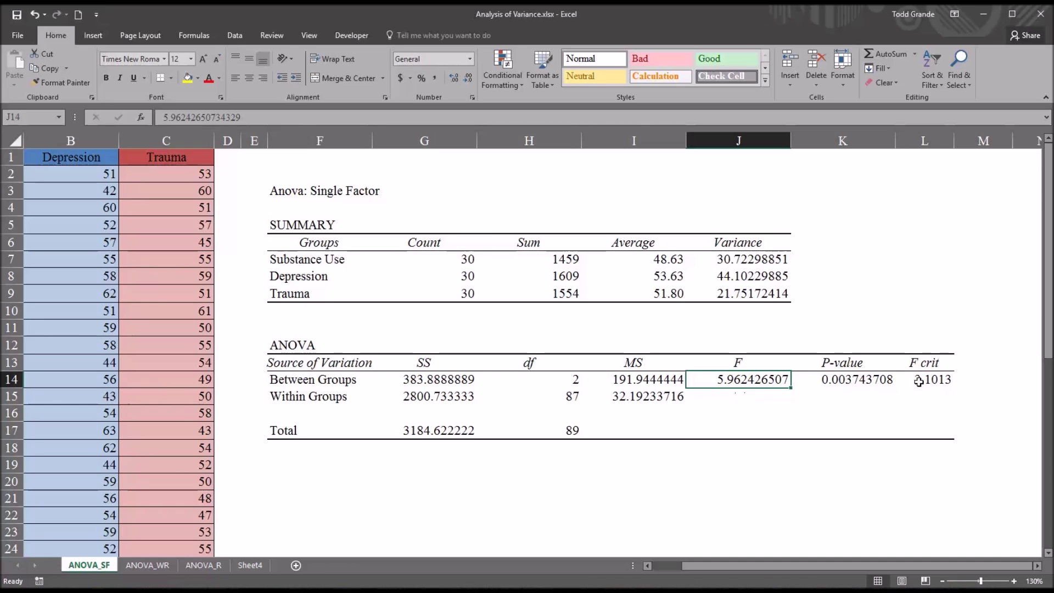
pyautogui.click(925, 379)
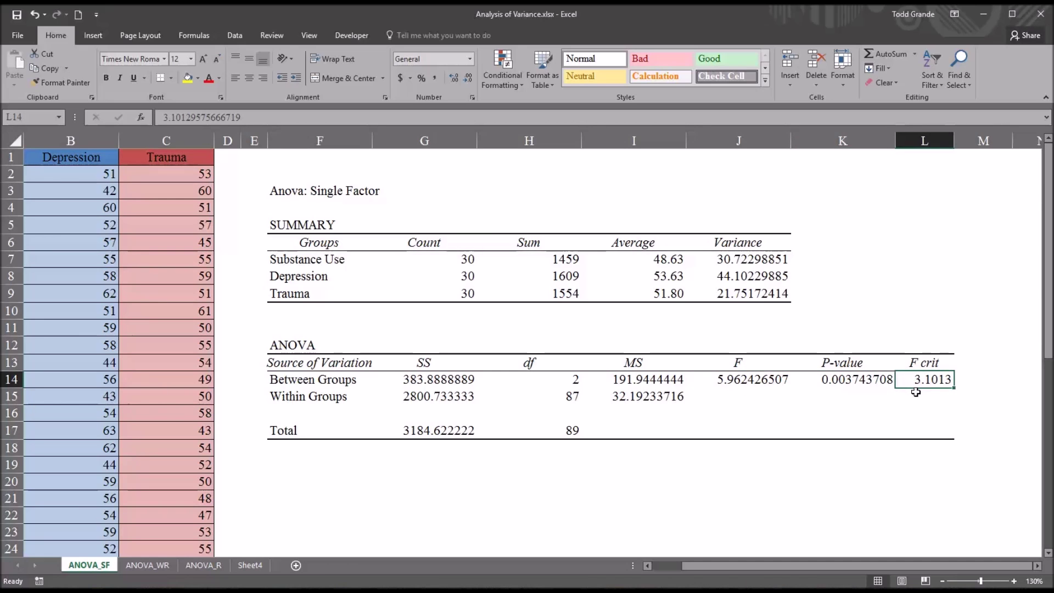
pyautogui.click(738, 378)
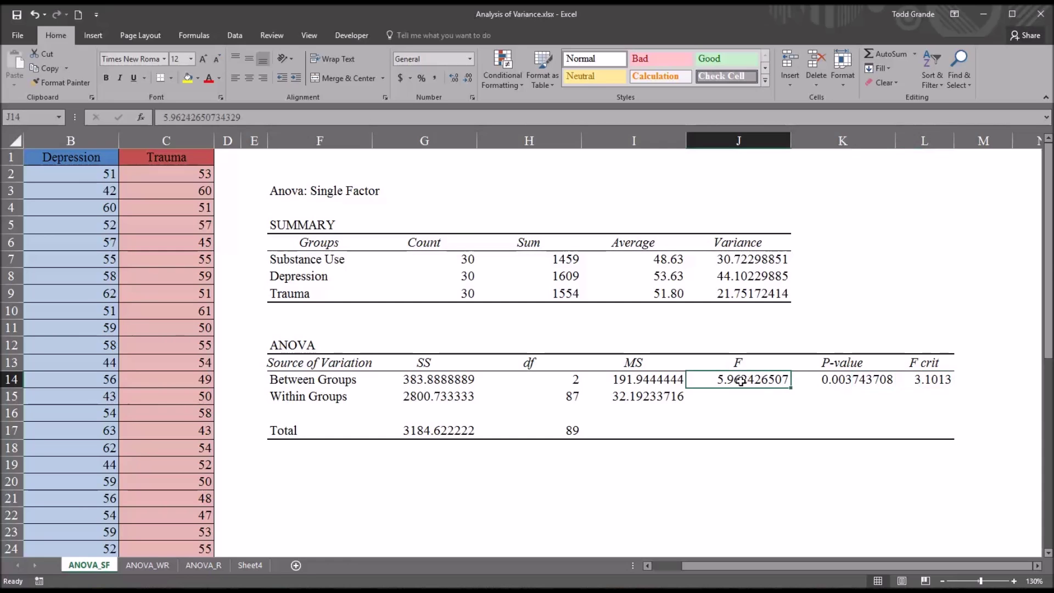
pyautogui.click(924, 379)
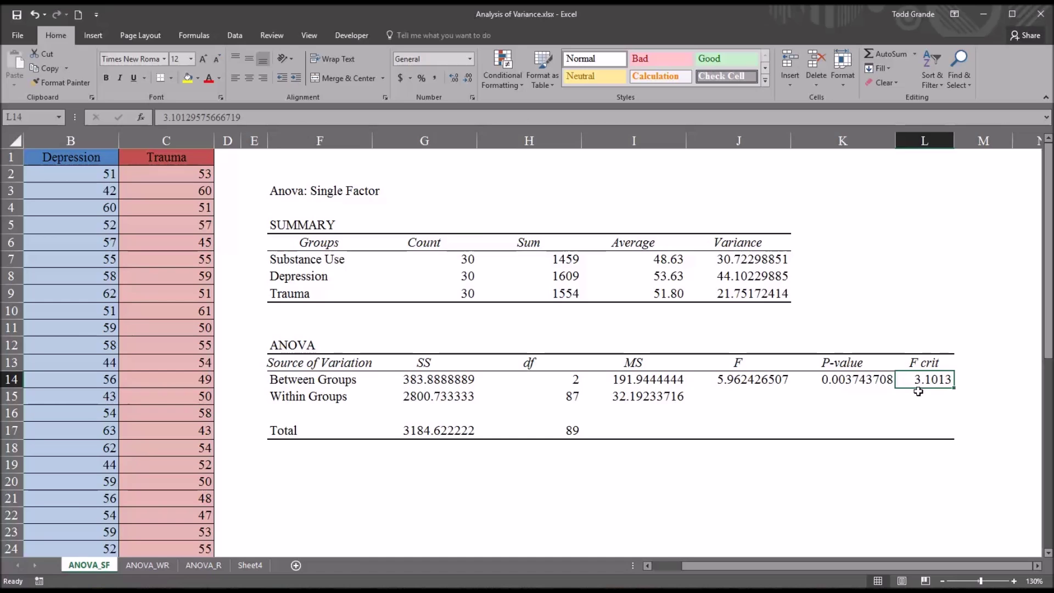
pyautogui.click(842, 379)
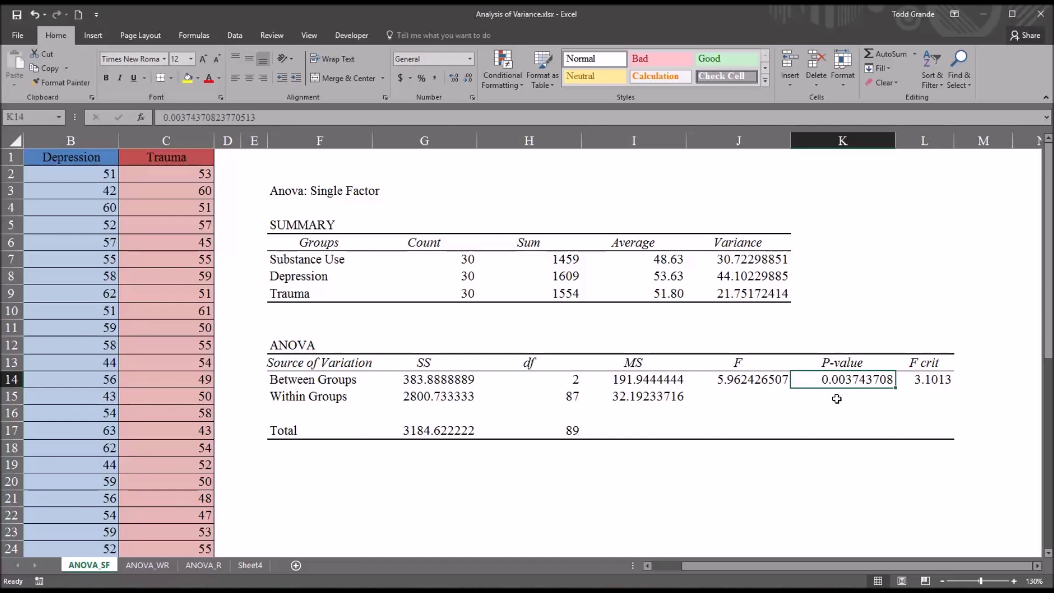
pyautogui.moveTo(844, 393)
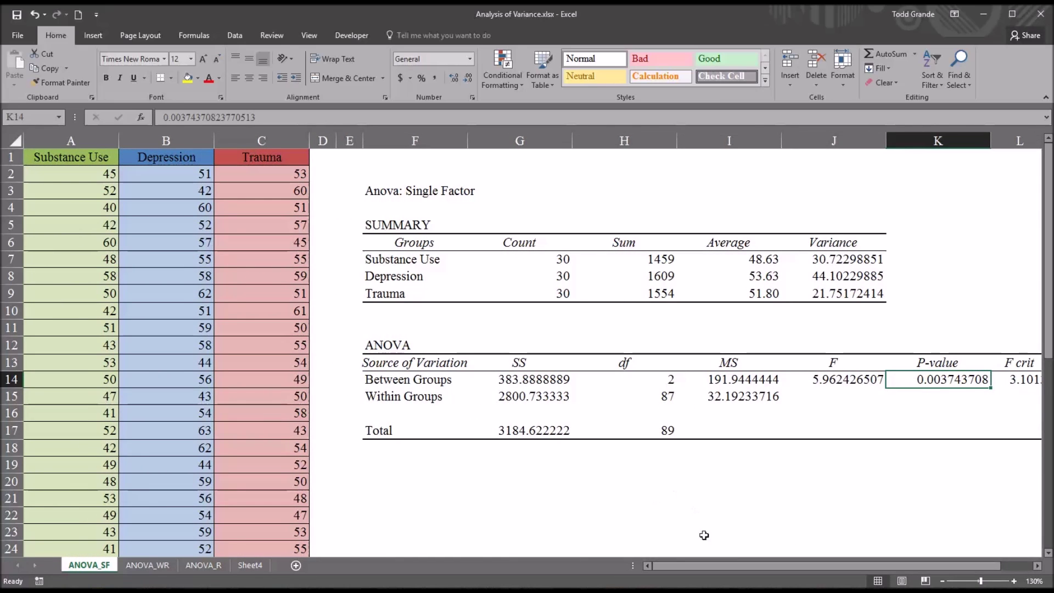
pyautogui.moveTo(727, 499)
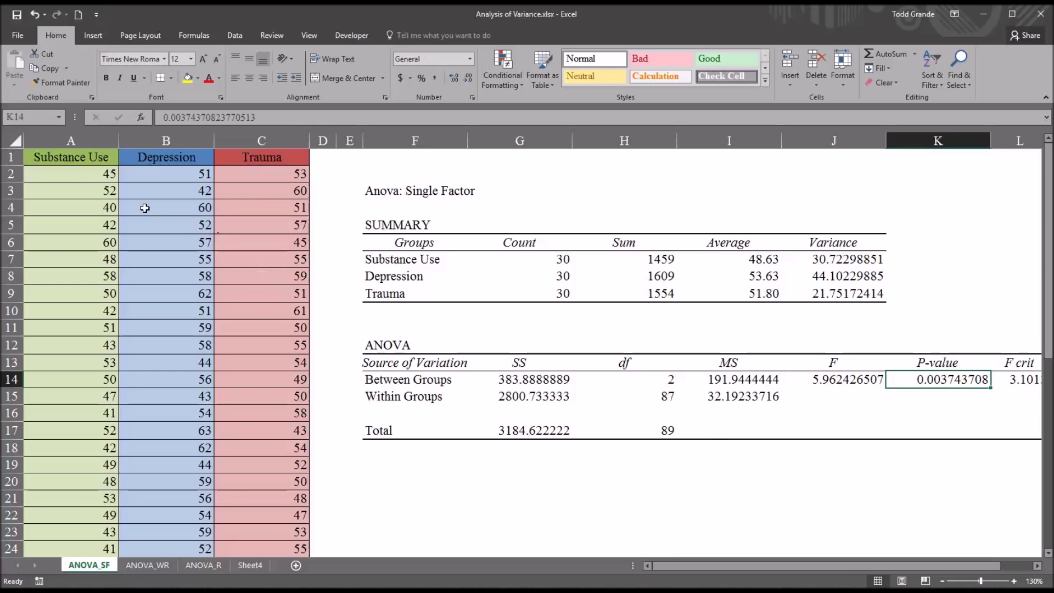
pyautogui.moveTo(144, 181)
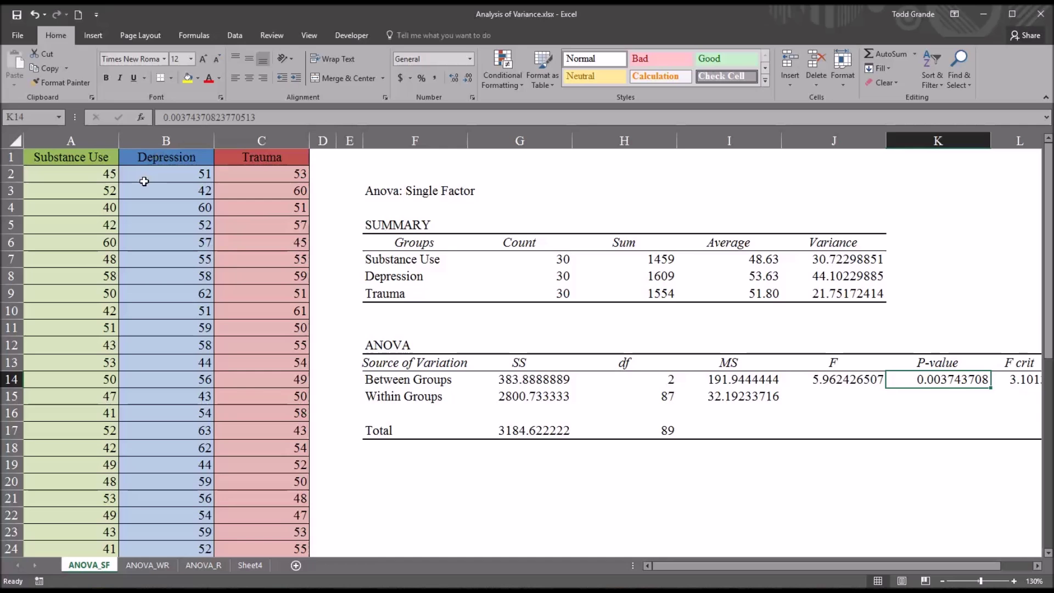
pyautogui.click(71, 141)
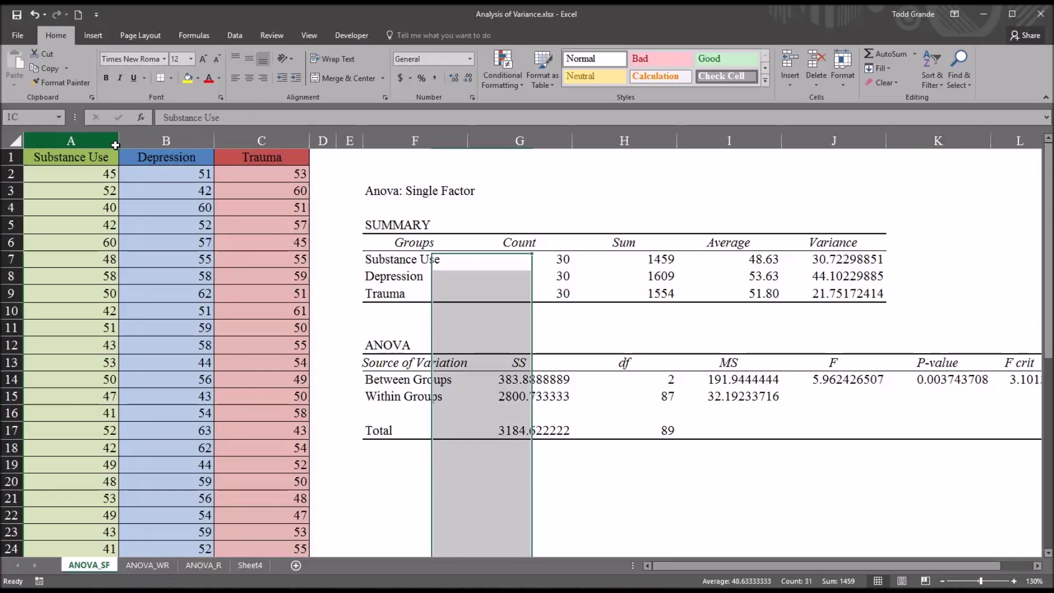
pyautogui.click(261, 140)
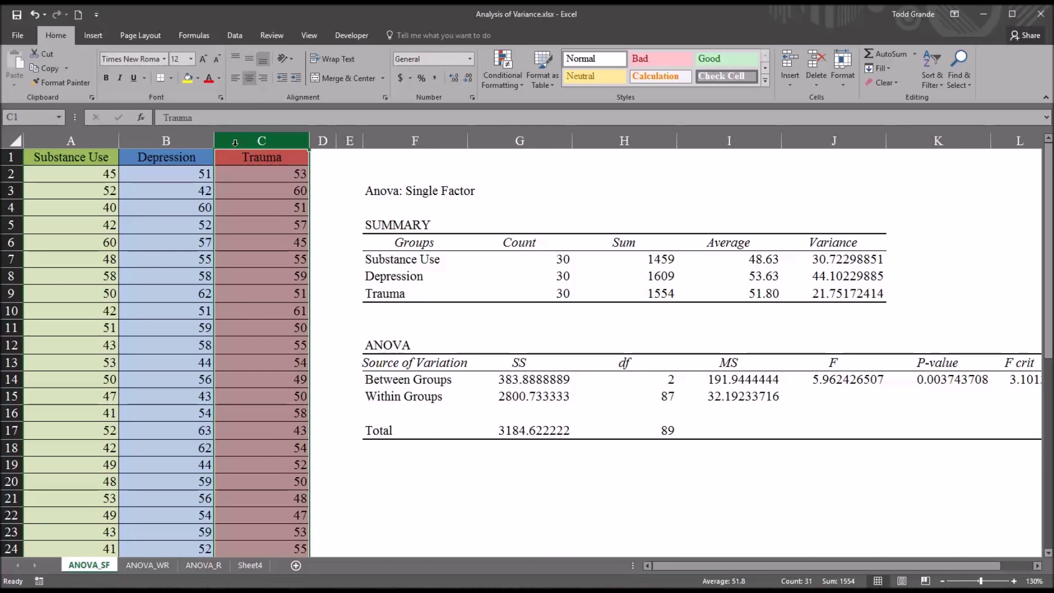
pyautogui.moveTo(265, 216)
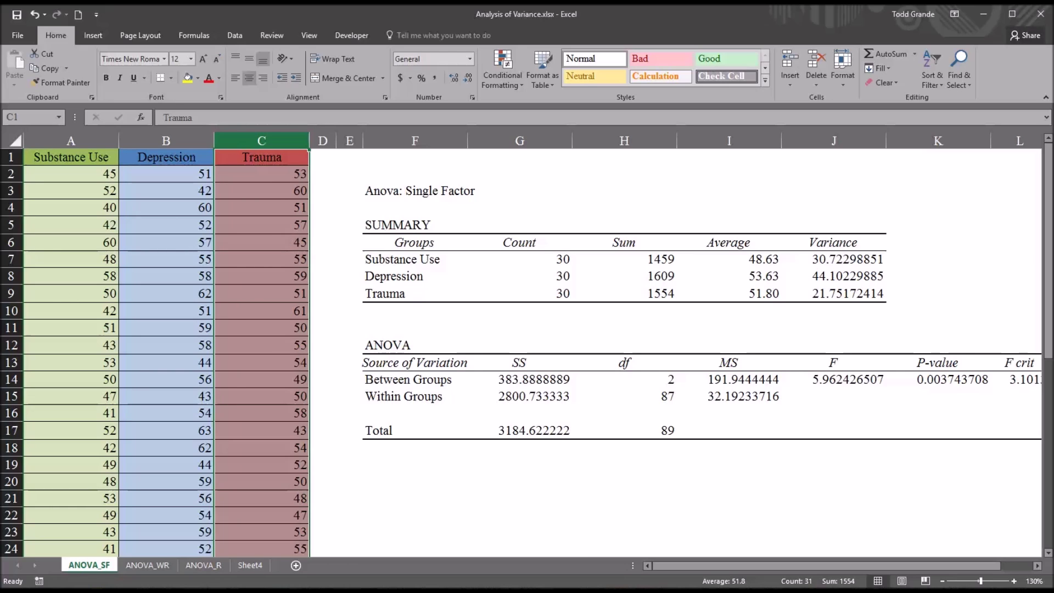
pyautogui.moveTo(314, 285)
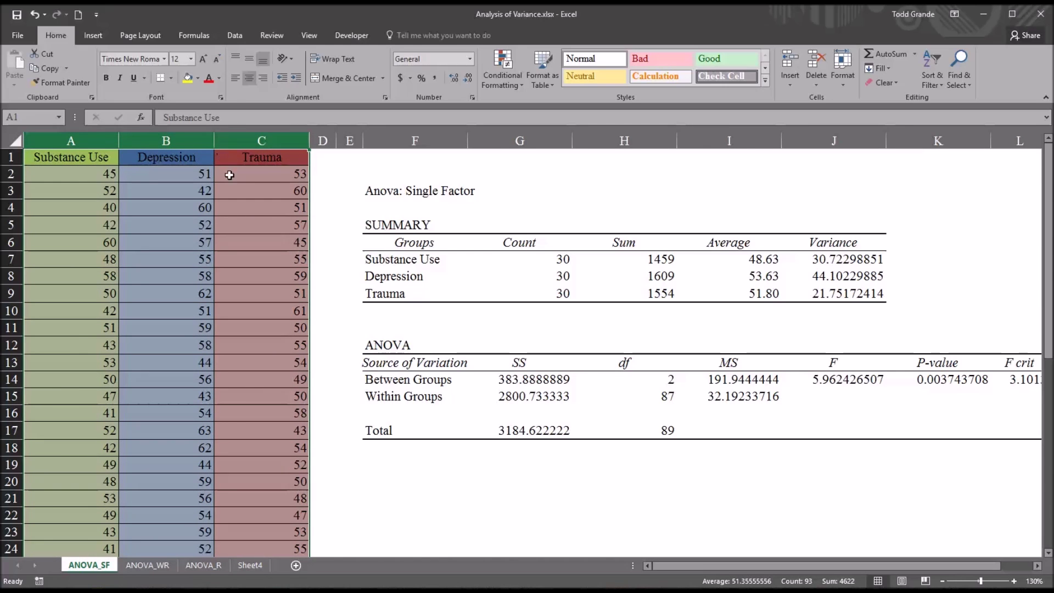
pyautogui.click(261, 157)
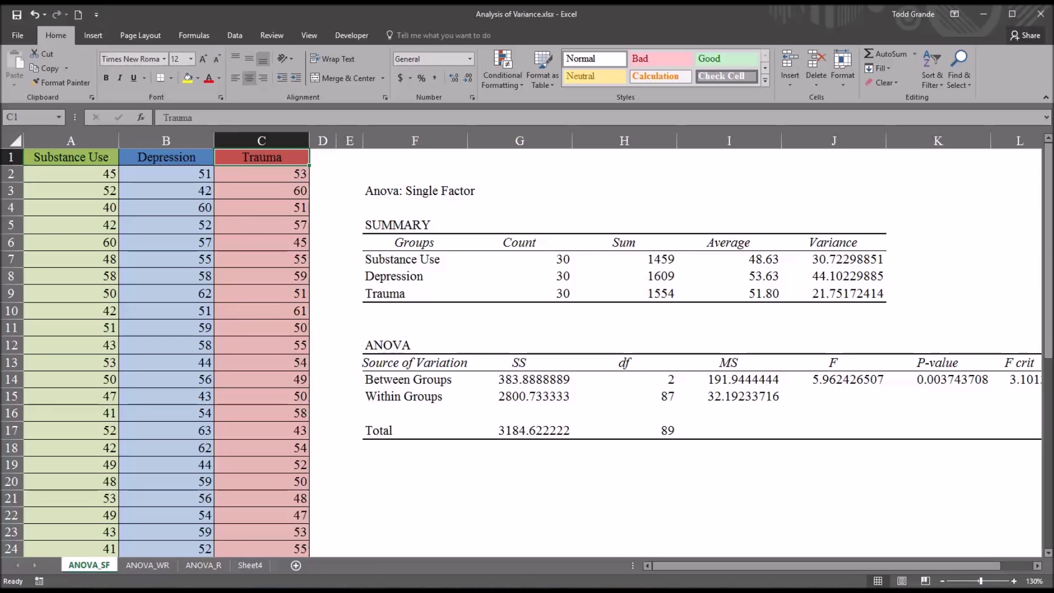
pyautogui.moveTo(525, 479)
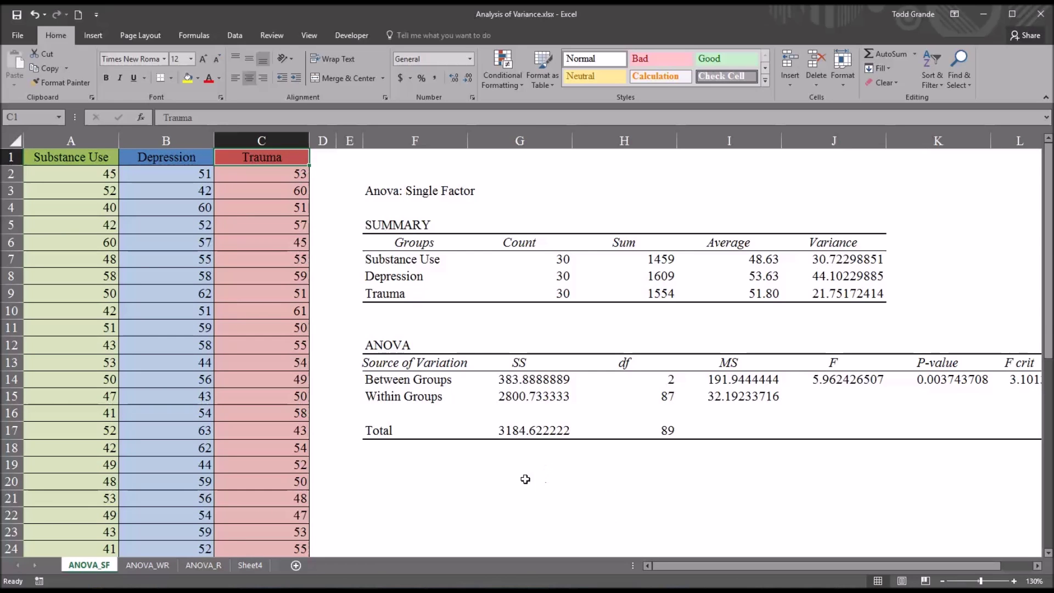
pyautogui.moveTo(545, 465)
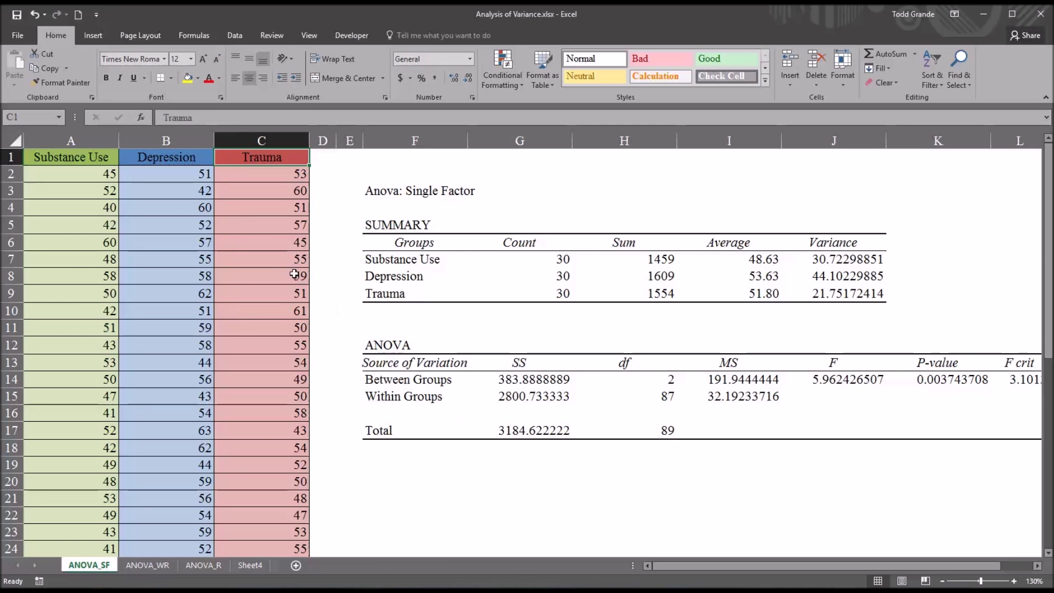
pyautogui.click(70, 140)
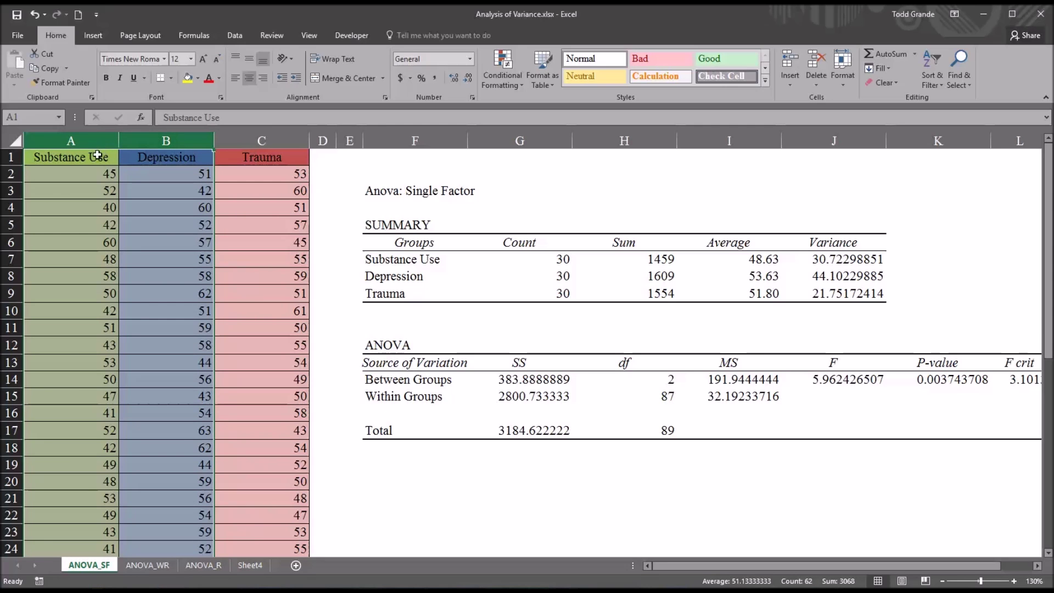
pyautogui.click(165, 157)
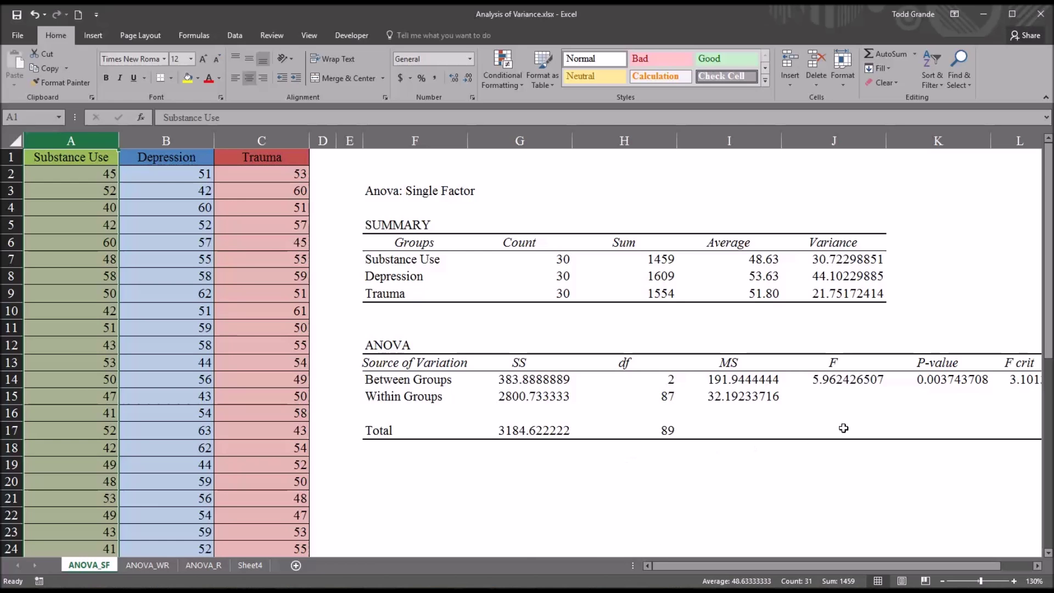
pyautogui.click(938, 379)
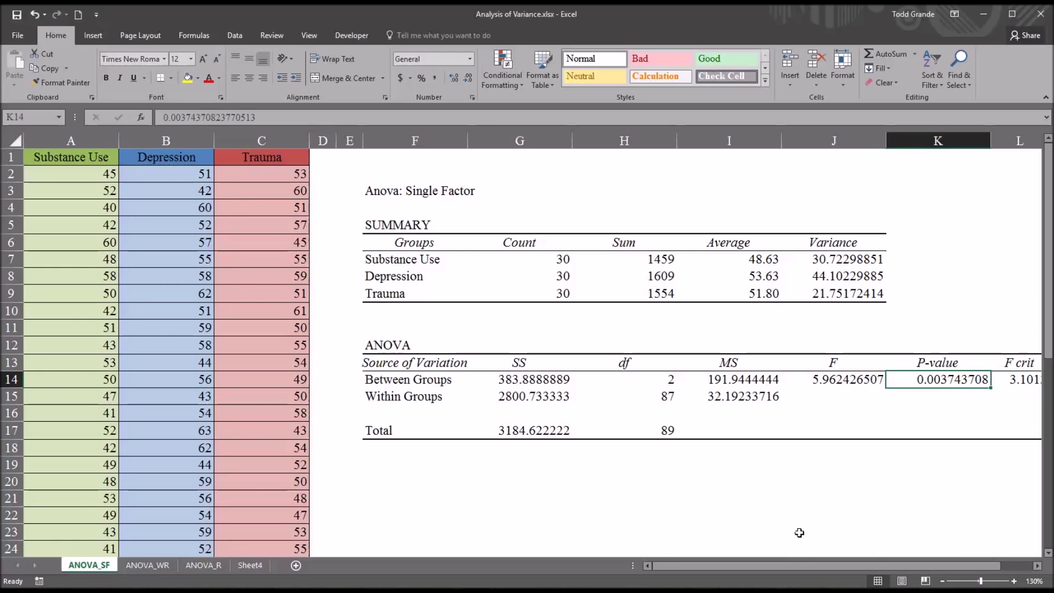
pyautogui.moveTo(444, 507)
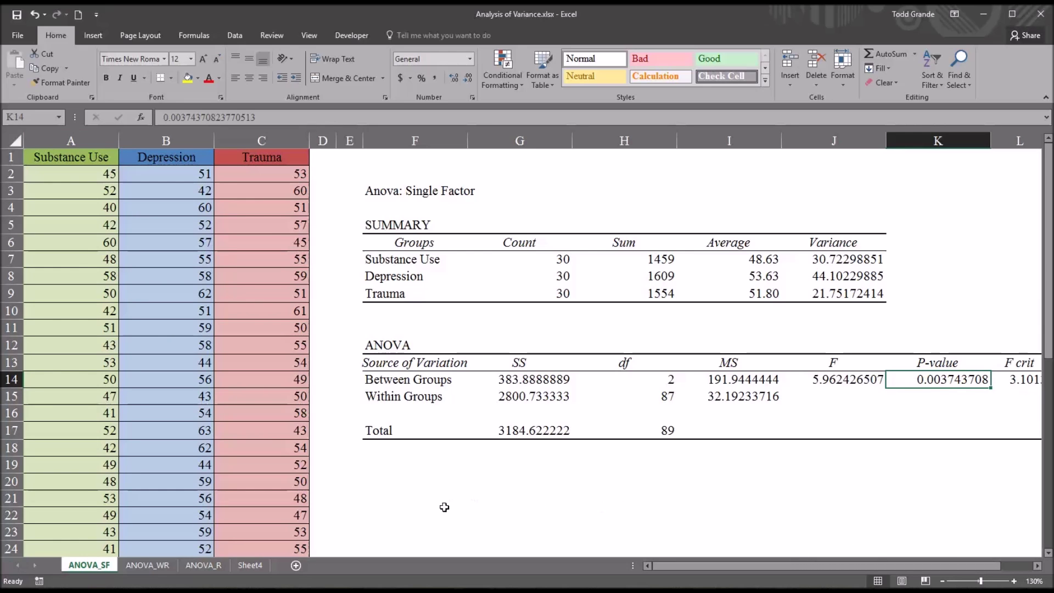
pyautogui.moveTo(506, 493)
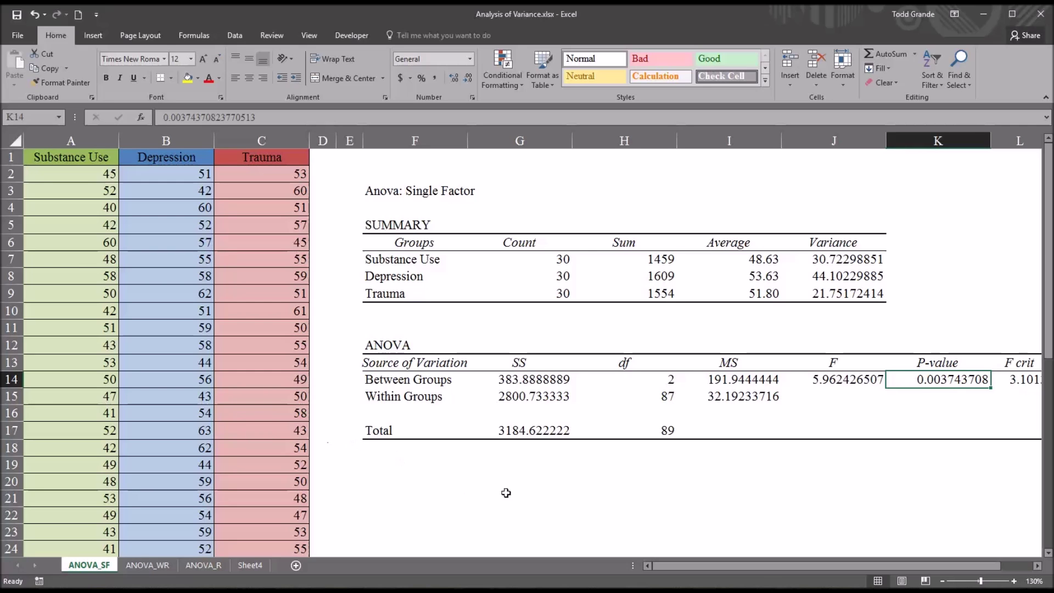